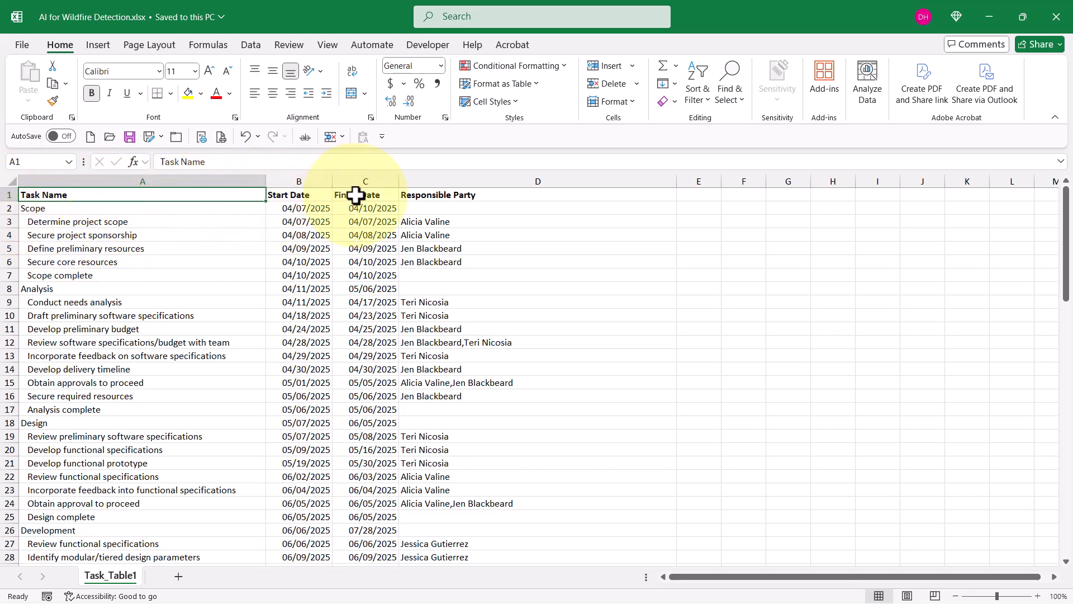
Review the Excel task table's date and Responsible Party headings, Scope and Analysis phases and their subtasks.
{"action": "left_click", "coordinate": [538, 195]}
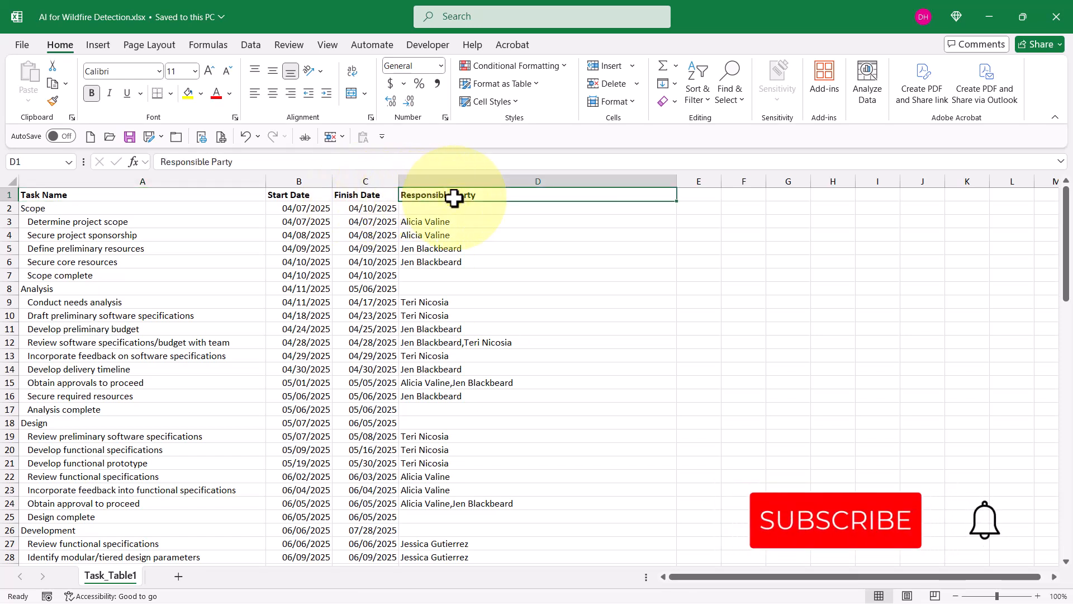
{"action": "left_click", "coordinate": [835, 520]}
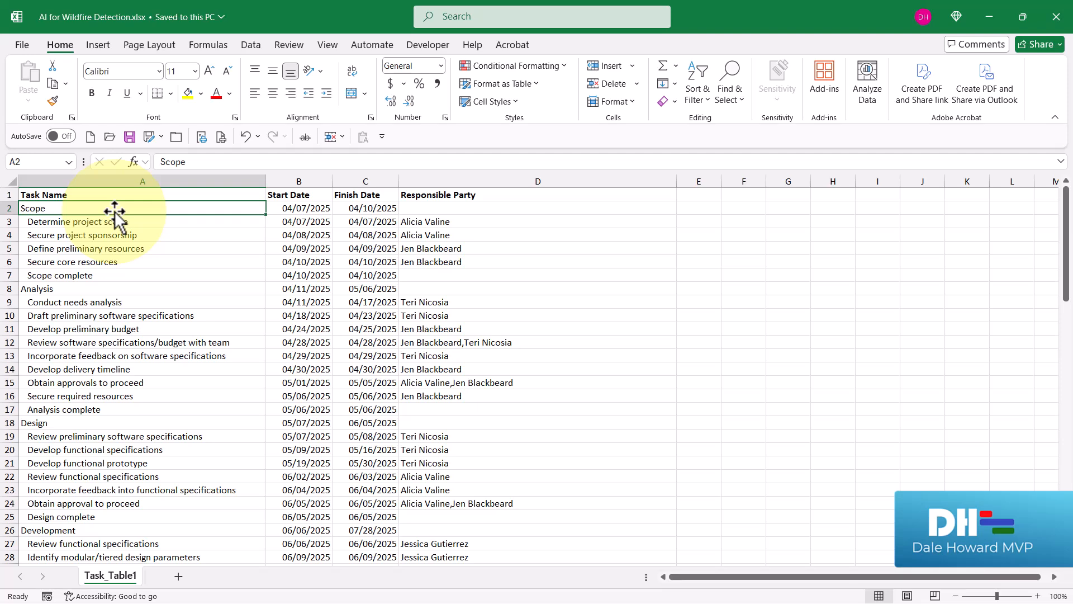
{"action": "left_click", "coordinate": [75, 221]}
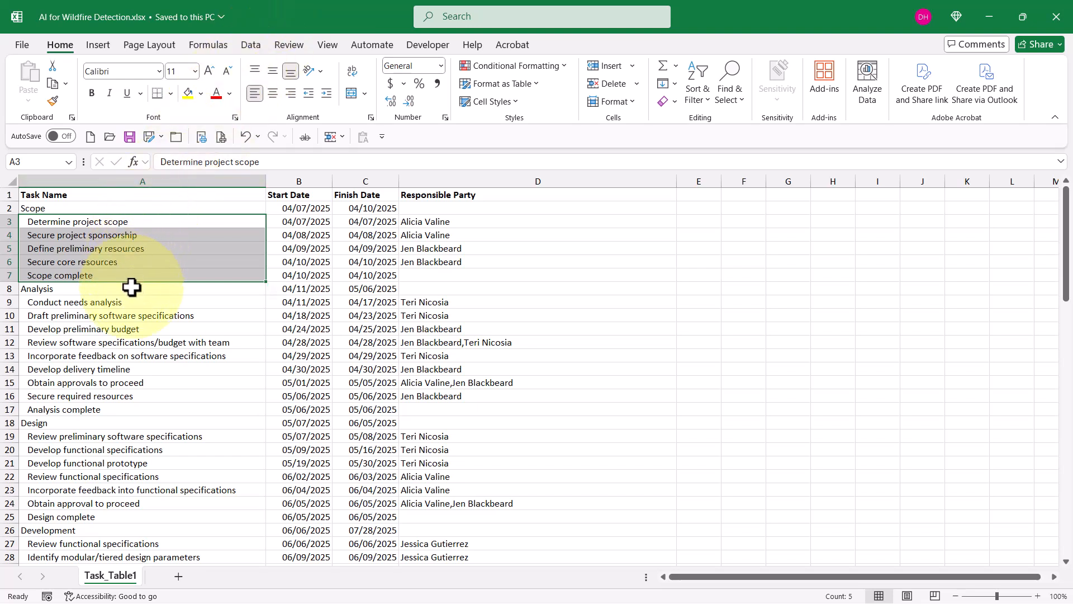
{"action": "left_click", "coordinate": [142, 288]}
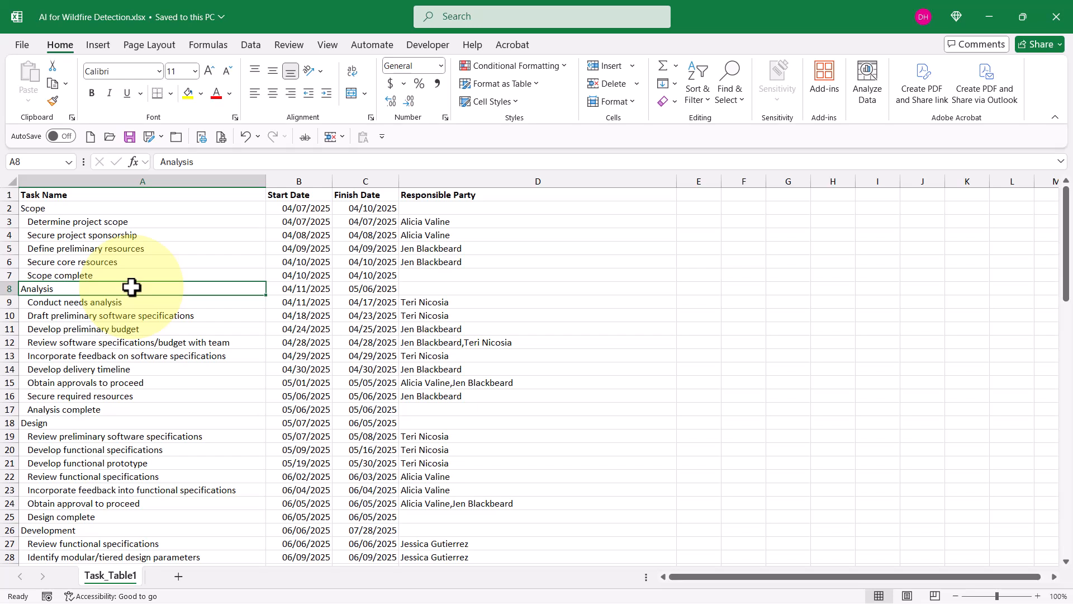
{"action": "mouse_move", "coordinate": [117, 220]}
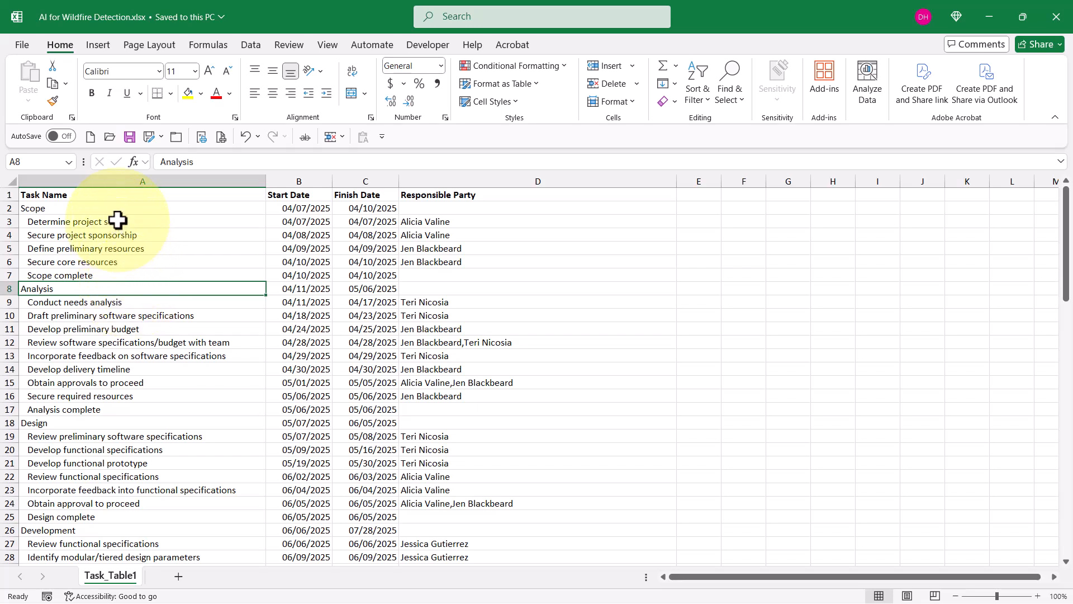
{"action": "left_click", "coordinate": [80, 234]}
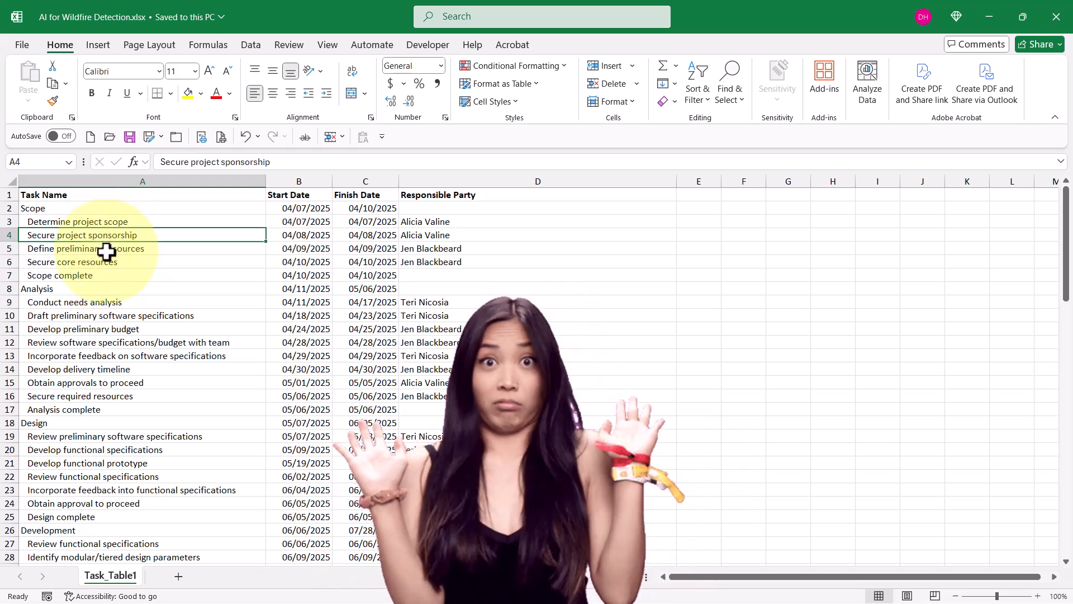
{"action": "left_click", "coordinate": [86, 248]}
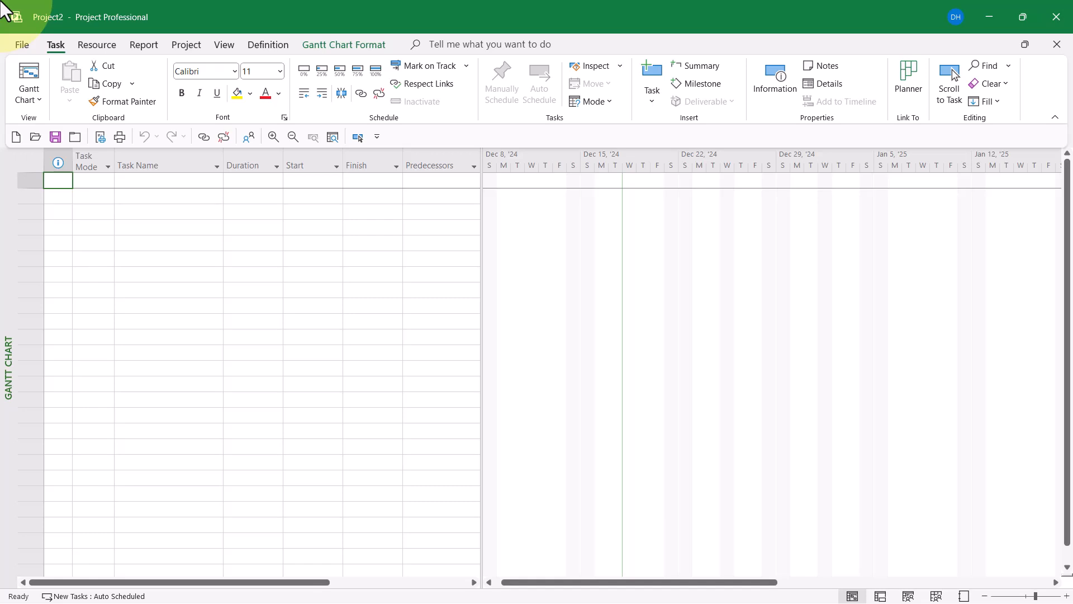
{"action": "mouse_move", "coordinate": [10, 53]}
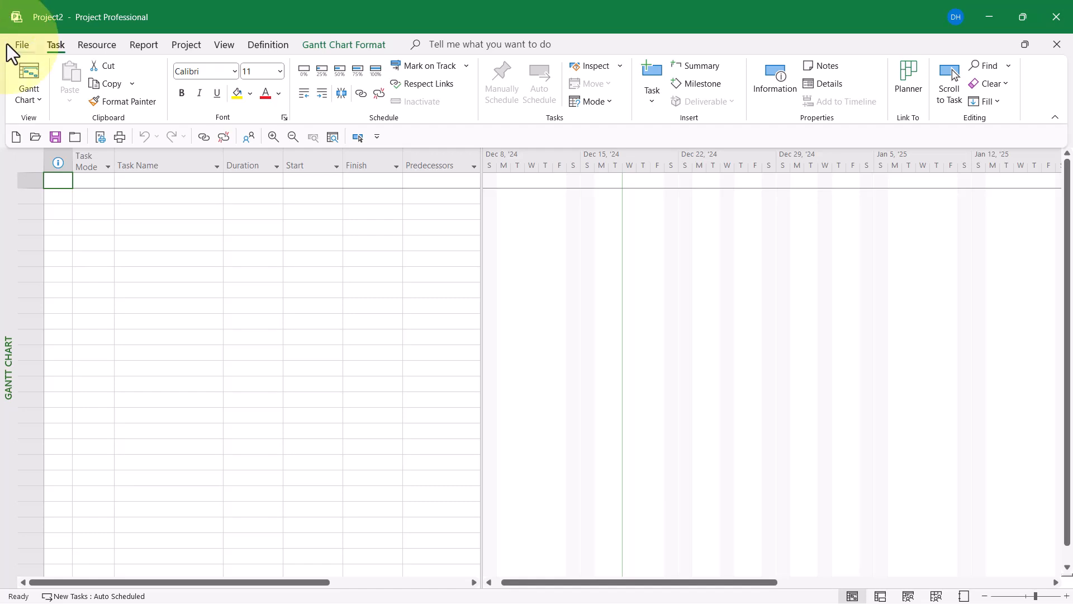
Start browsing the computer for a file to open from the File menu.
{"action": "left_click", "coordinate": [21, 43]}
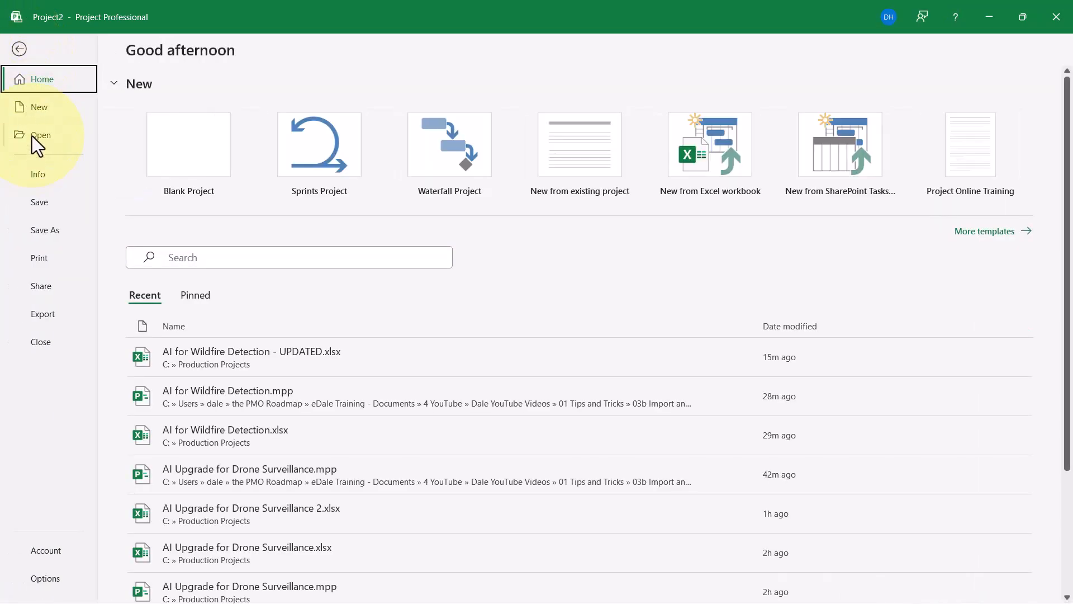
{"action": "left_click", "coordinate": [40, 135]}
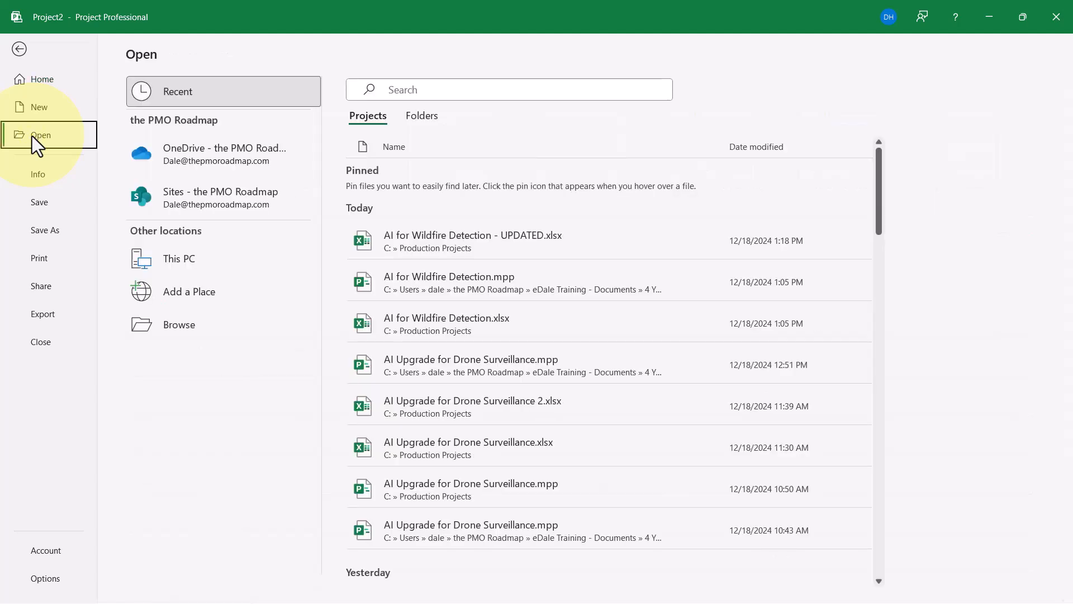
{"action": "mouse_move", "coordinate": [179, 324]}
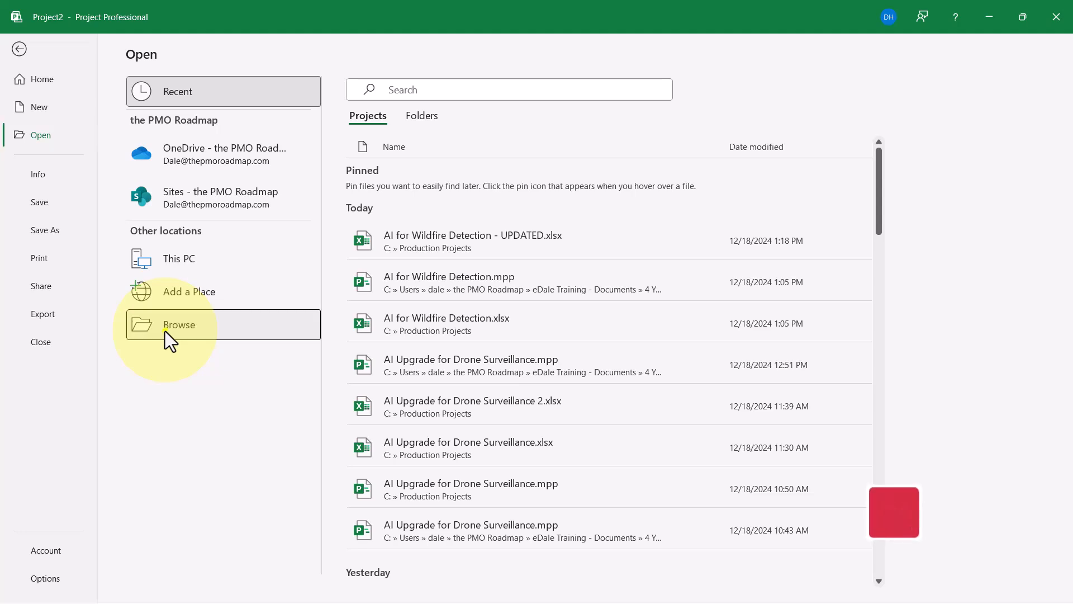
{"action": "left_click", "coordinate": [179, 324]}
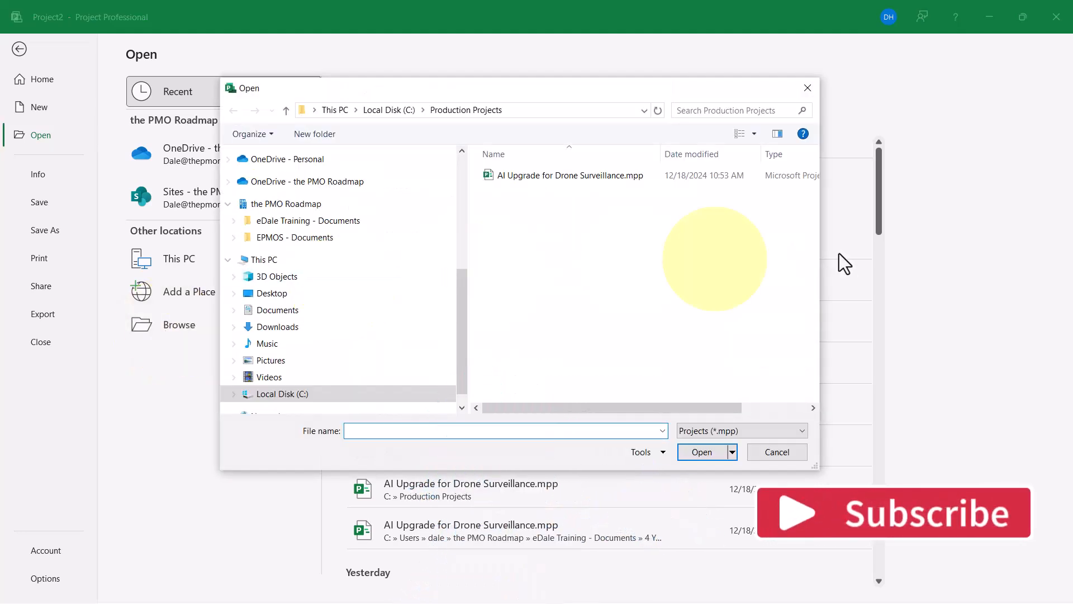
{"action": "mouse_move", "coordinate": [890, 266]}
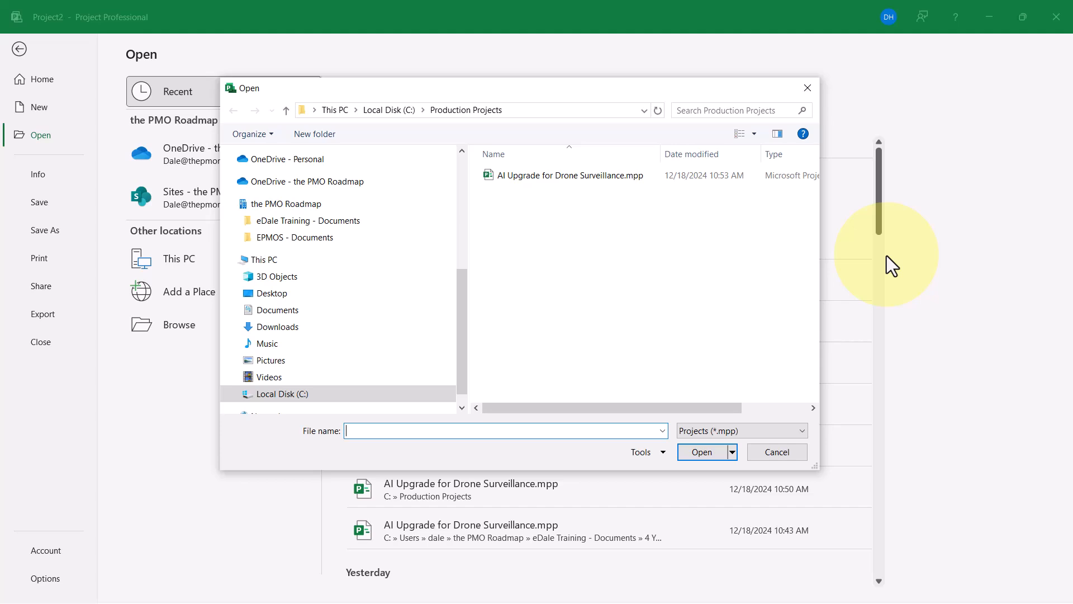
{"action": "mouse_move", "coordinate": [828, 403]}
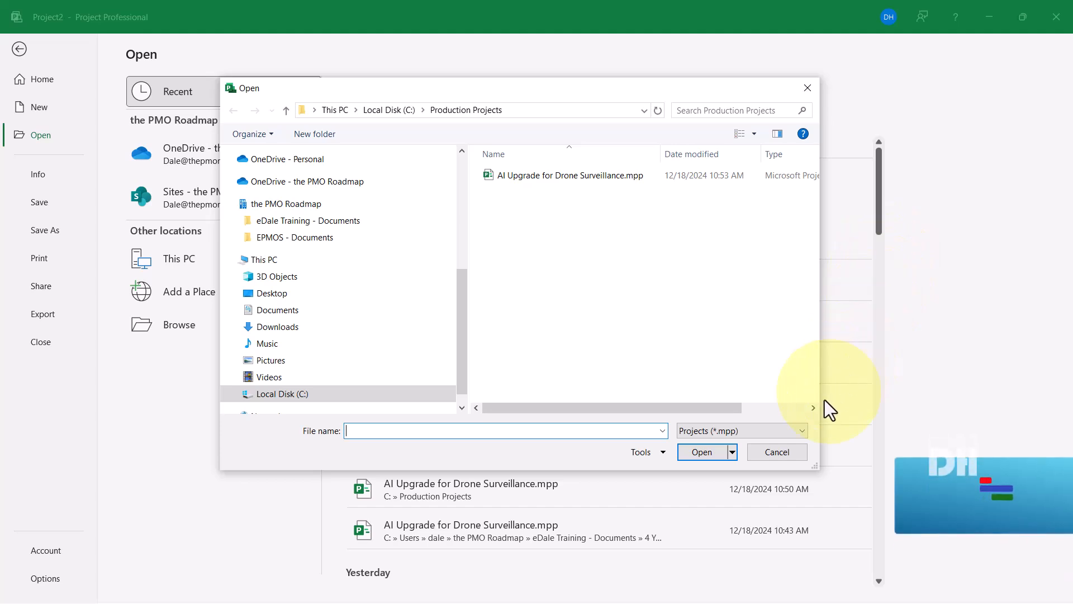
{"action": "mouse_move", "coordinate": [798, 430]}
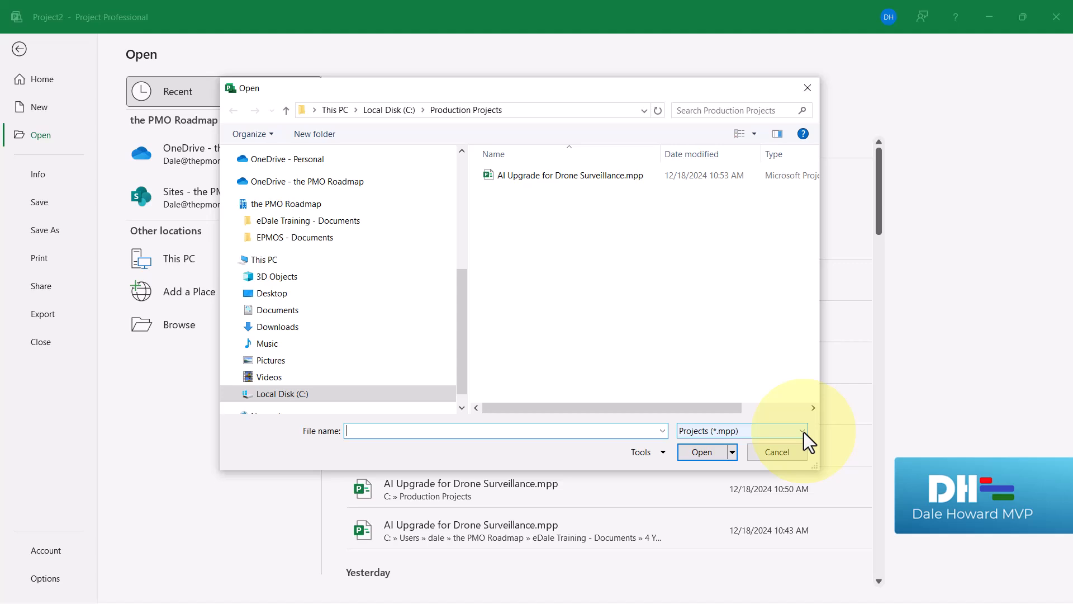
Filter to Excel workbooks and open AI for Wildfire Detection.xlsx, launching the Import Wizard.
{"action": "left_click", "coordinate": [800, 430]}
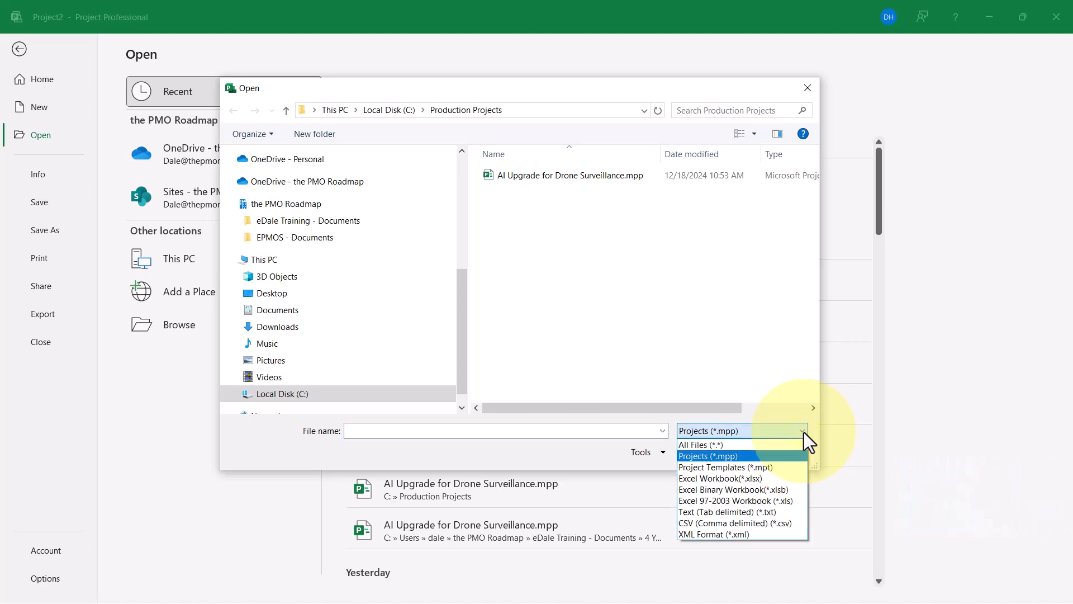
{"action": "mouse_move", "coordinate": [721, 478]}
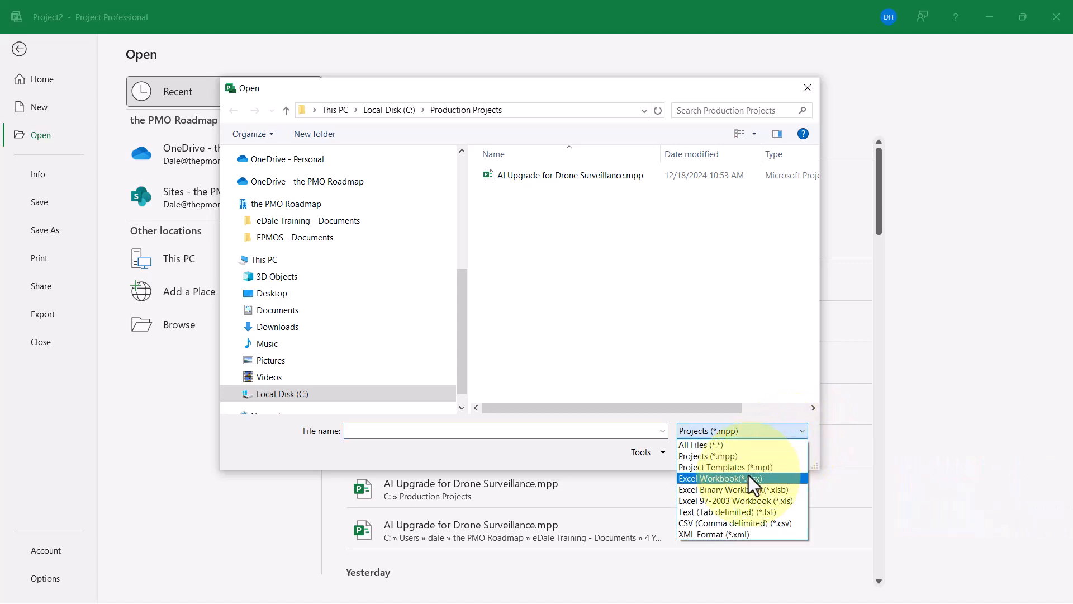
{"action": "left_click", "coordinate": [719, 477]}
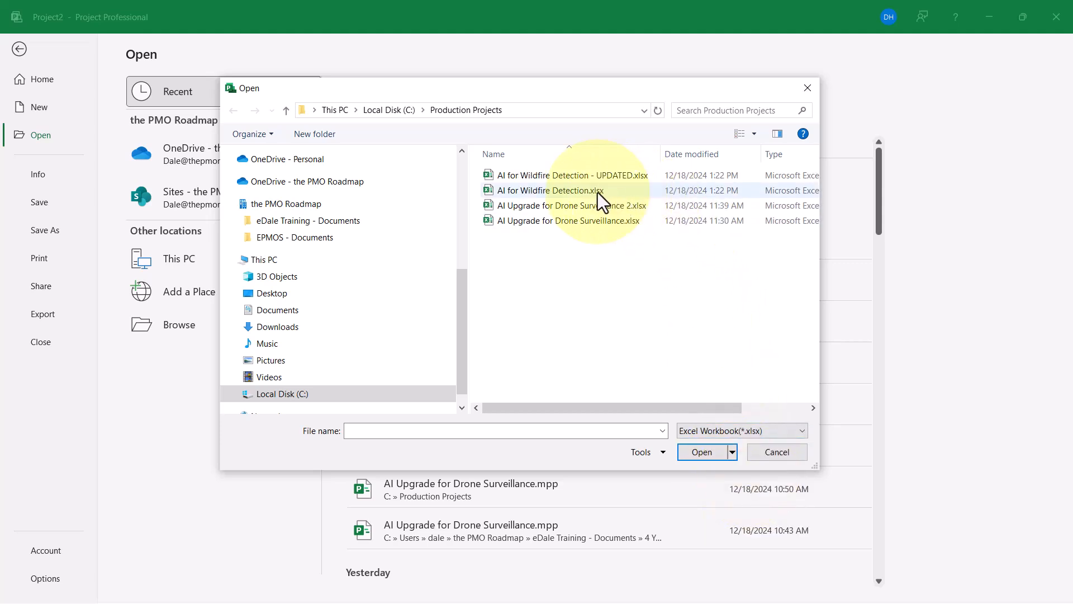
{"action": "left_click", "coordinate": [550, 190]}
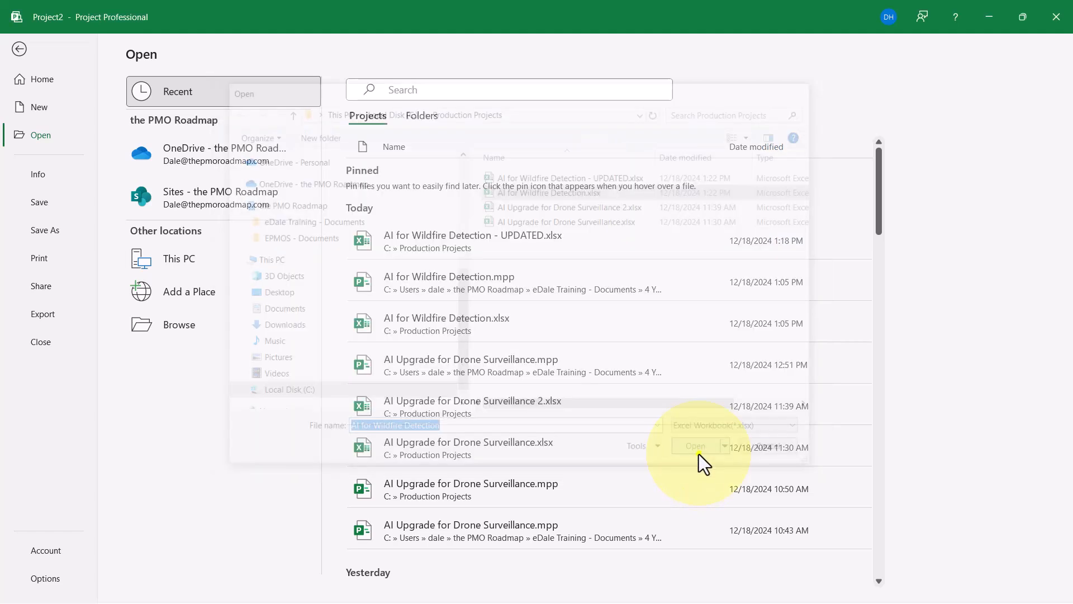
{"action": "left_click", "coordinate": [695, 446]}
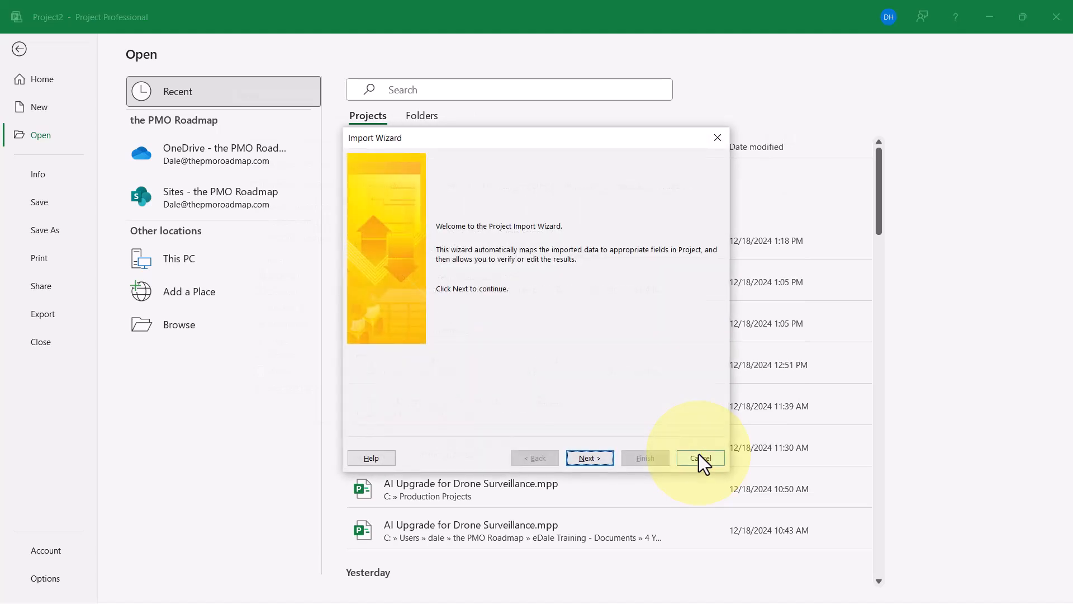
{"action": "mouse_move", "coordinate": [935, 248]}
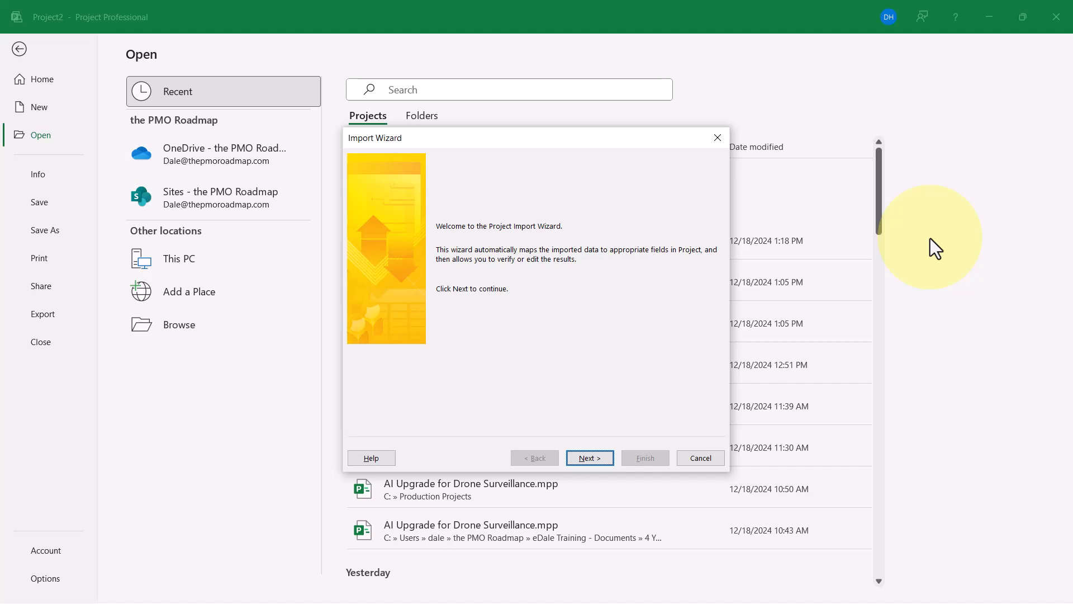
{"action": "mouse_move", "coordinate": [744, 364]}
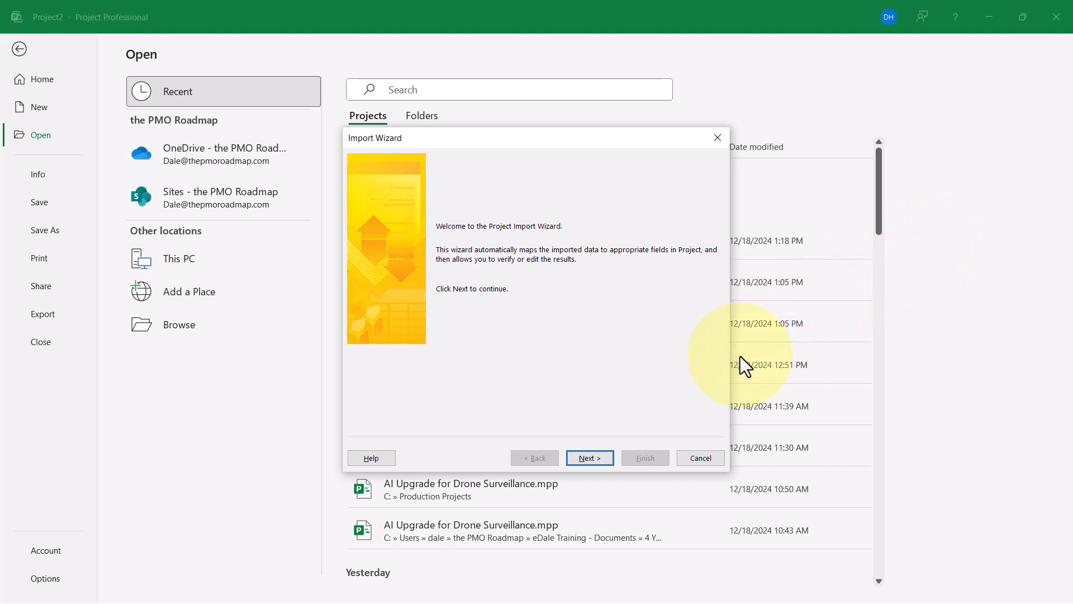
Set the import to a new map, as a new project, with Tasks data included, and proceed to Task Mapping.
{"action": "left_click", "coordinate": [589, 457]}
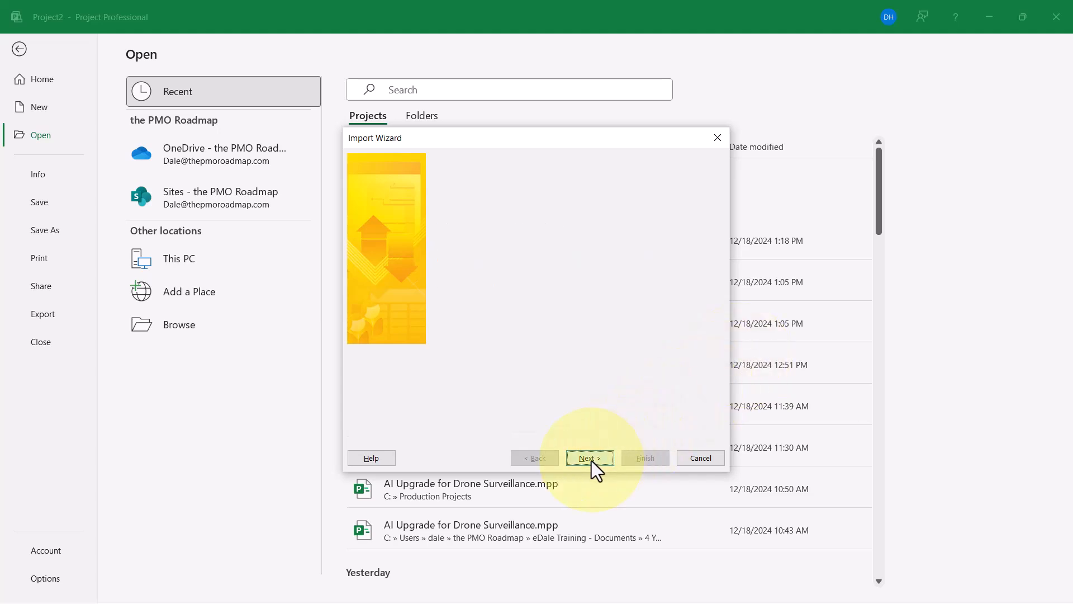
{"action": "left_click", "coordinate": [589, 458]}
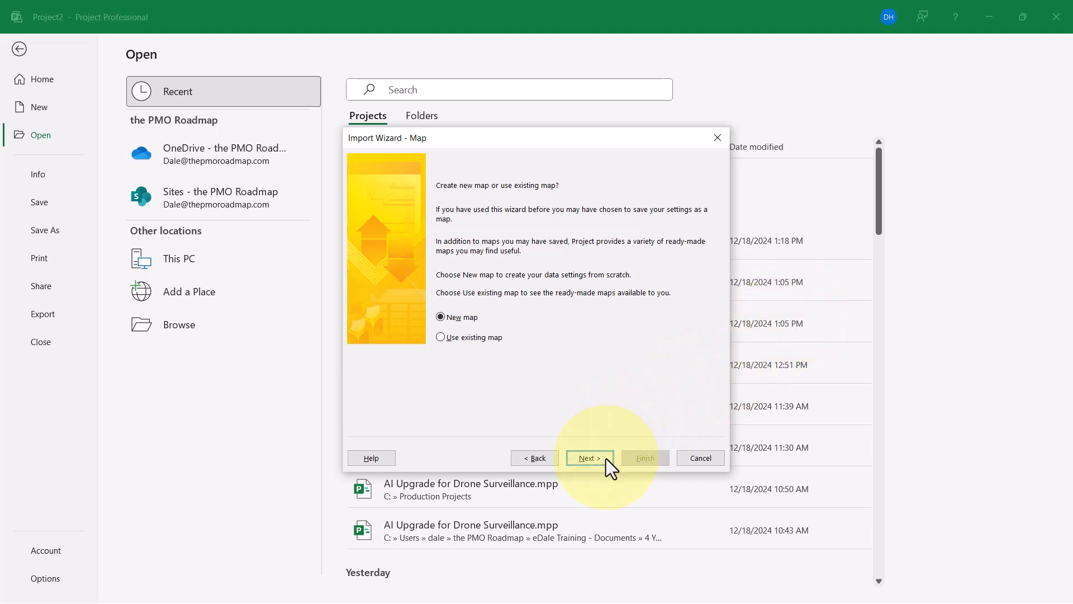
{"action": "left_click", "coordinate": [589, 457]}
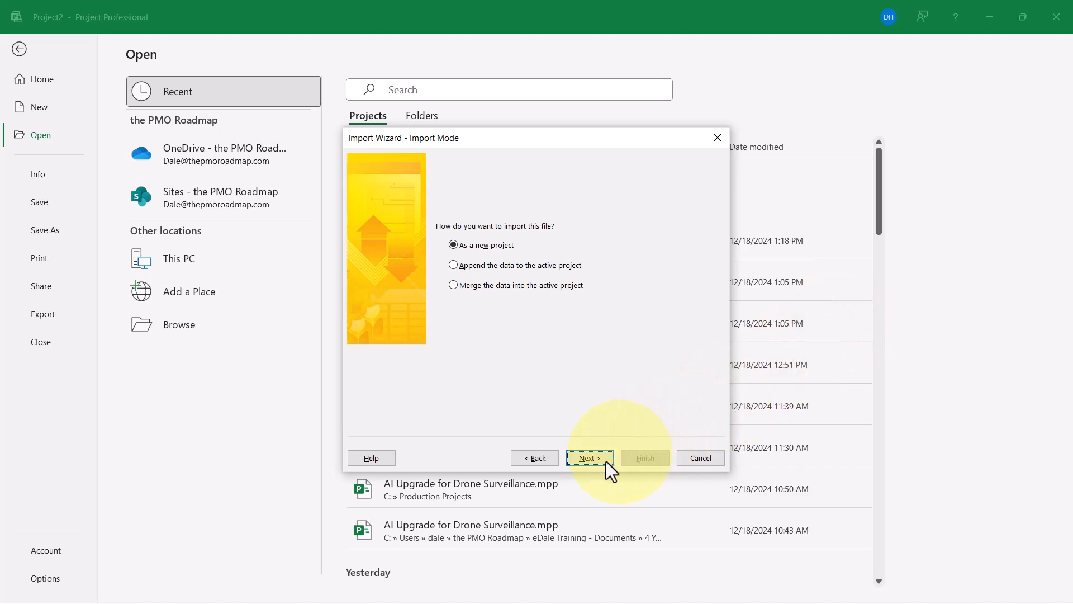
{"action": "left_click", "coordinate": [589, 457]}
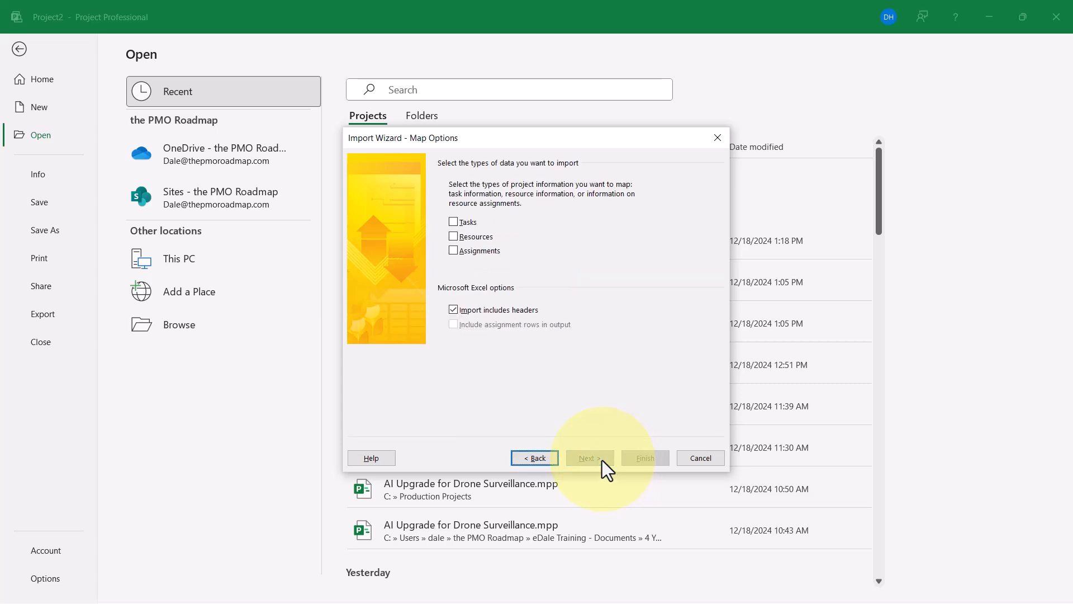
{"action": "mouse_move", "coordinate": [825, 271]}
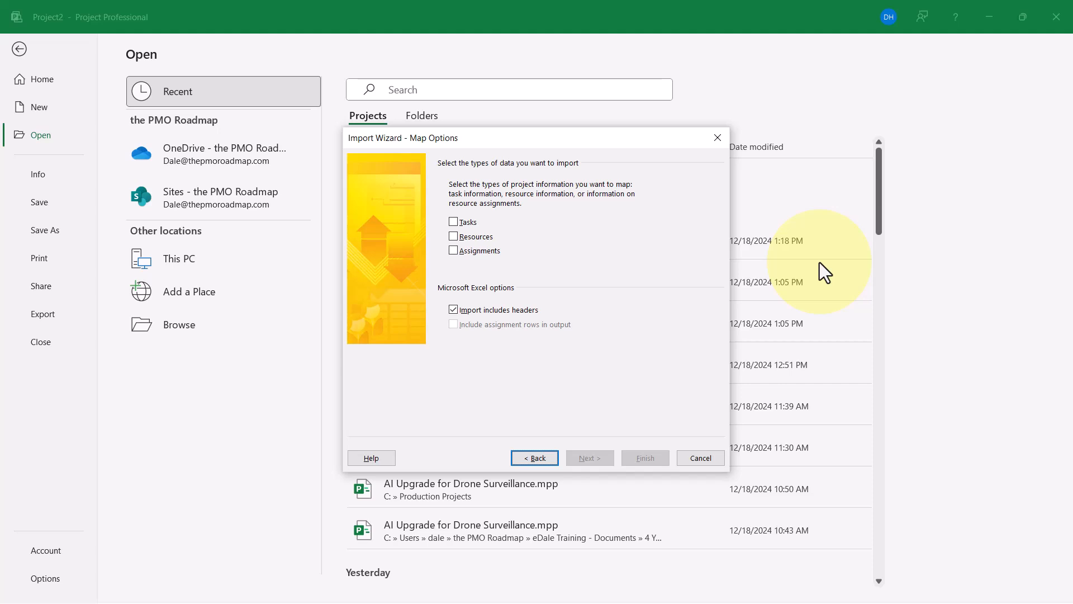
{"action": "mouse_move", "coordinate": [458, 232]}
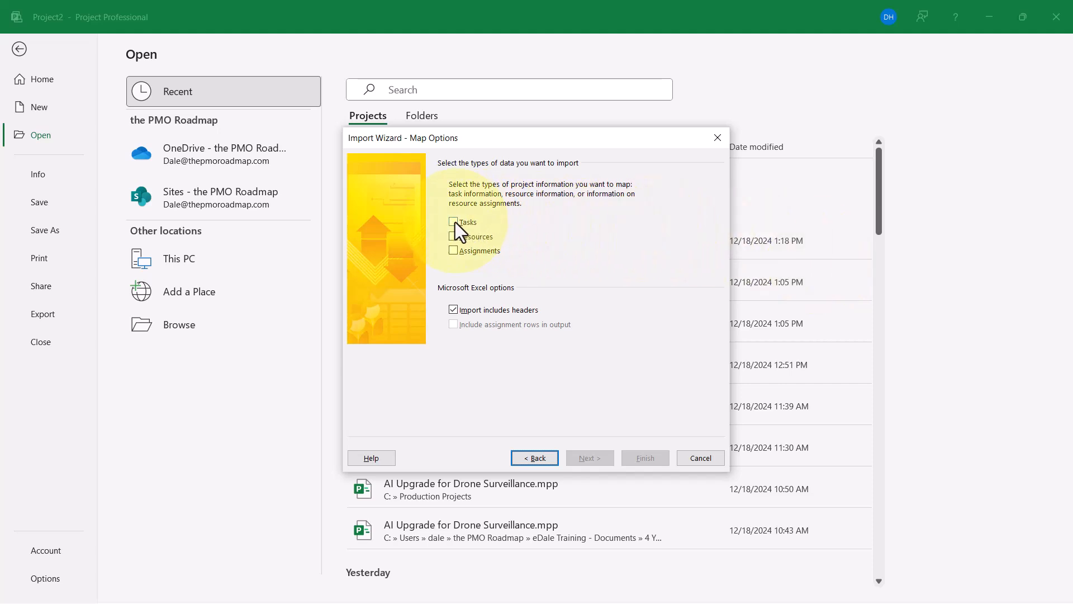
{"action": "left_click", "coordinate": [453, 221]}
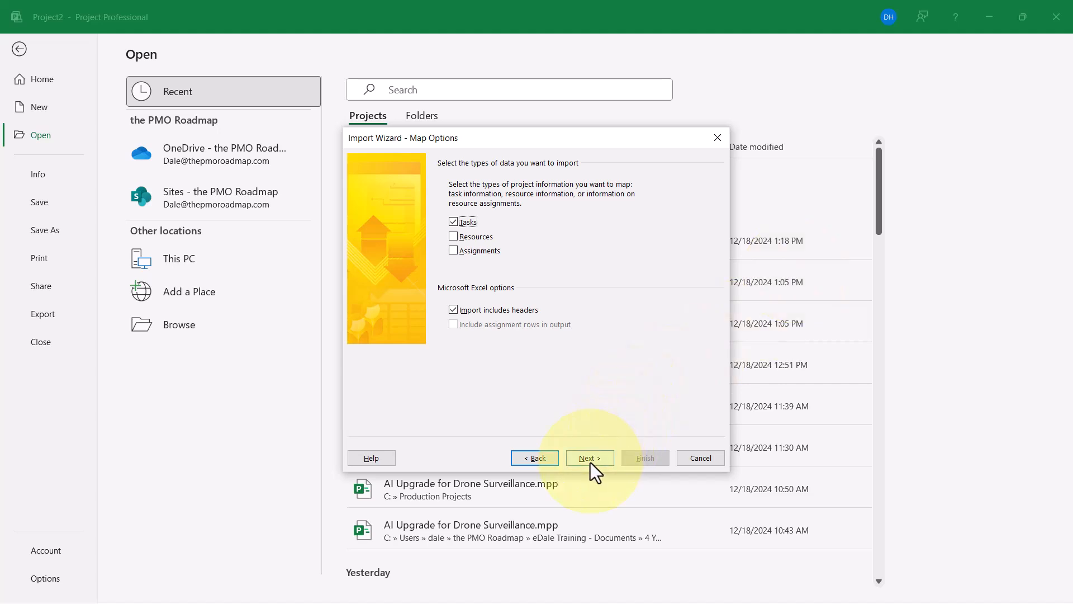
{"action": "left_click", "coordinate": [589, 457]}
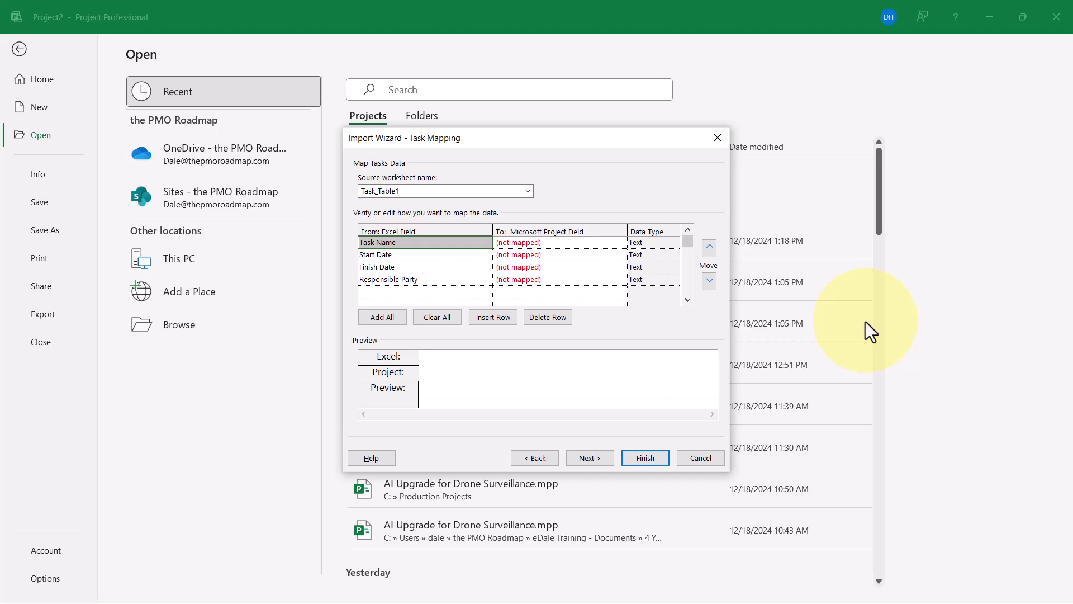
{"action": "mouse_move", "coordinate": [555, 242]}
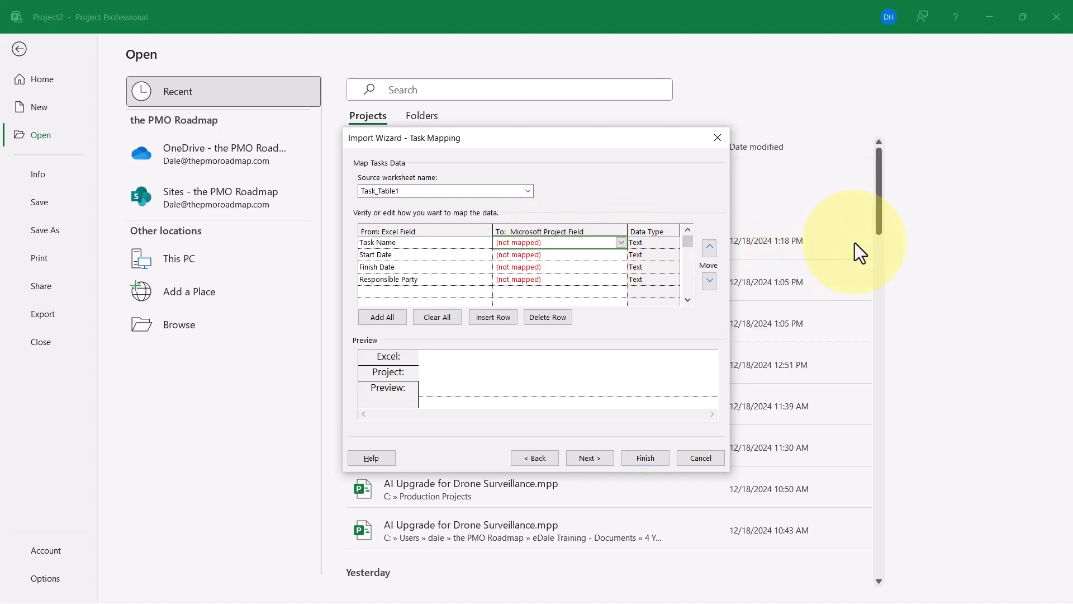
Map the Excel Task Name field to Name and begin mapping Start Date to Start.
{"action": "left_click", "coordinate": [554, 241]}
{"action": "type", "text": "Name"}
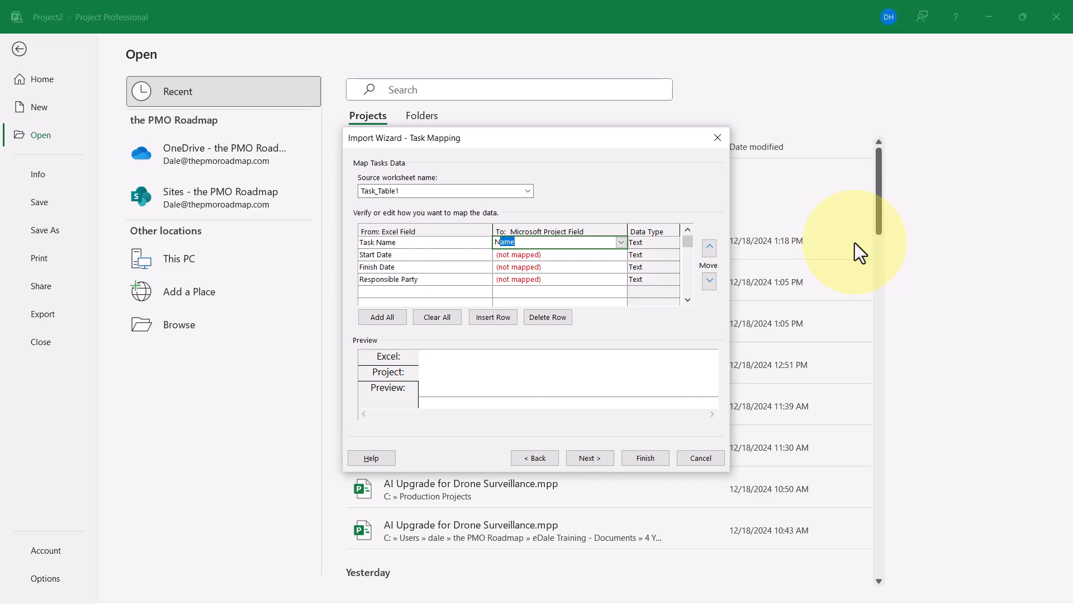
{"action": "left_click", "coordinate": [558, 254]}
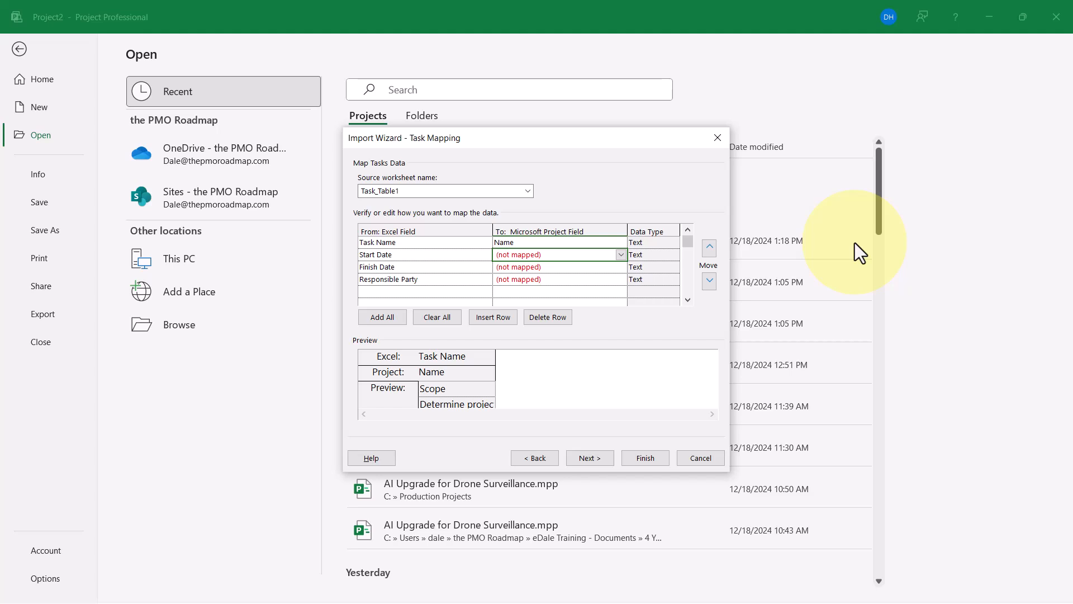
{"action": "left_click", "coordinate": [557, 255]}
{"action": "type", "text": "Start"}
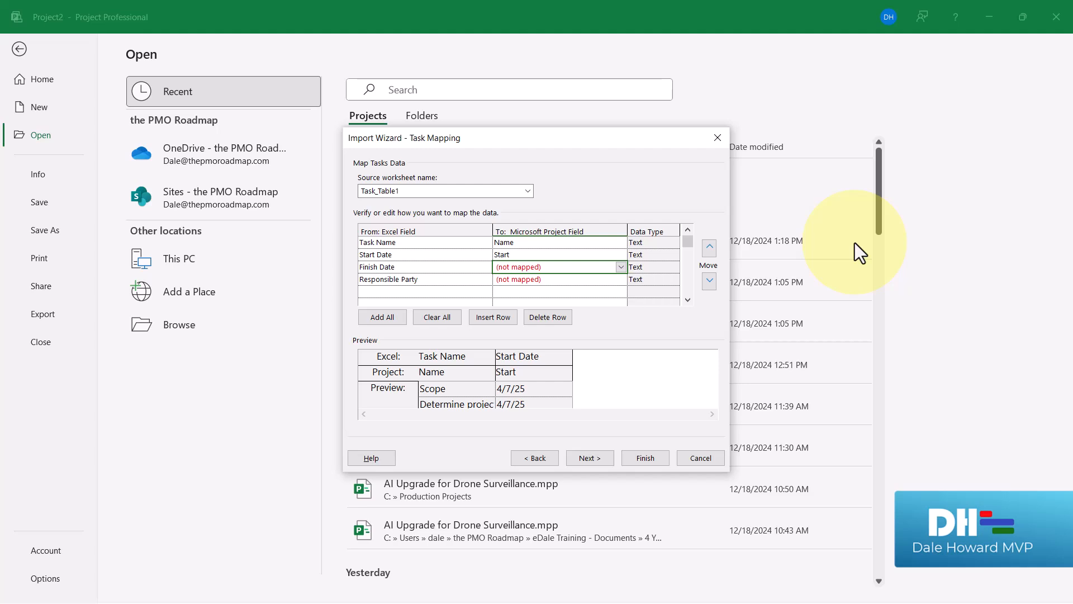
Map Finish Date to Finish and Responsible Party to Resource Names, reaching the wizard's final page.
{"action": "left_click", "coordinate": [554, 266]}
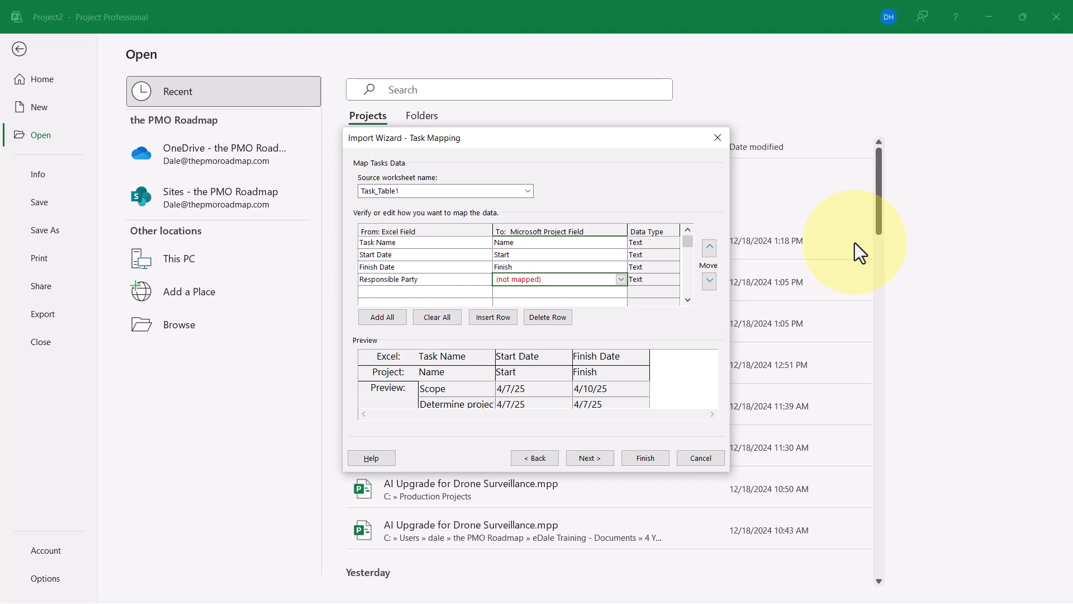
{"action": "left_click", "coordinate": [558, 278]}
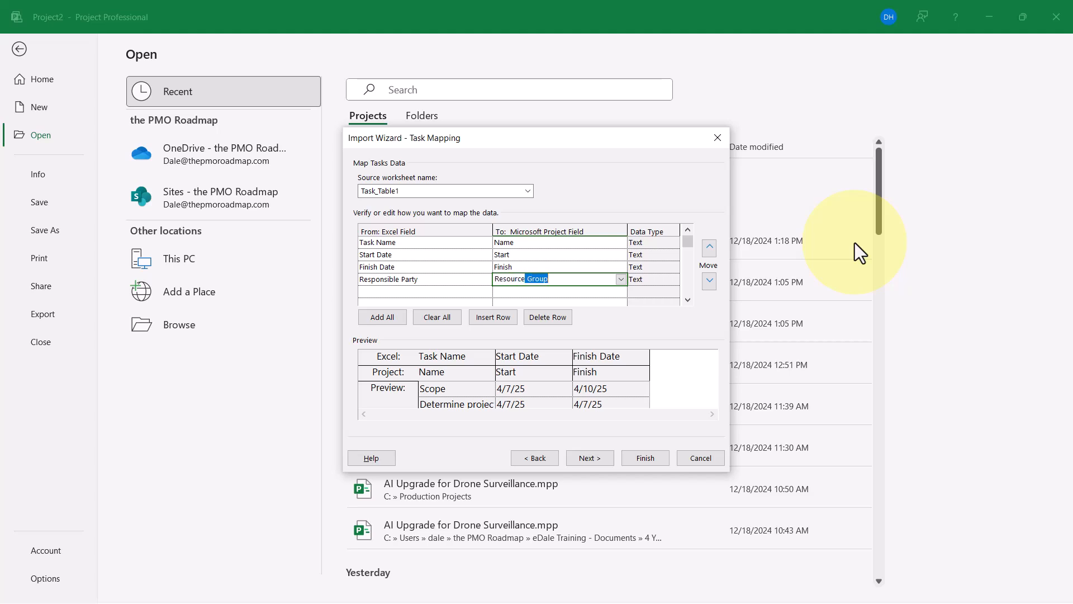
{"action": "left_click", "coordinate": [559, 279]}
{"action": "type", "text": " Names"}
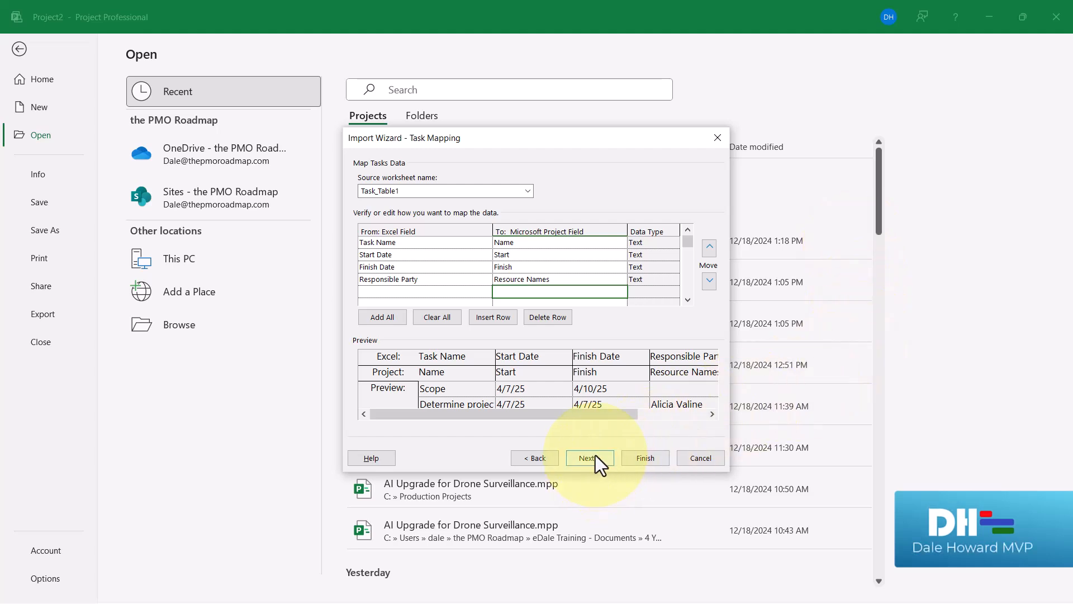
{"action": "left_click", "coordinate": [589, 457]}
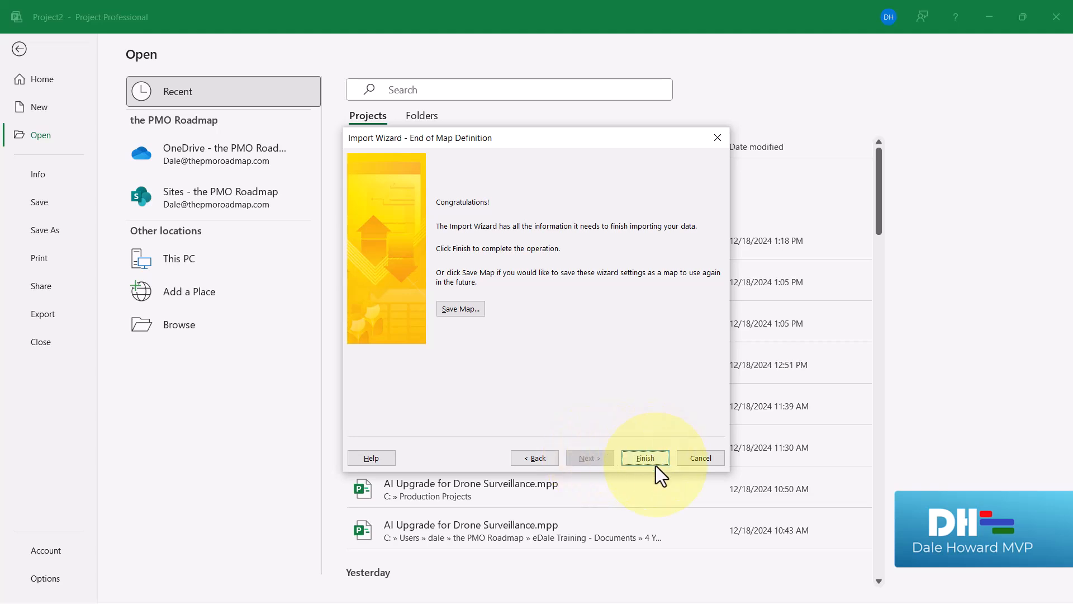
{"action": "left_click", "coordinate": [644, 457]}
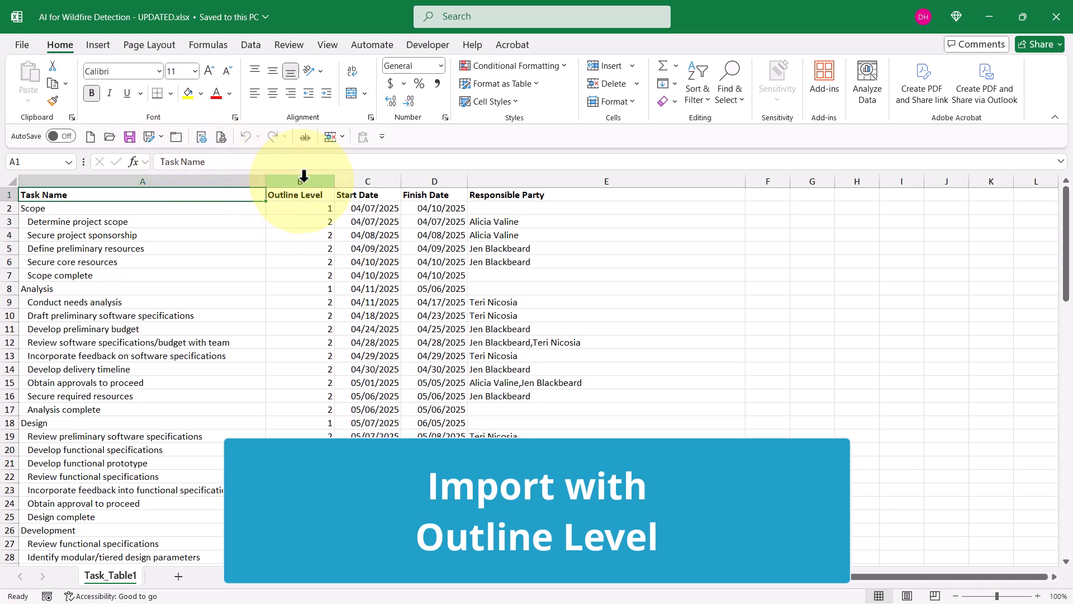
Review the Outline Level column: phases like Analysis and Design at 1, Scope subtasks at 2.
{"action": "left_click", "coordinate": [299, 181]}
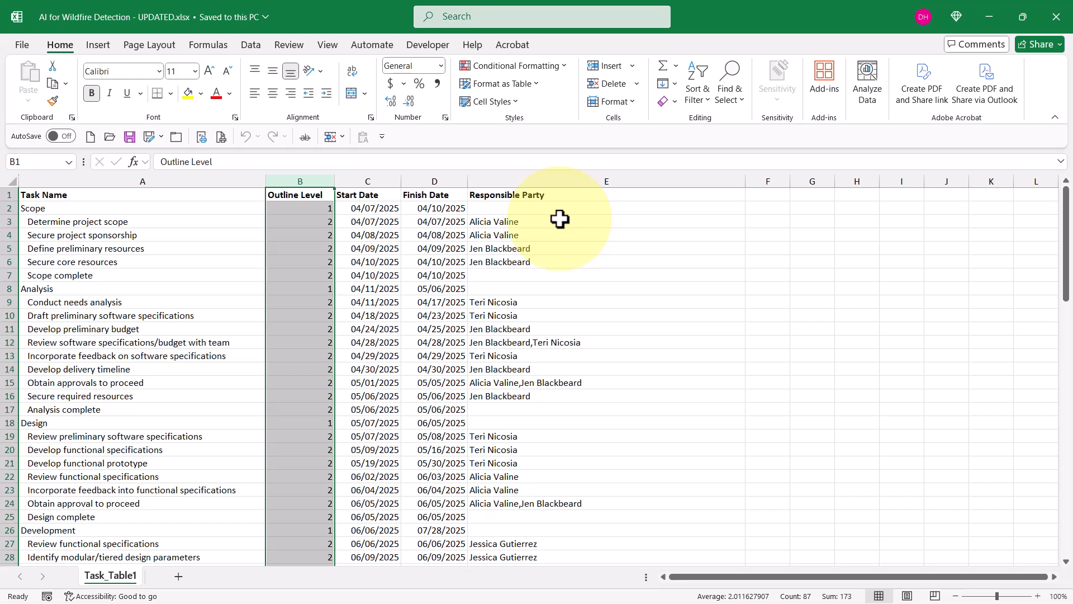
{"action": "mouse_move", "coordinate": [136, 223]}
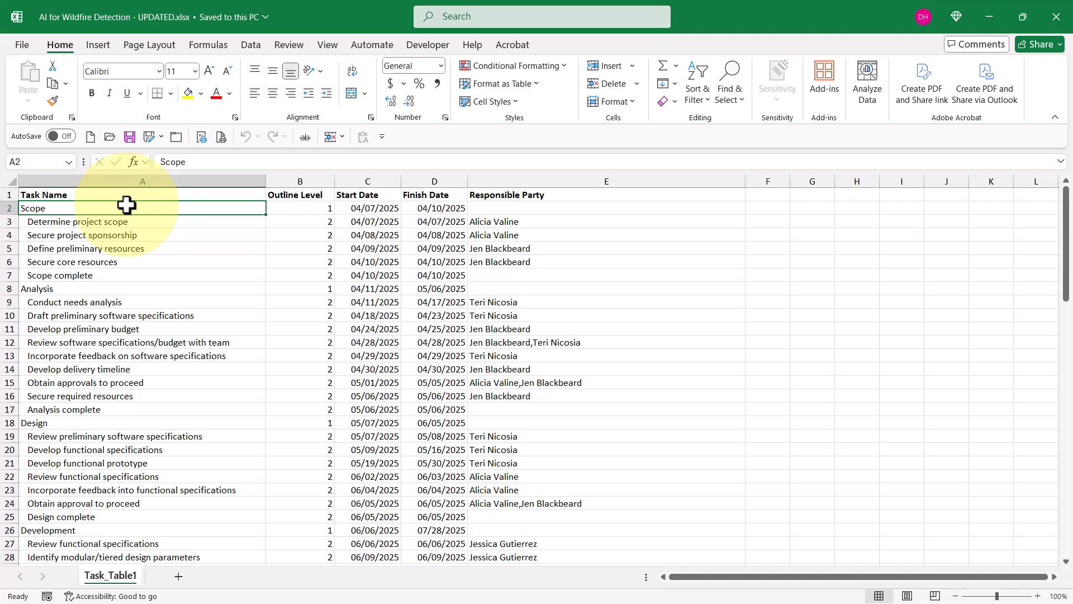
{"action": "mouse_move", "coordinate": [87, 292]}
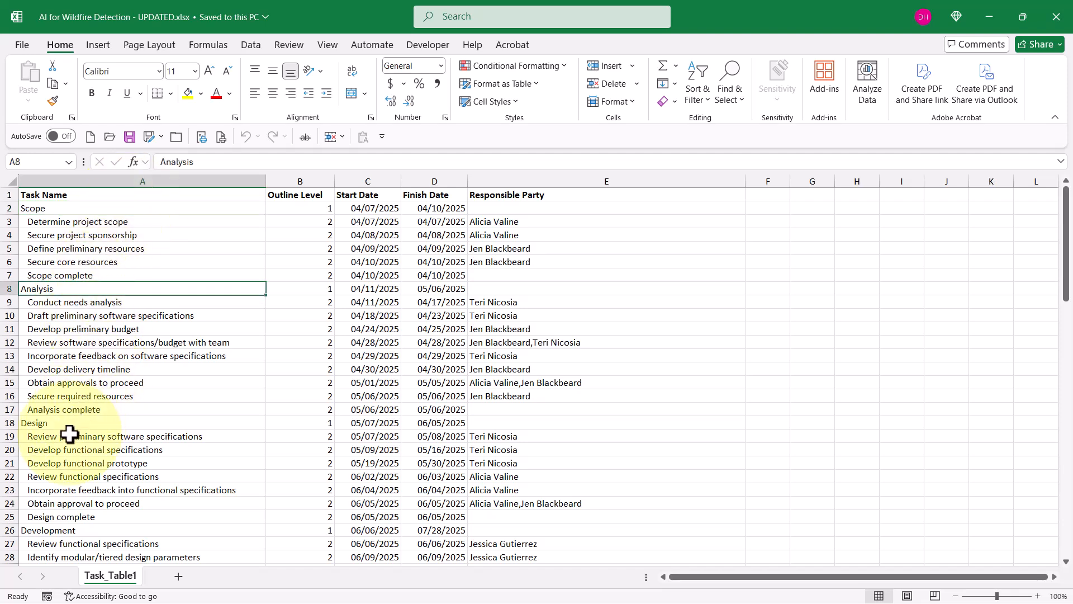
{"action": "left_click", "coordinate": [35, 423]}
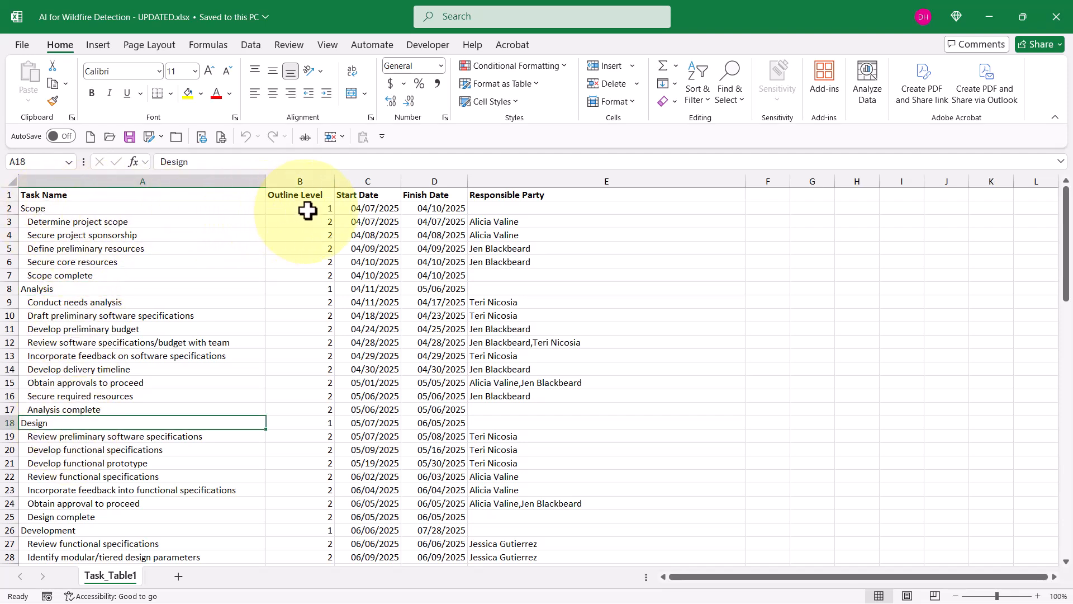
{"action": "left_click", "coordinate": [299, 208]}
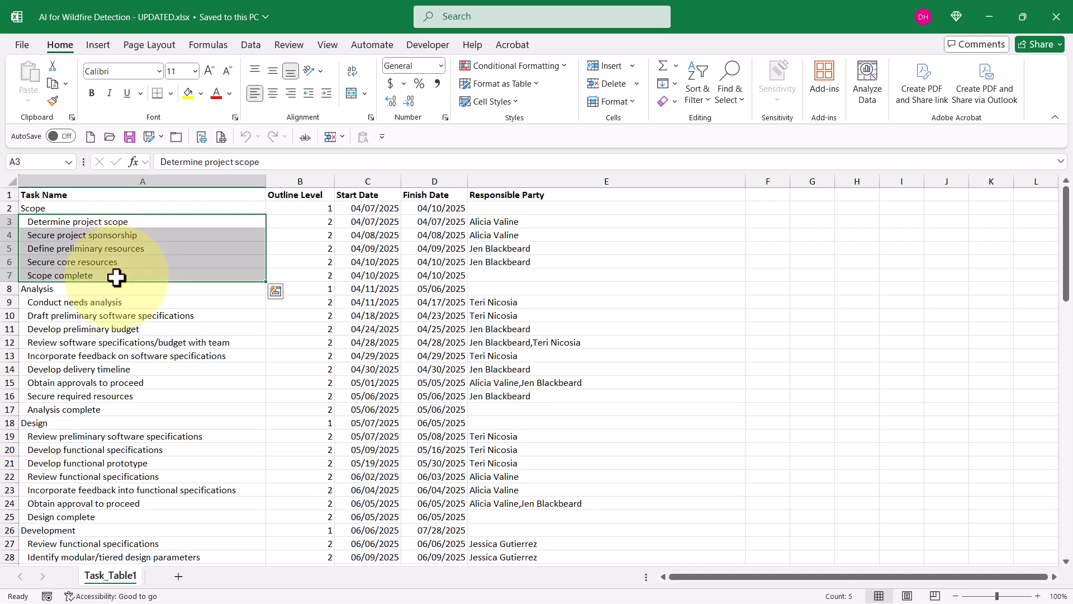
{"action": "left_click", "coordinate": [299, 221]}
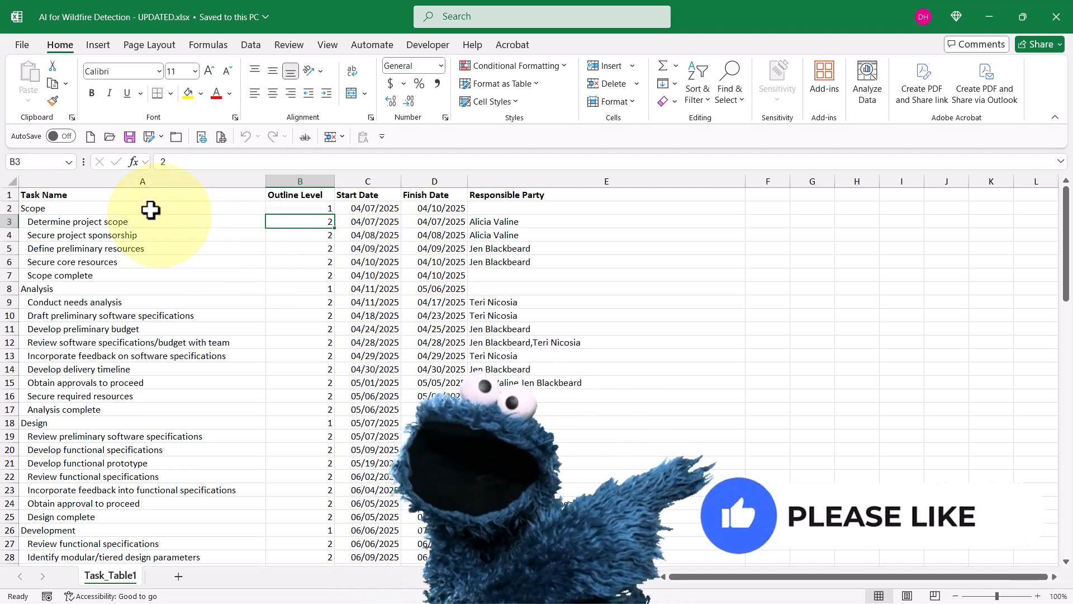
{"action": "left_click", "coordinate": [142, 195]}
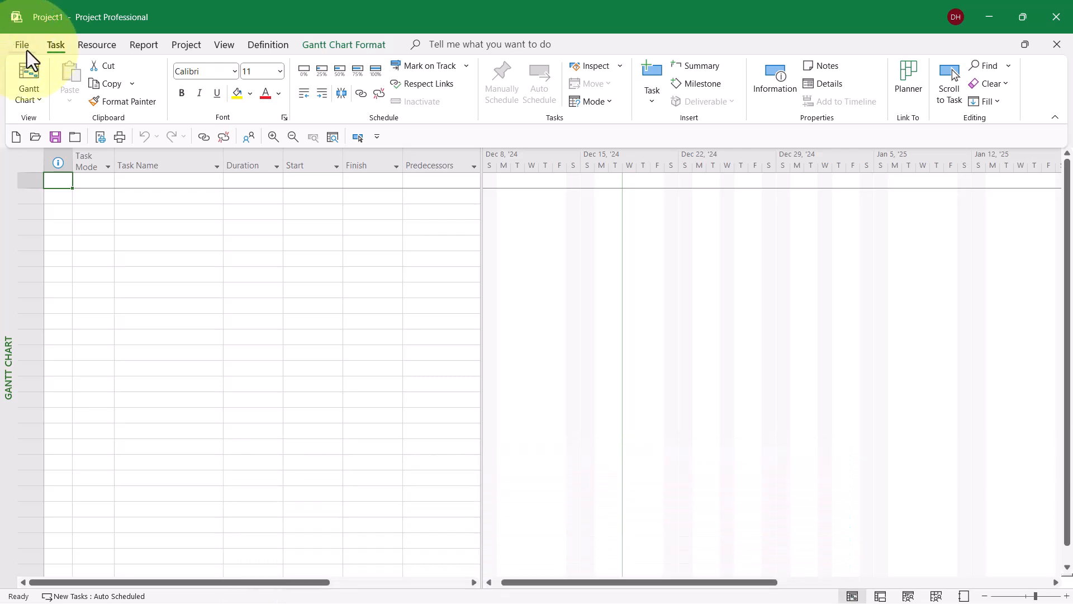
Start browsing the computer for a file to open from the File menu.
{"action": "left_click", "coordinate": [21, 45]}
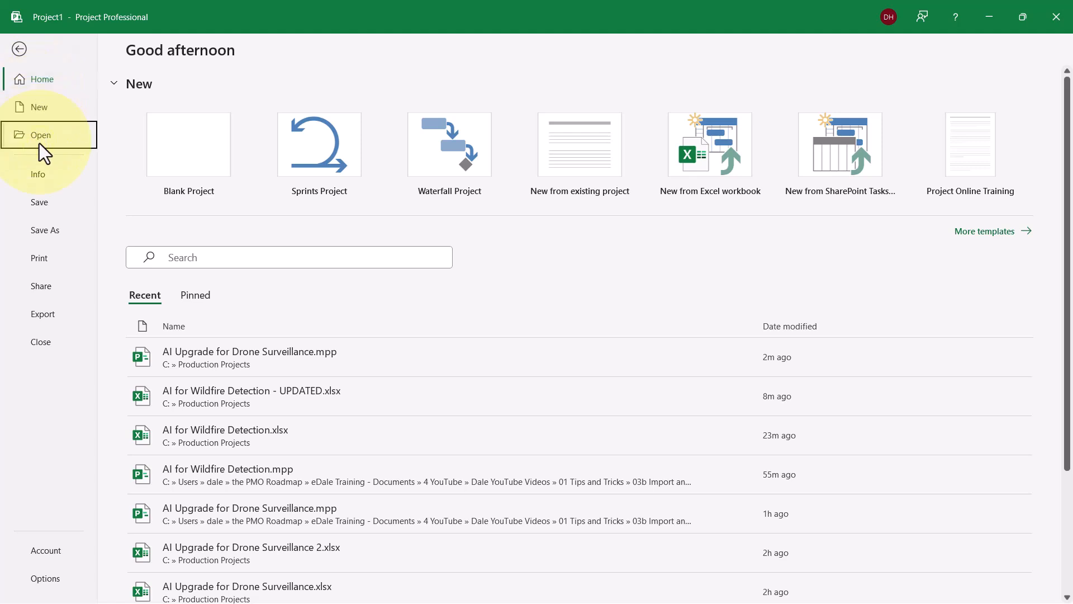
{"action": "left_click", "coordinate": [40, 135]}
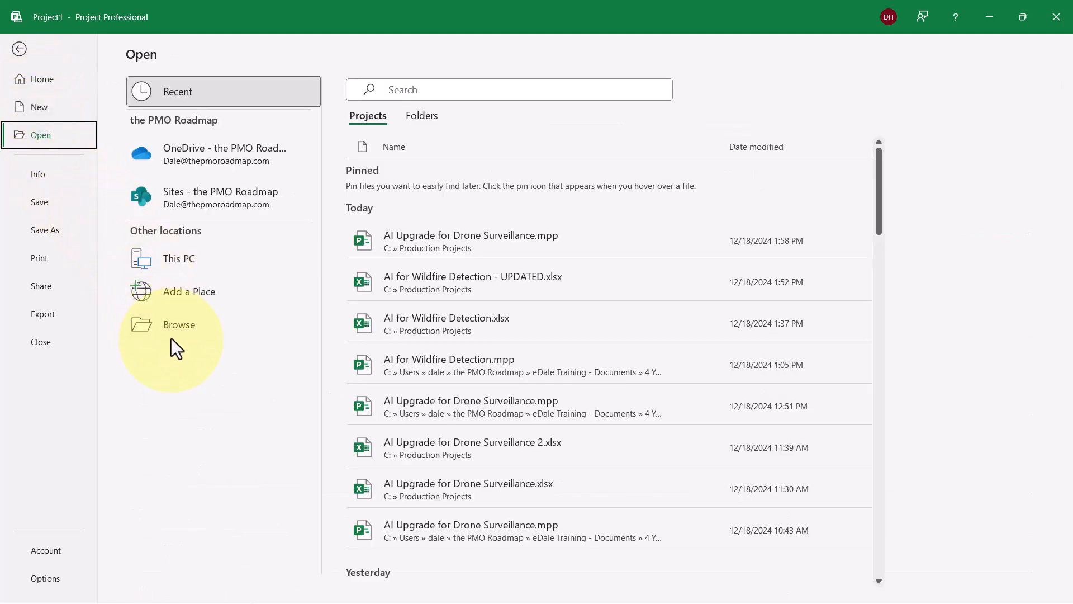
{"action": "left_click", "coordinate": [178, 324]}
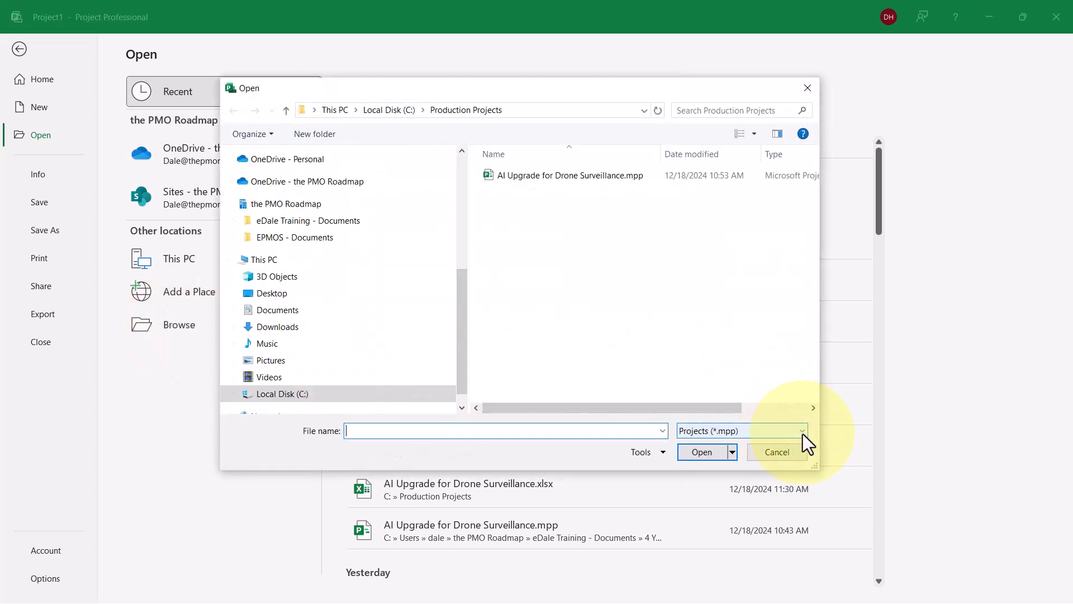
Filter to Excel workbooks and pick AI for Wildfire Detection - UPDATED.xlsx to import.
{"action": "left_click", "coordinate": [798, 430]}
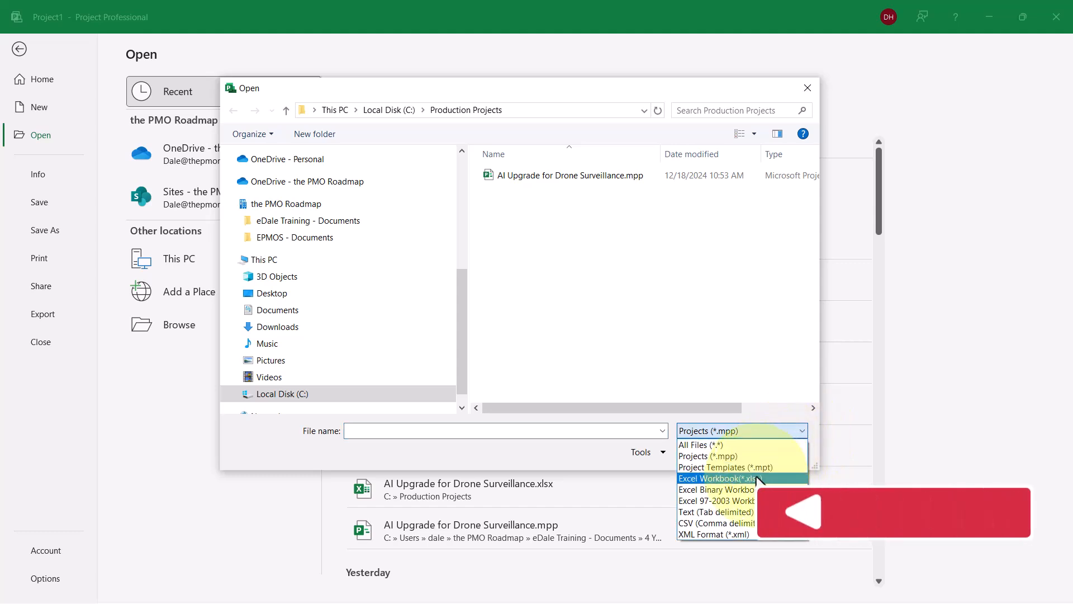
{"action": "left_click", "coordinate": [717, 479]}
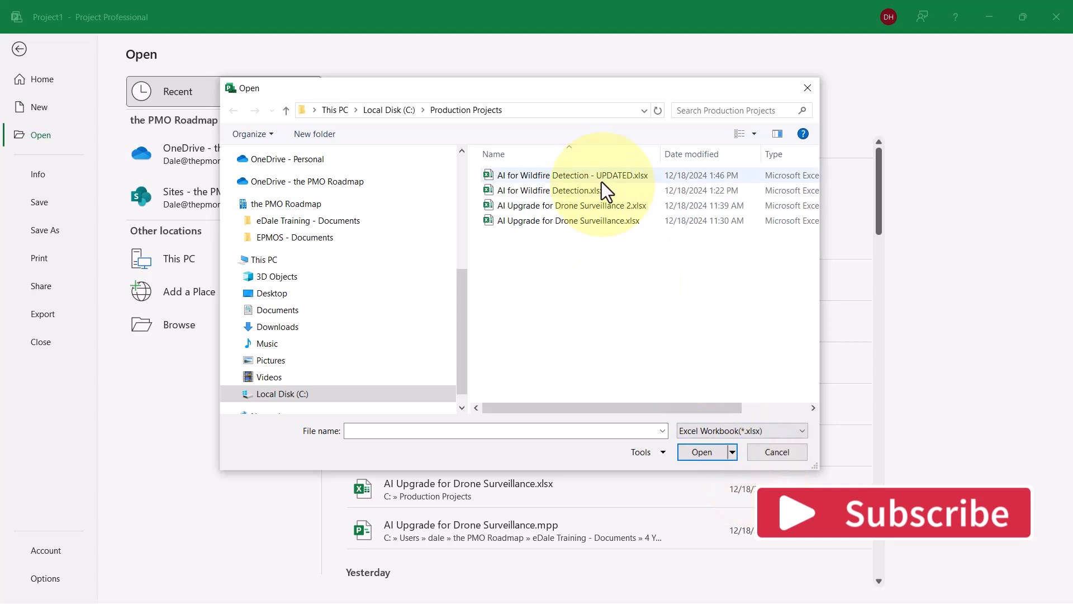
{"action": "left_click", "coordinate": [573, 175]}
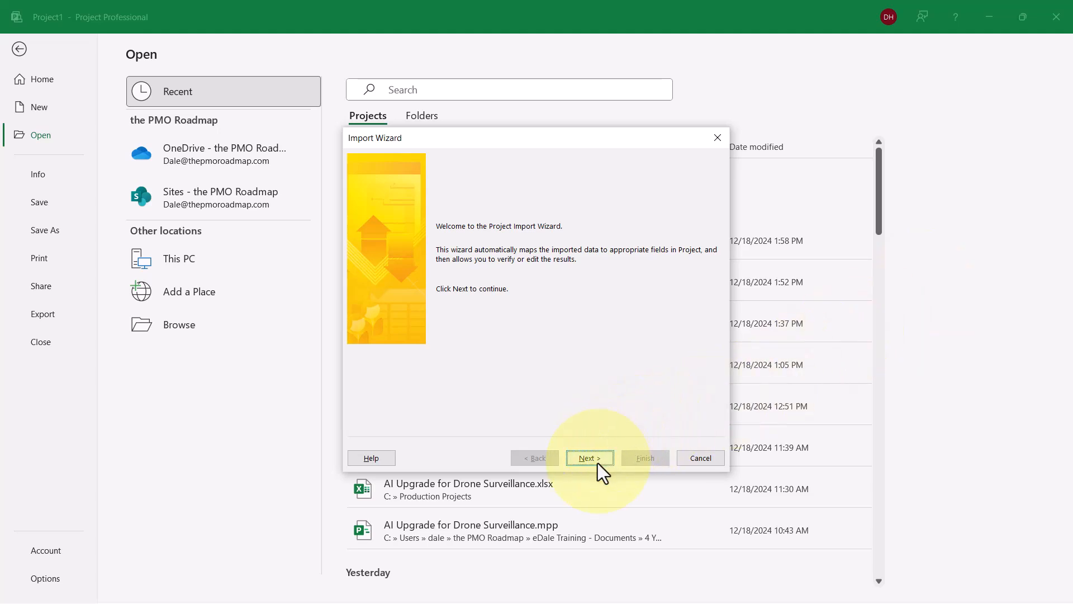
Set the import to a new map, as a new project, with Tasks data included, and proceed to Task Mapping.
{"action": "left_click", "coordinate": [589, 457]}
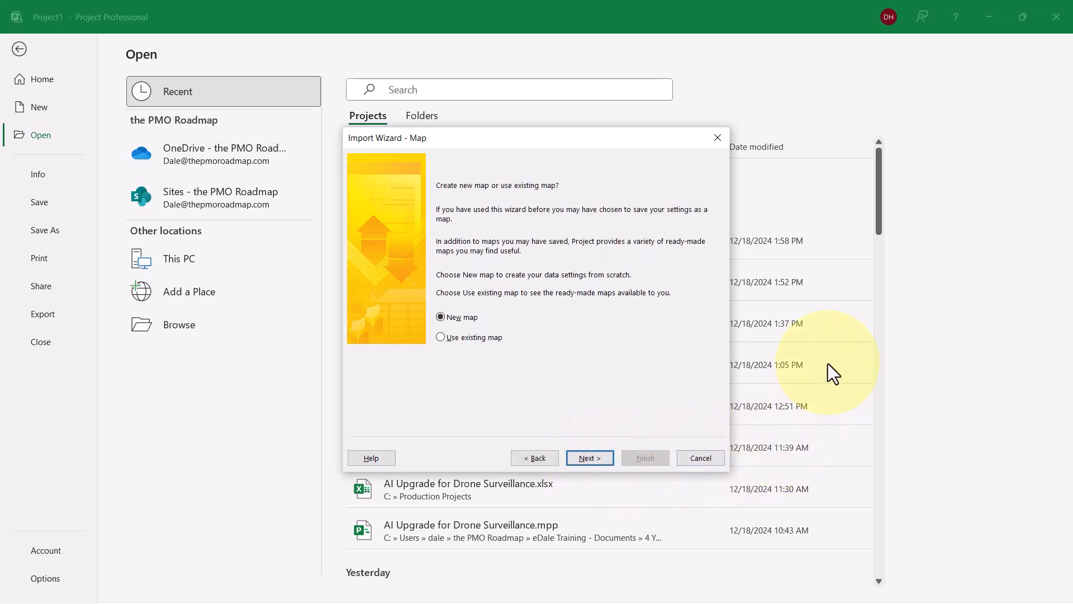
{"action": "mouse_move", "coordinate": [464, 322]}
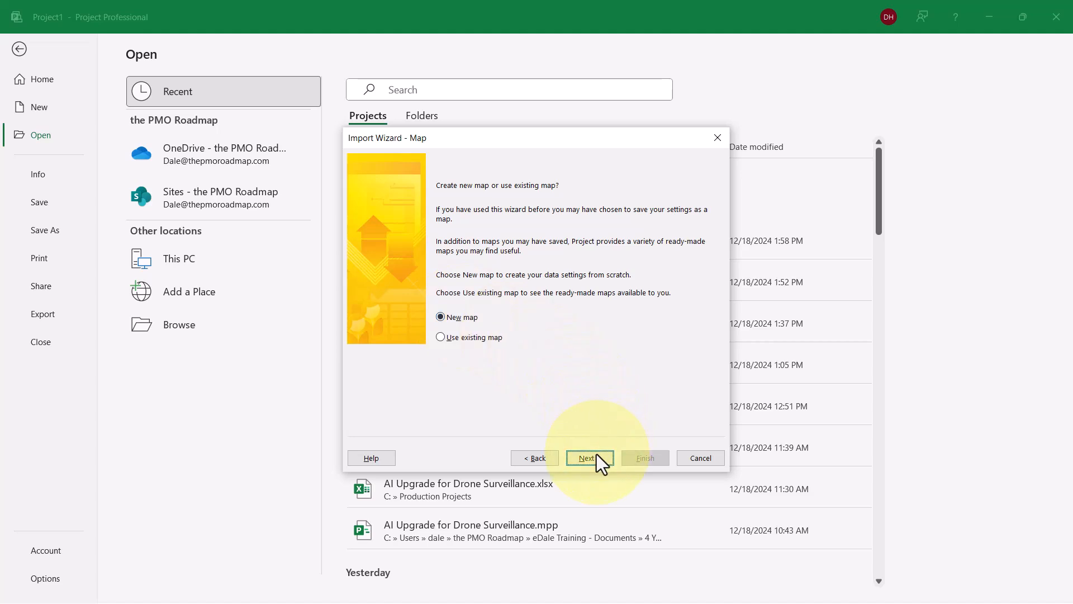
{"action": "left_click", "coordinate": [588, 457]}
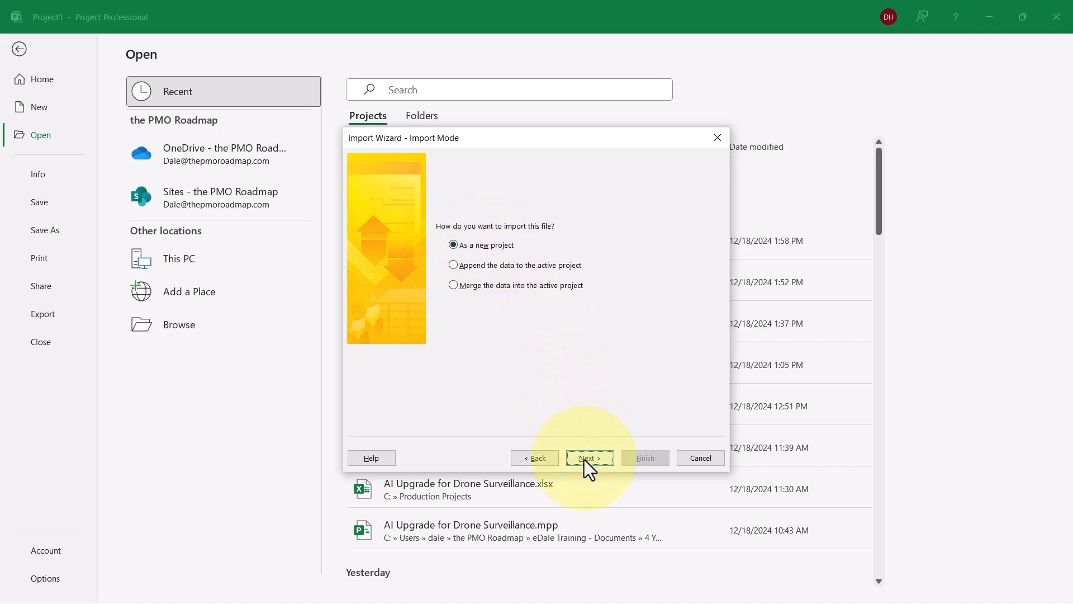
{"action": "left_click", "coordinate": [589, 459]}
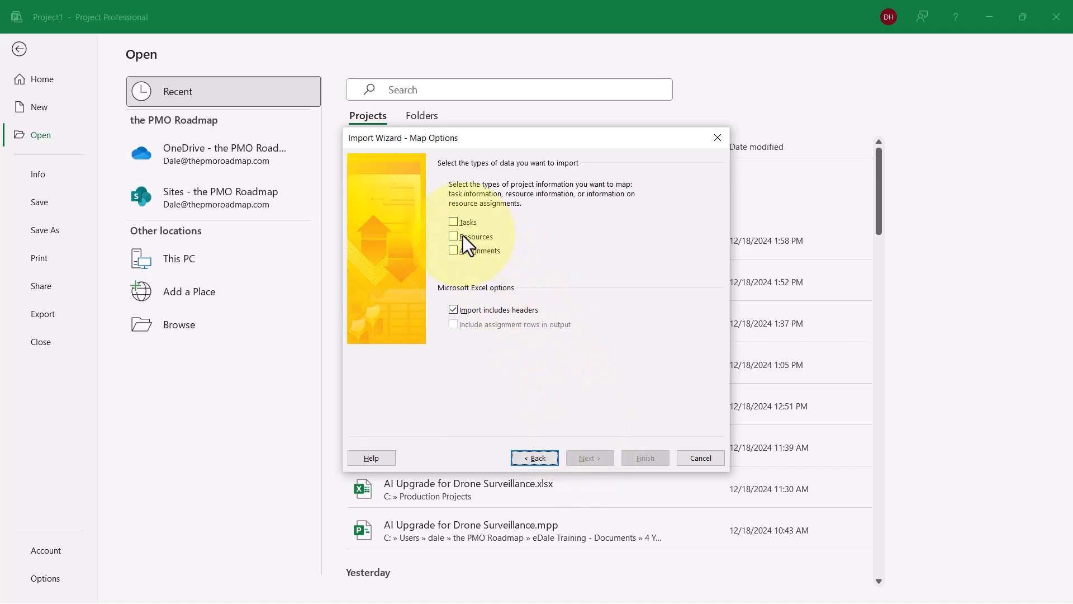
{"action": "left_click", "coordinate": [452, 221]}
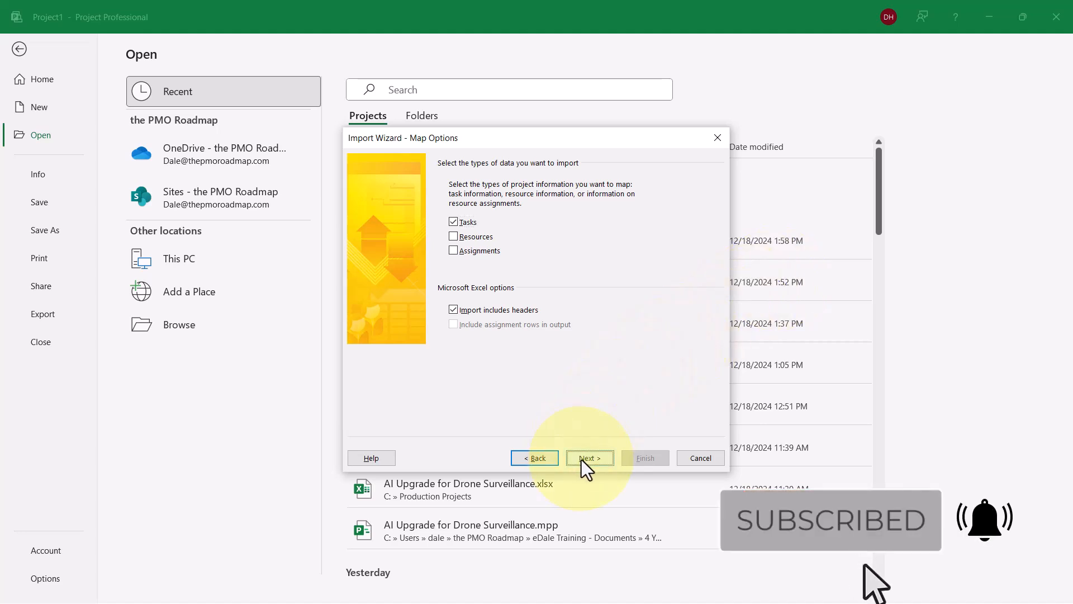
{"action": "left_click", "coordinate": [586, 457]}
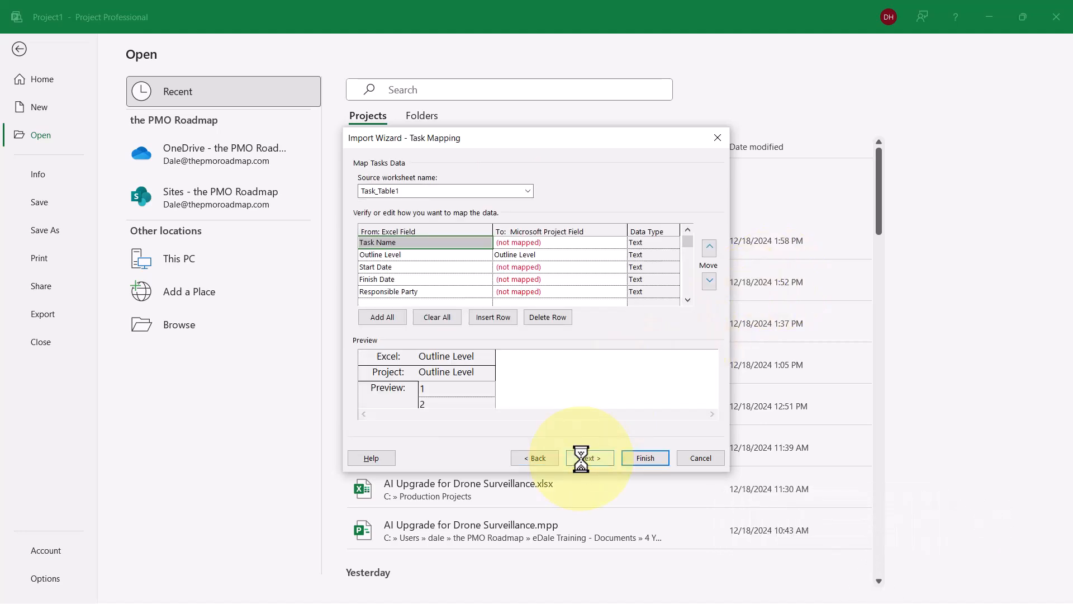
{"action": "mouse_move", "coordinate": [566, 246]}
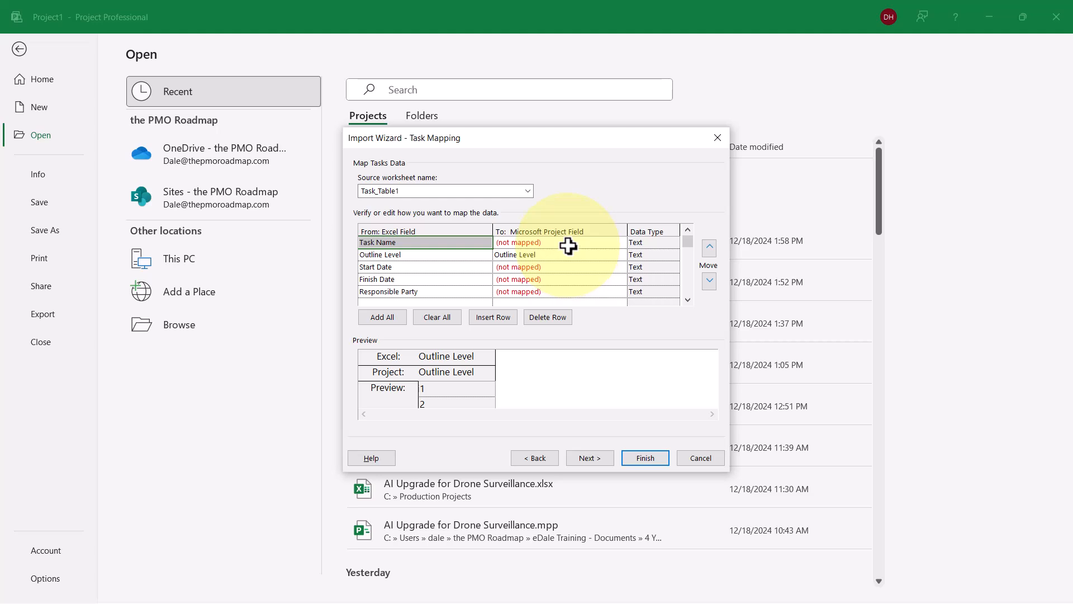
Map Task Name to Name and Start Date to Start.
{"action": "left_click", "coordinate": [558, 242]}
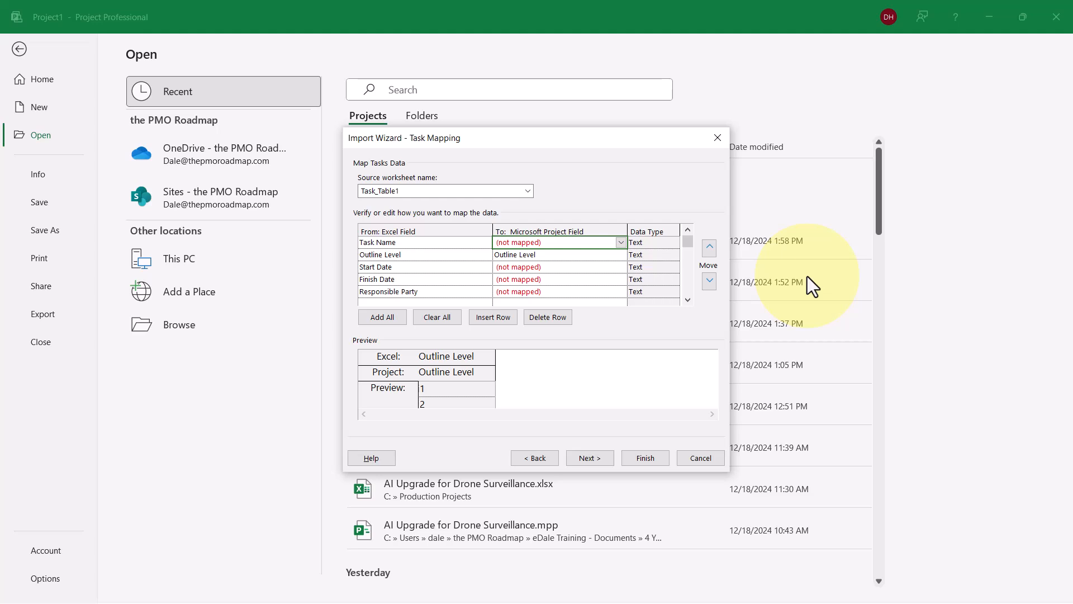
{"action": "left_click", "coordinate": [558, 242]}
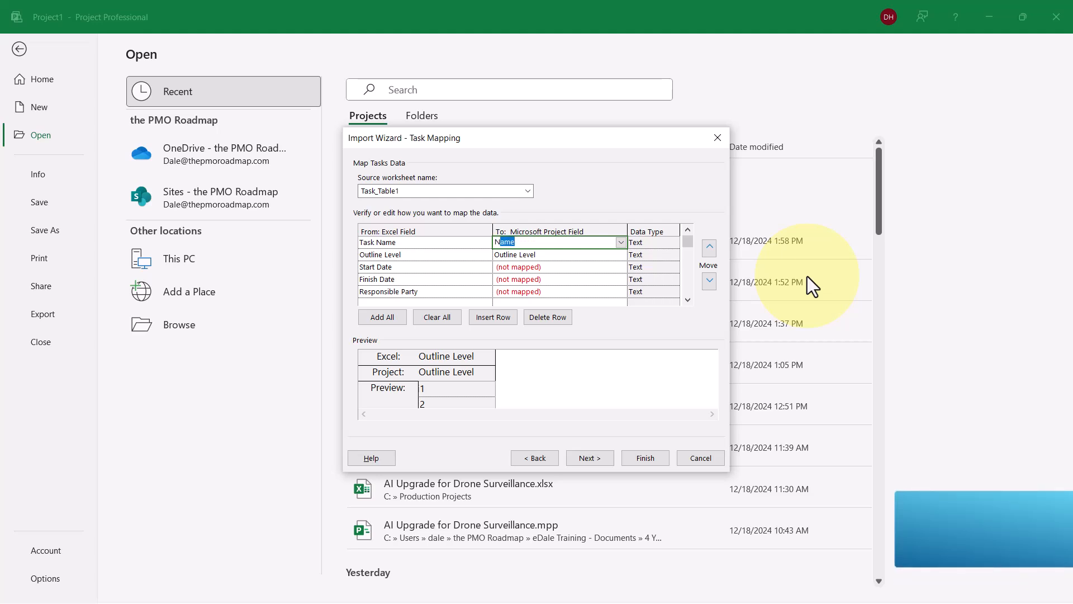
{"action": "left_click", "coordinate": [558, 253]}
{"action": "type", "text": "Start"}
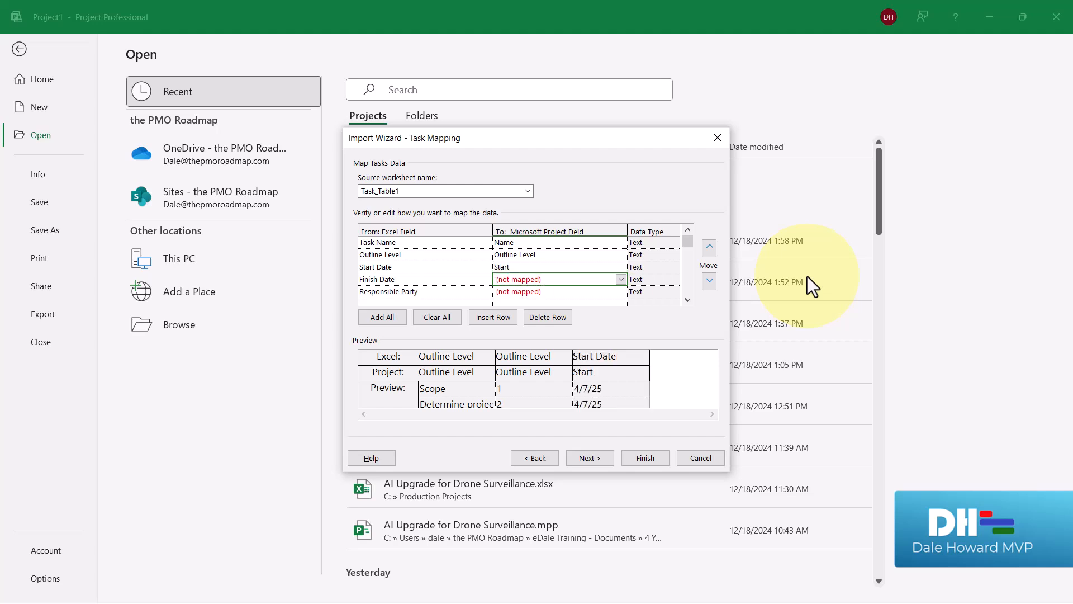
Map Finish Date to Finish and Responsible Party to Resource Names, then finish the import.
{"action": "left_click", "coordinate": [554, 278]}
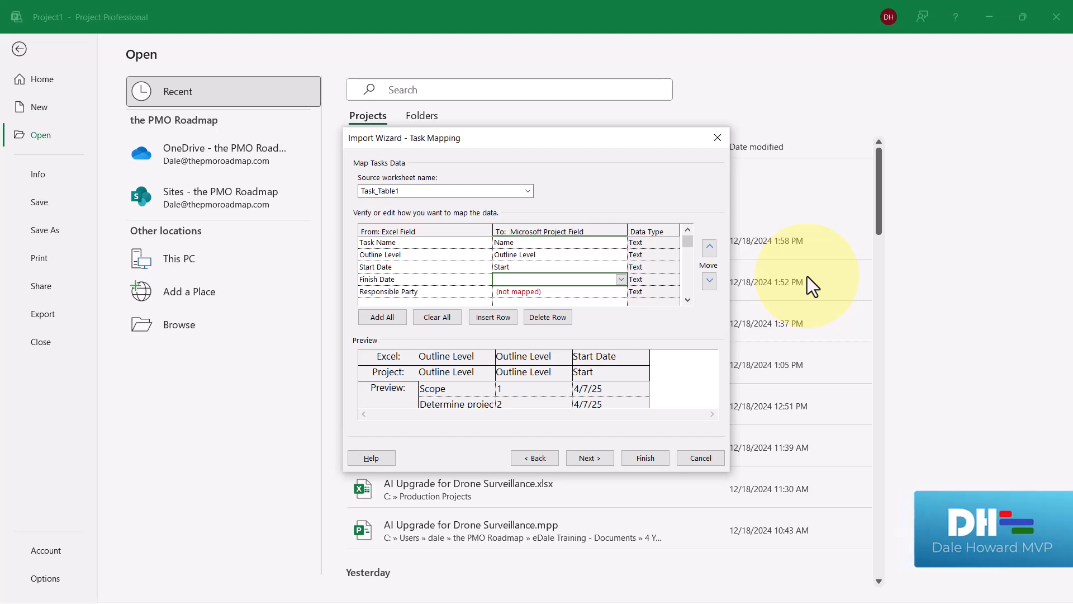
{"action": "left_click", "coordinate": [557, 278]}
{"action": "type", "text": "Finish"}
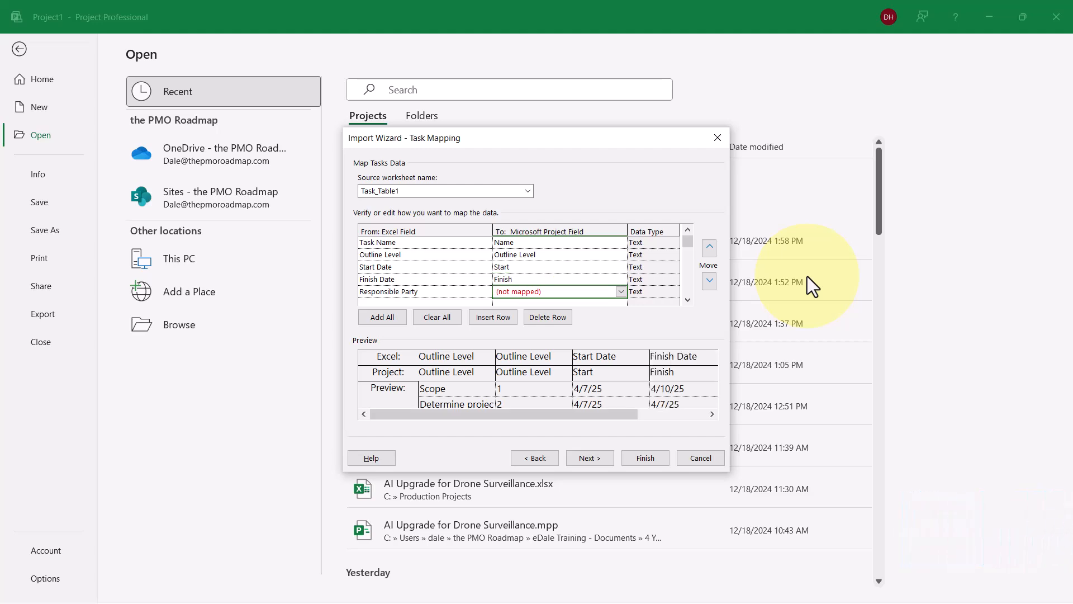
{"action": "left_click", "coordinate": [554, 291]}
{"action": "type", "text": "Resource Names"}
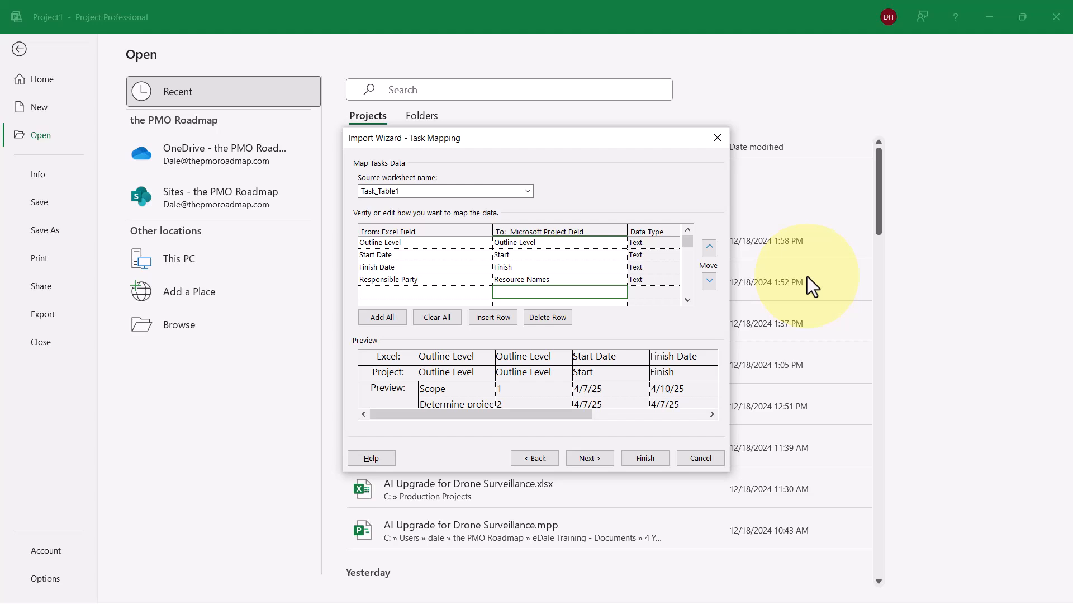
{"action": "mouse_move", "coordinate": [605, 459]}
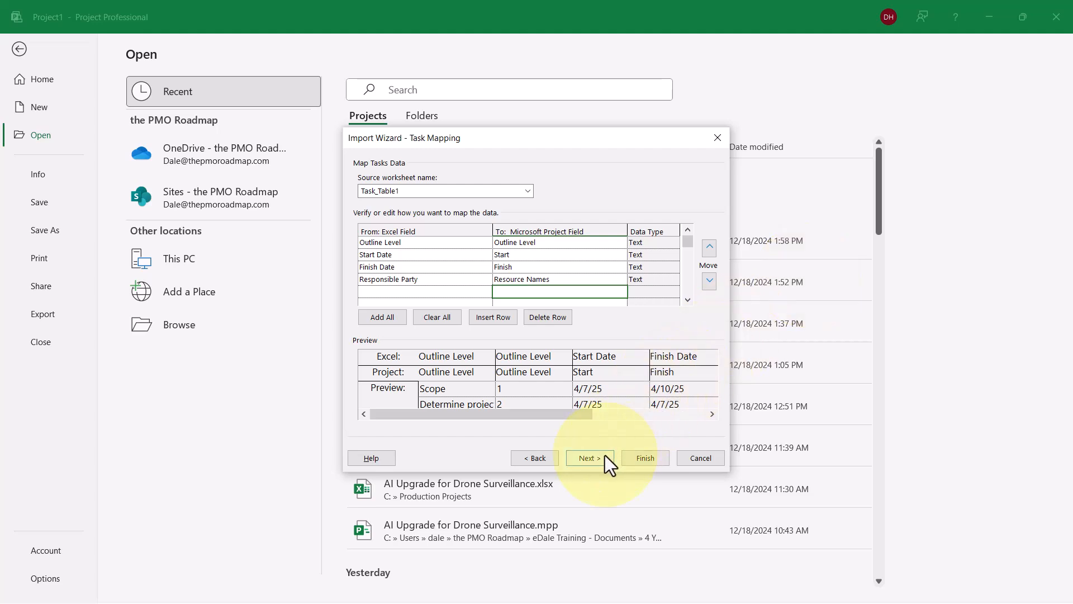
{"action": "left_click", "coordinate": [586, 459]}
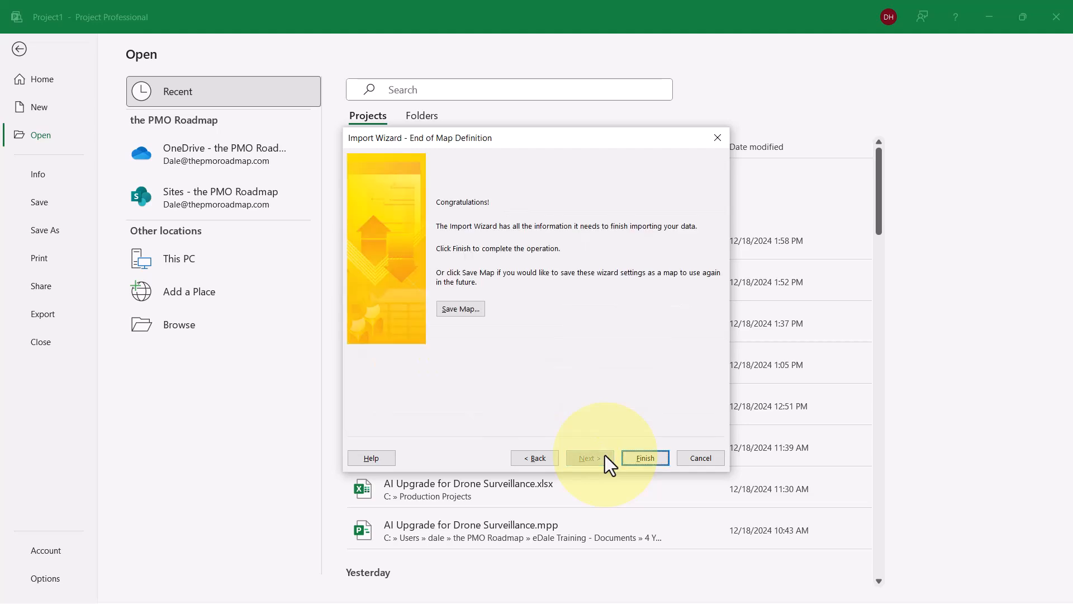
{"action": "mouse_move", "coordinate": [644, 458]}
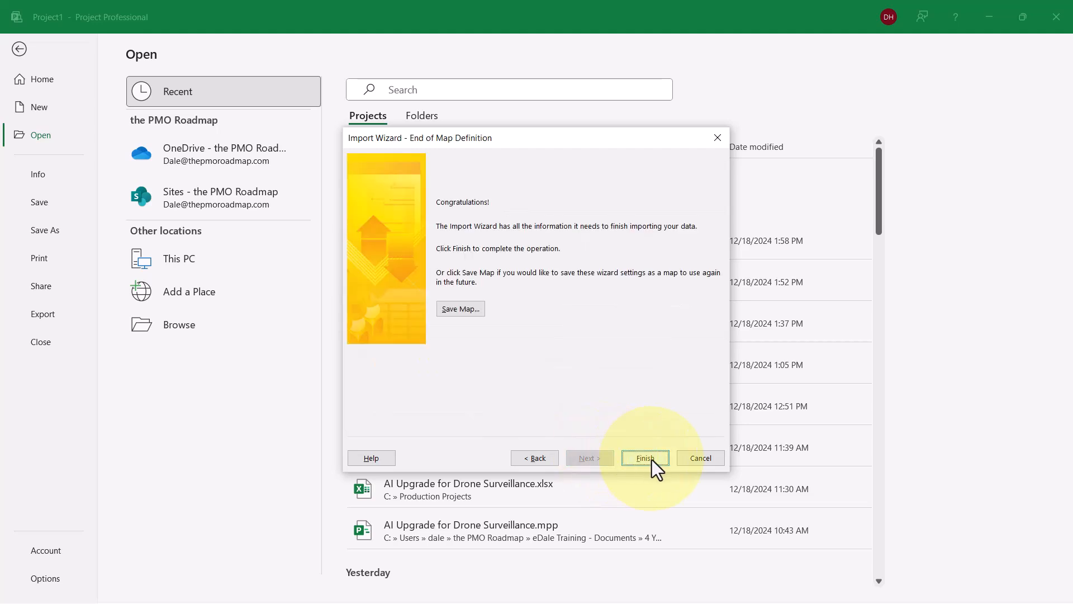
{"action": "left_click", "coordinate": [644, 458]}
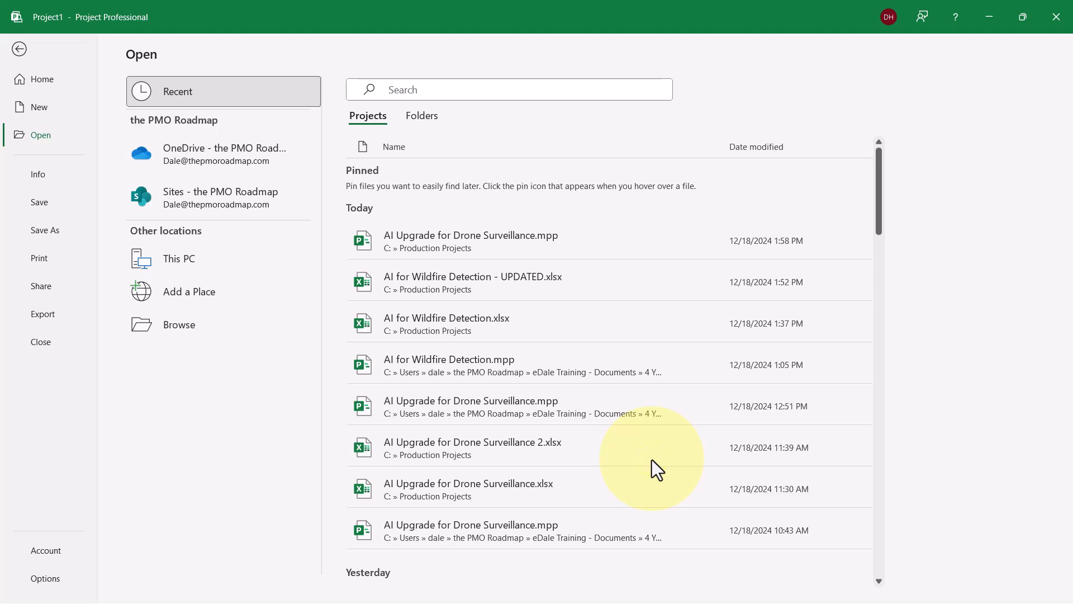
Scroll through the imported Gantt task list to review phases from Scope through Deployment.
{"action": "left_click", "coordinate": [471, 282]}
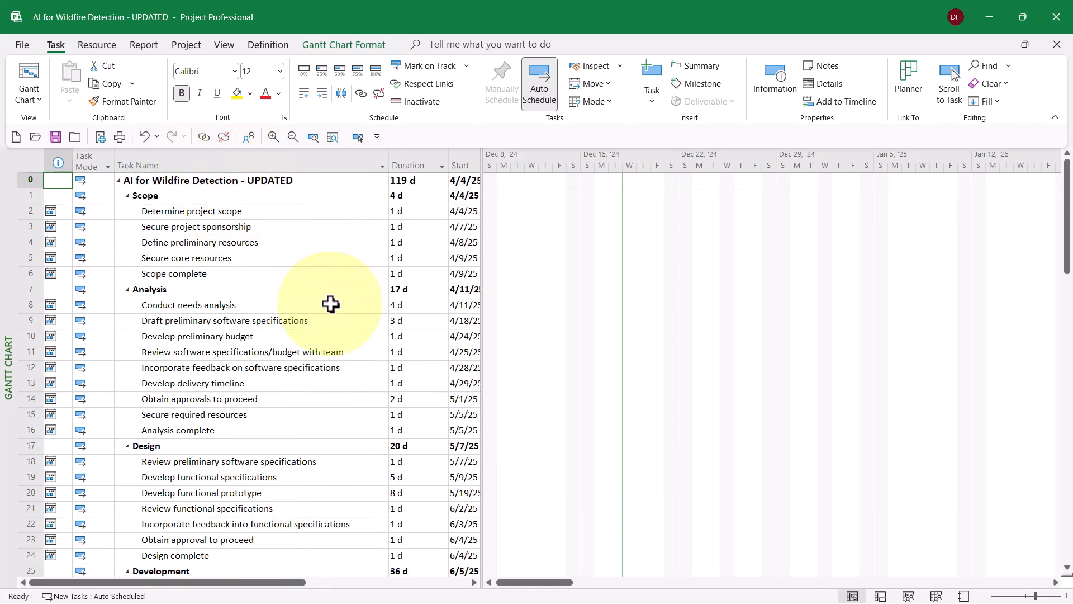
{"action": "mouse_move", "coordinate": [216, 199]}
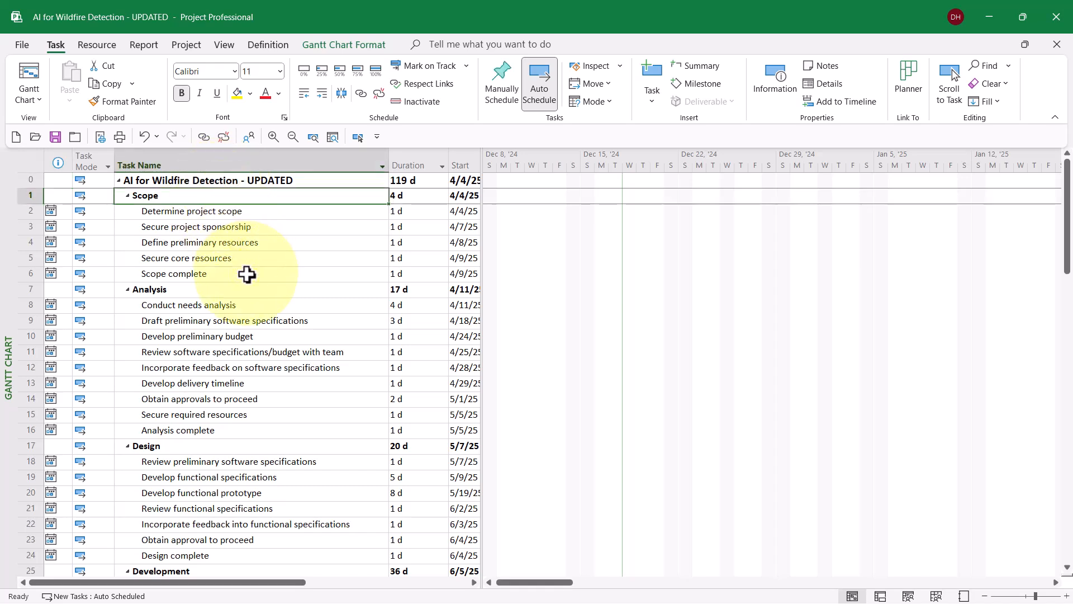
{"action": "mouse_move", "coordinate": [230, 290]}
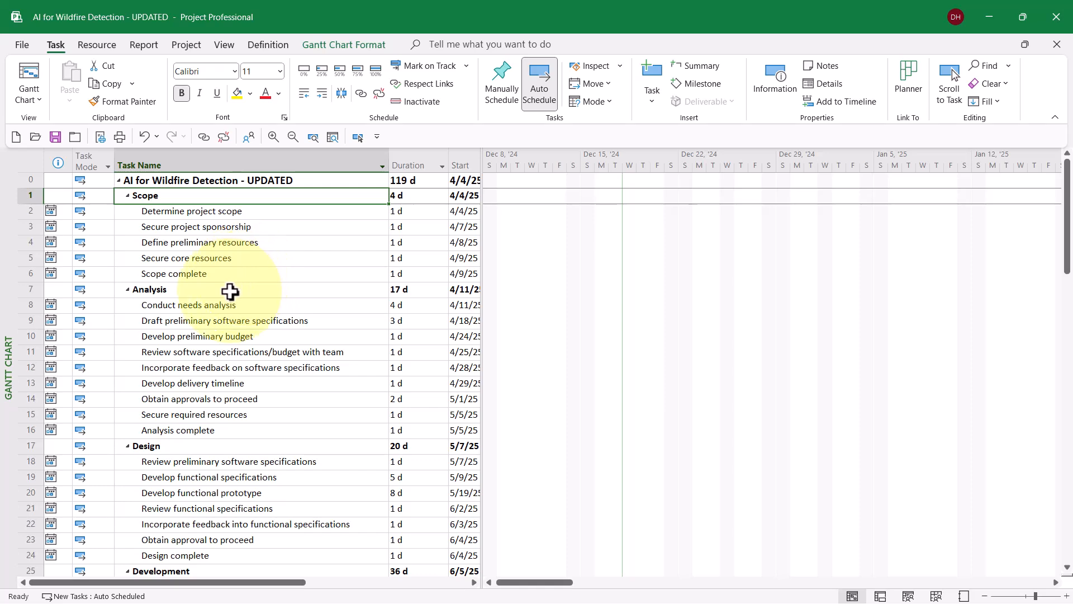
{"action": "scroll", "scroll_direction": "down", "scroll_amount": 3}
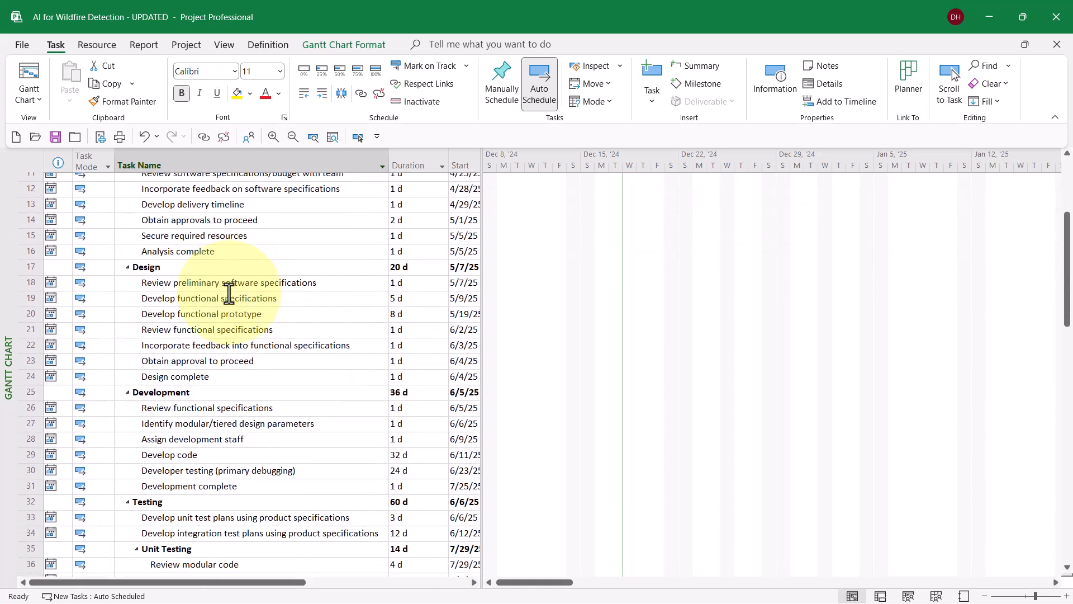
{"action": "scroll", "scroll_direction": "down", "scroll_amount": 3}
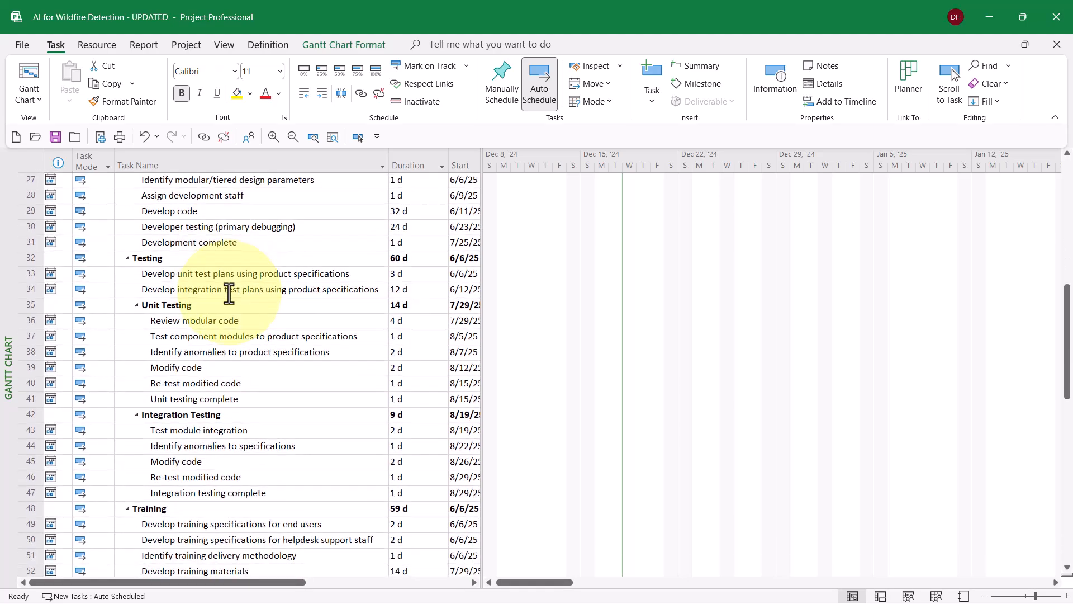
{"action": "scroll", "scroll_direction": "down", "scroll_amount": 3}
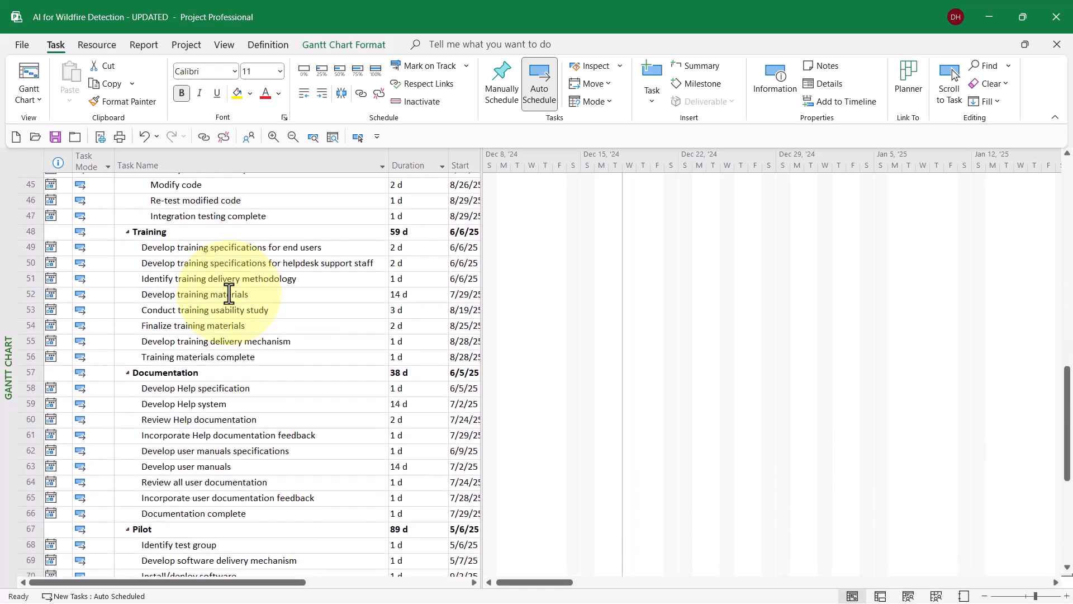
{"action": "scroll", "scroll_direction": "down", "scroll_amount": 3}
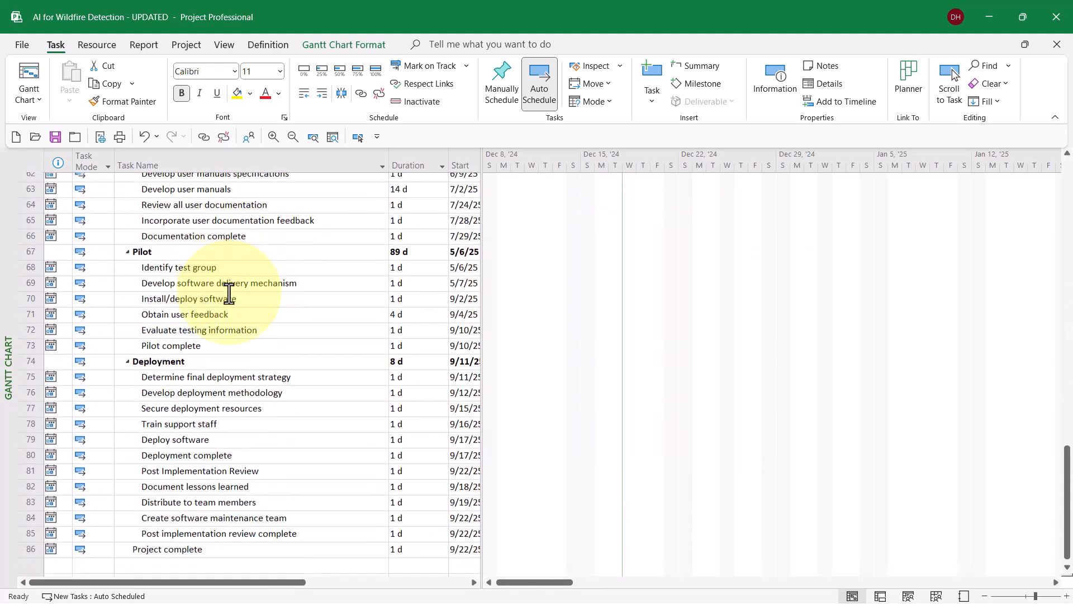
{"action": "scroll", "scroll_direction": "up", "scroll_amount": 3}
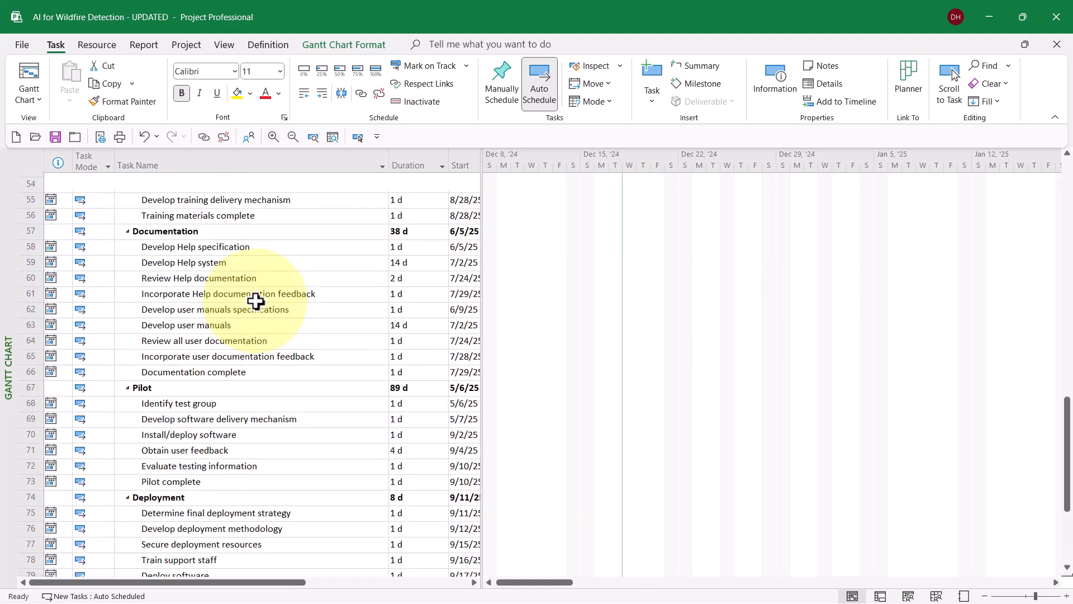
{"action": "scroll", "scroll_direction": "up", "scroll_amount": 3}
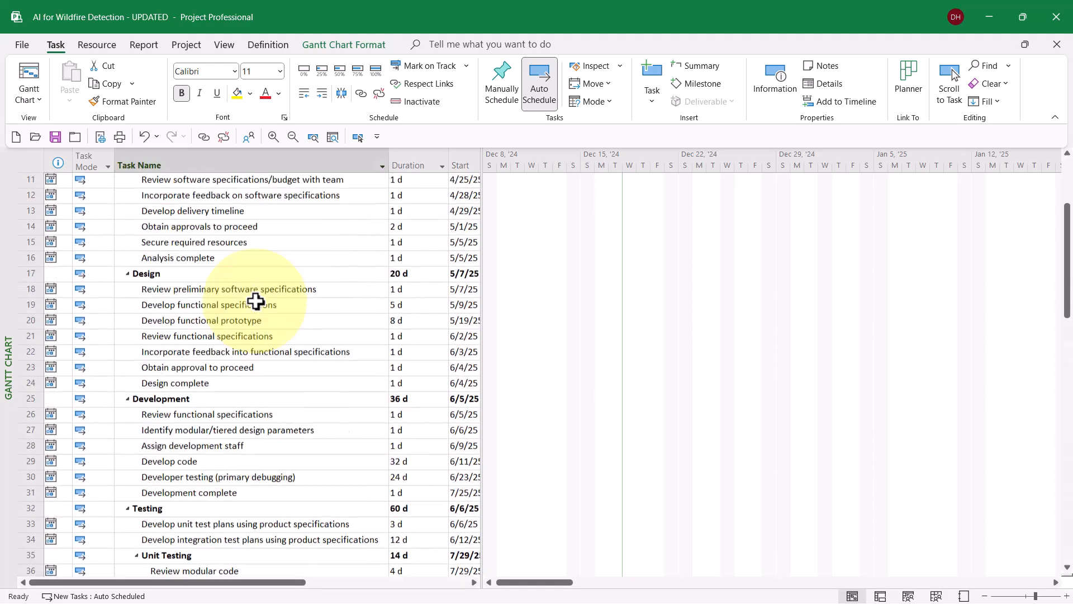
{"action": "scroll", "scroll_direction": "up", "scroll_amount": 3}
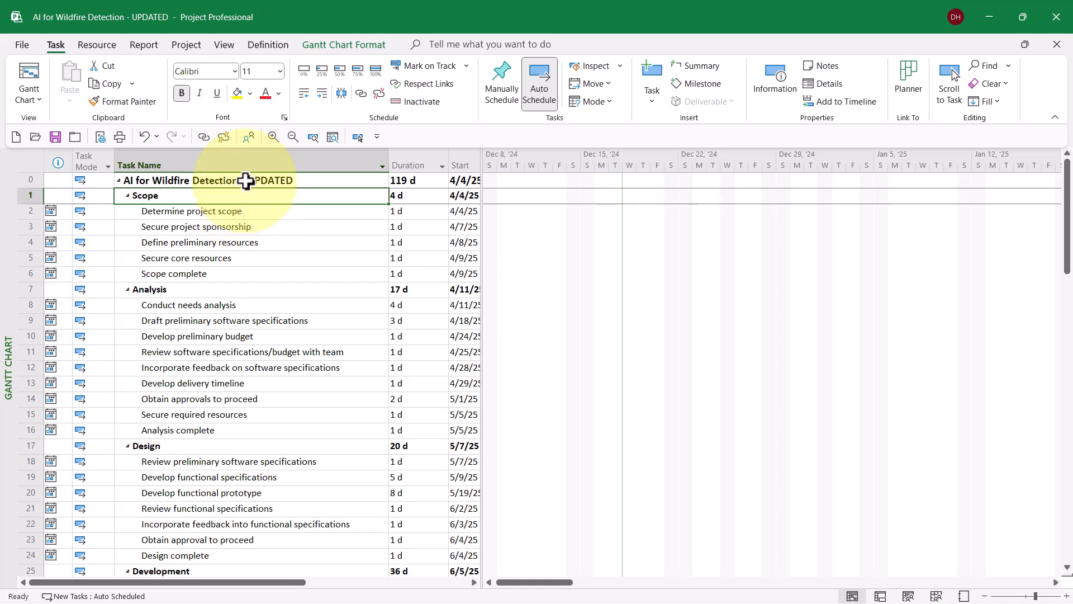
{"action": "left_click", "coordinate": [205, 180]}
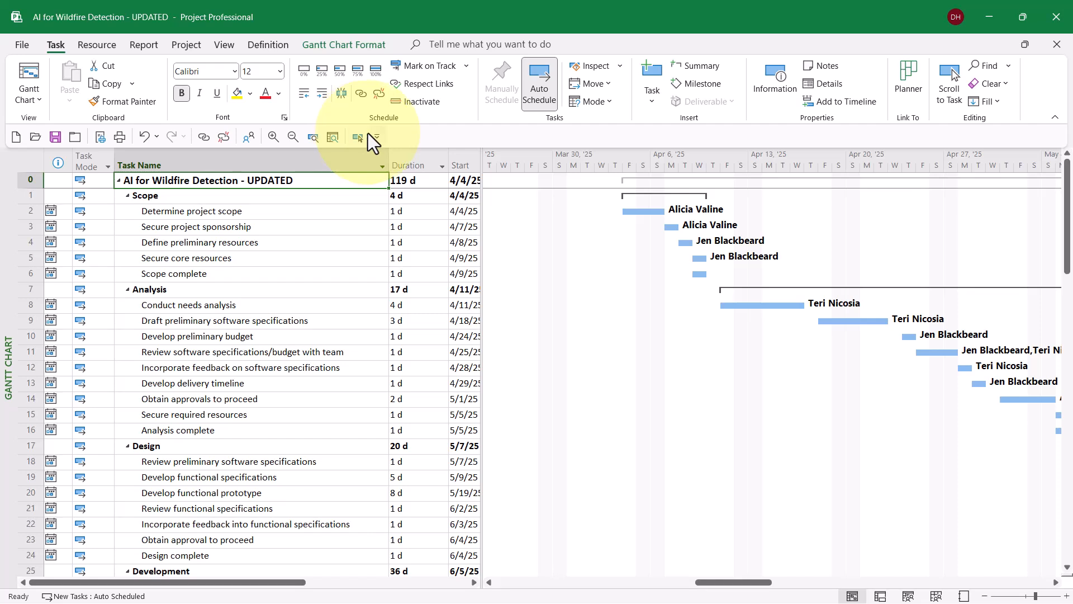
{"action": "mouse_move", "coordinate": [441, 149]}
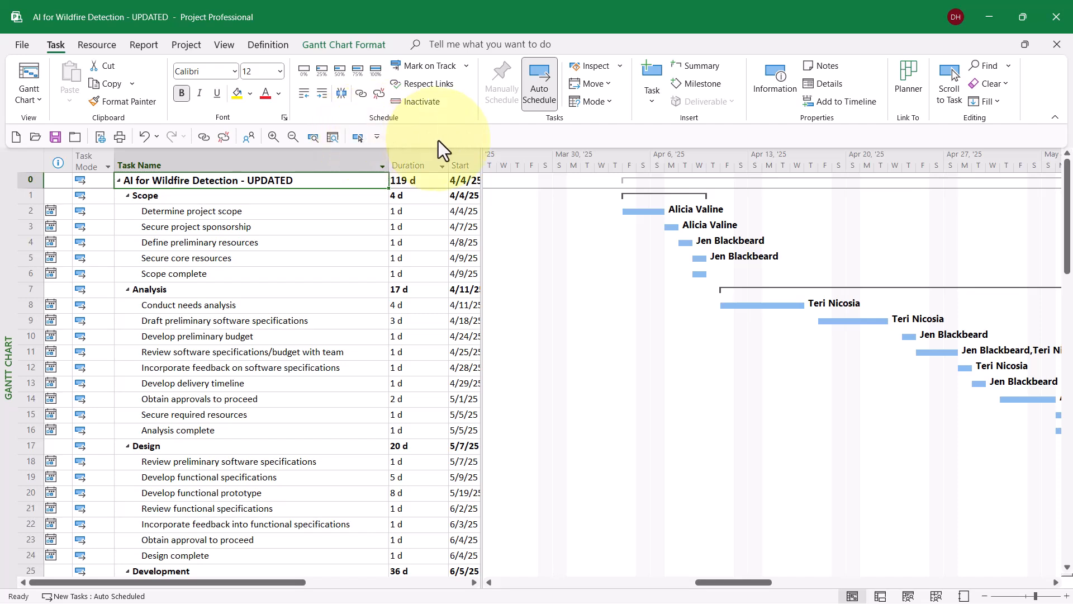
{"action": "mouse_move", "coordinate": [179, 82]}
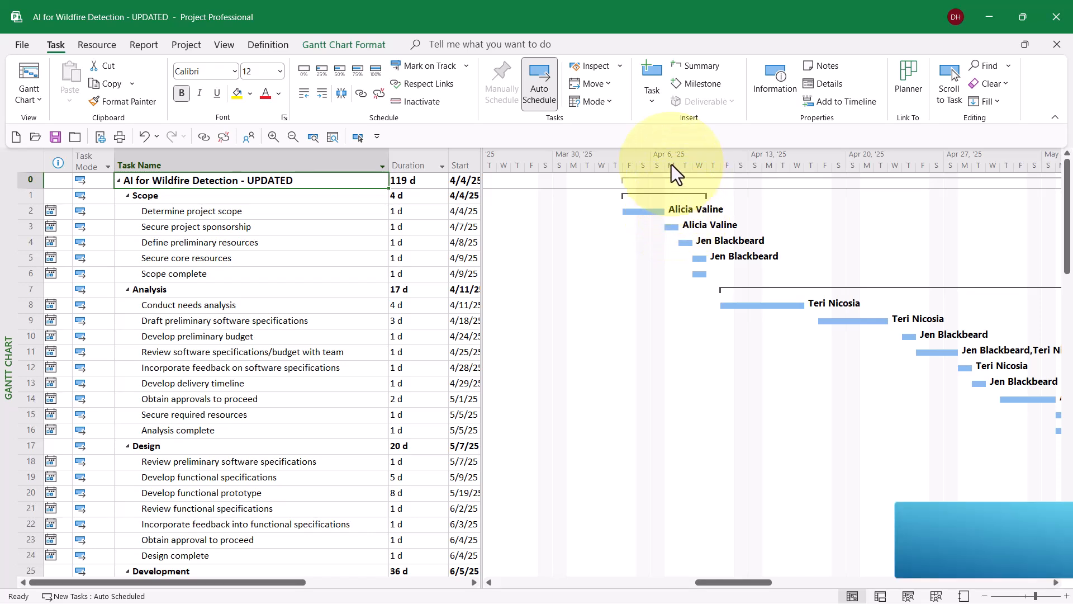
{"action": "left_click", "coordinate": [512, 44]}
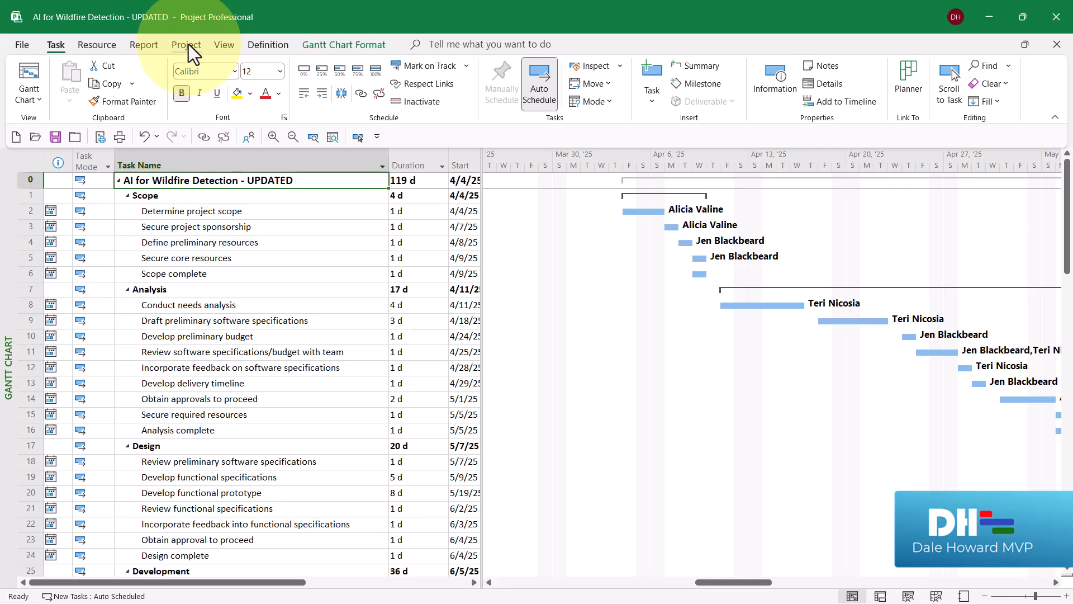
Move the whole project to a new start date so the Scope phase begins 7/23/25.
{"action": "left_click", "coordinate": [185, 45]}
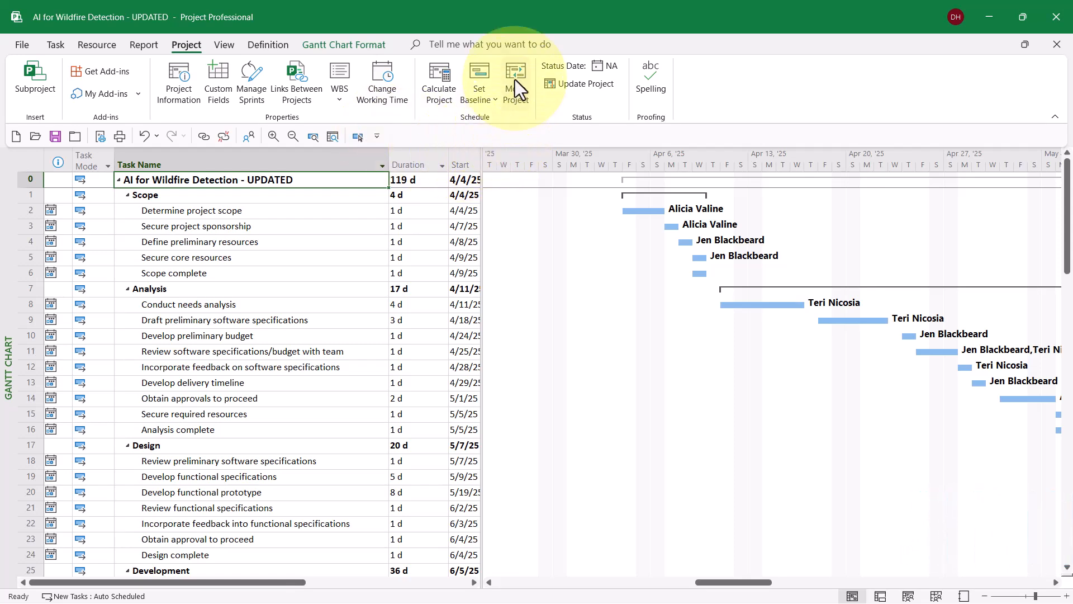
{"action": "mouse_move", "coordinate": [514, 81]}
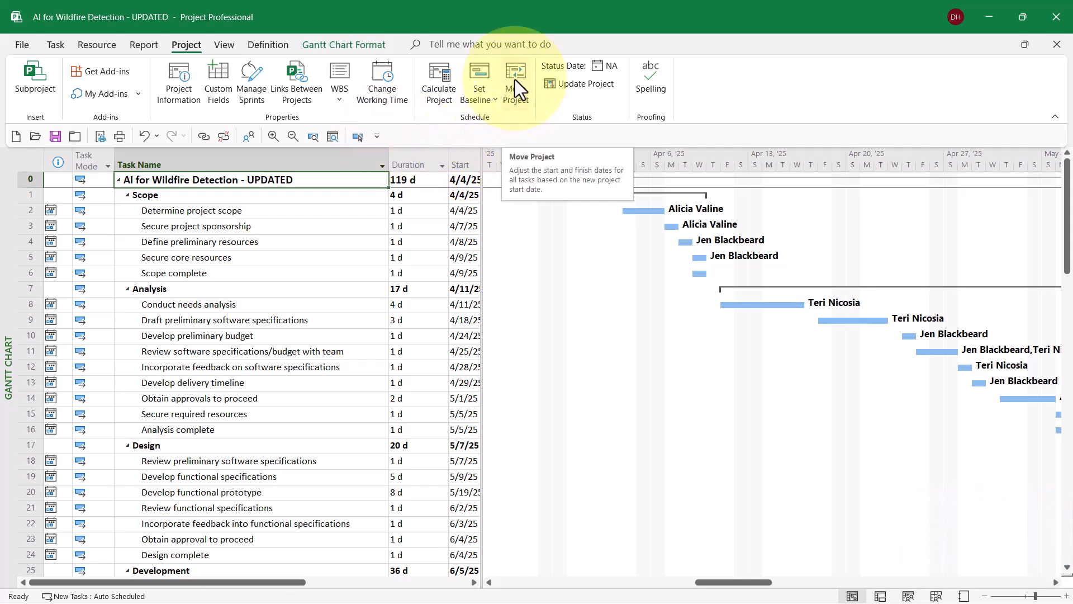
{"action": "left_click", "coordinate": [515, 81]}
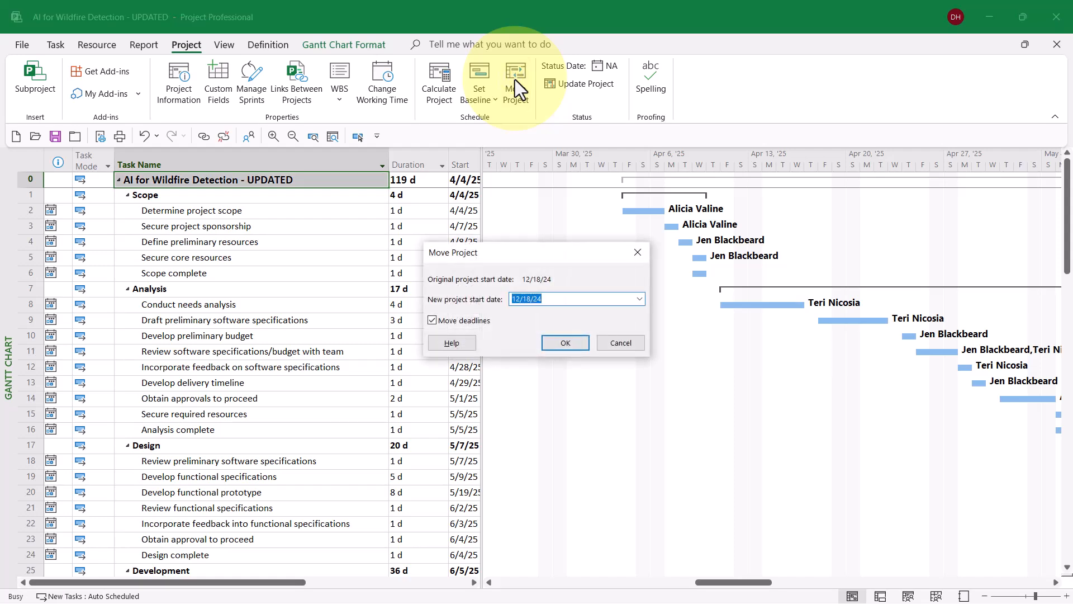
{"action": "mouse_move", "coordinate": [626, 332]}
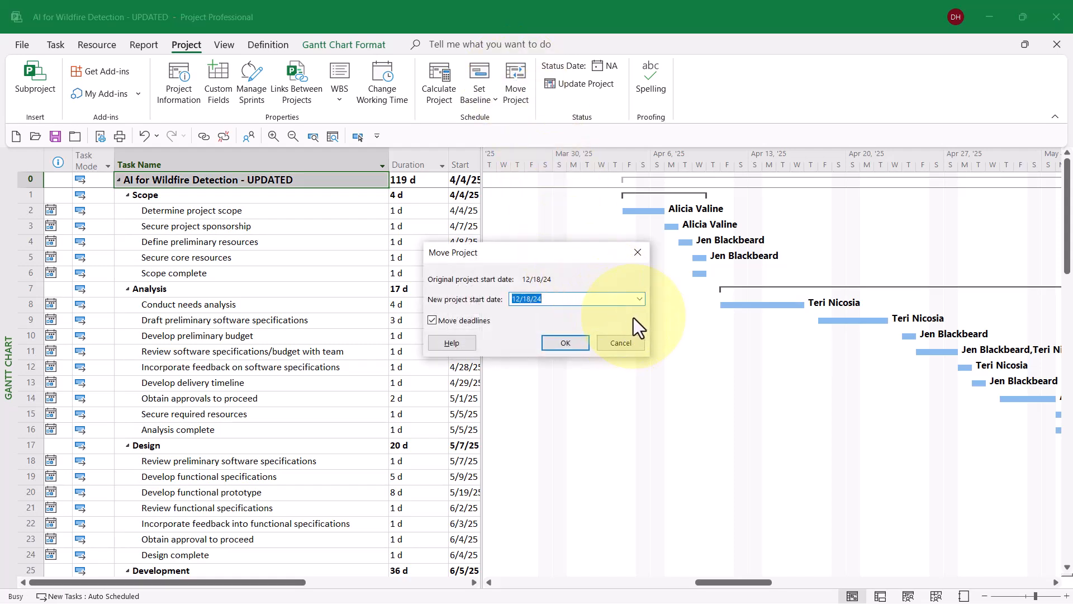
{"action": "mouse_move", "coordinate": [637, 311]}
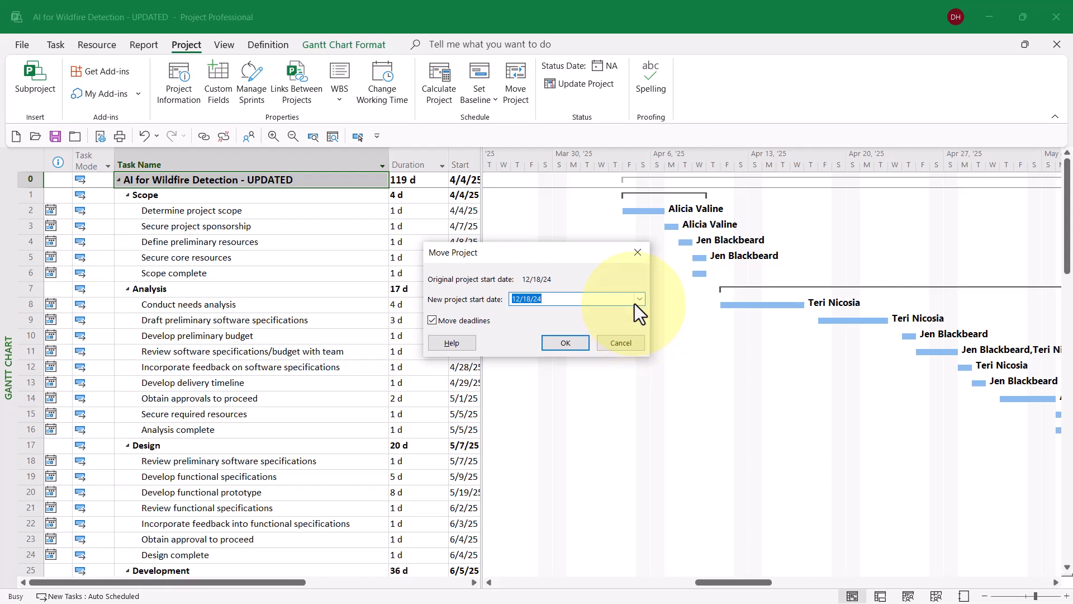
{"action": "left_click", "coordinate": [639, 300]}
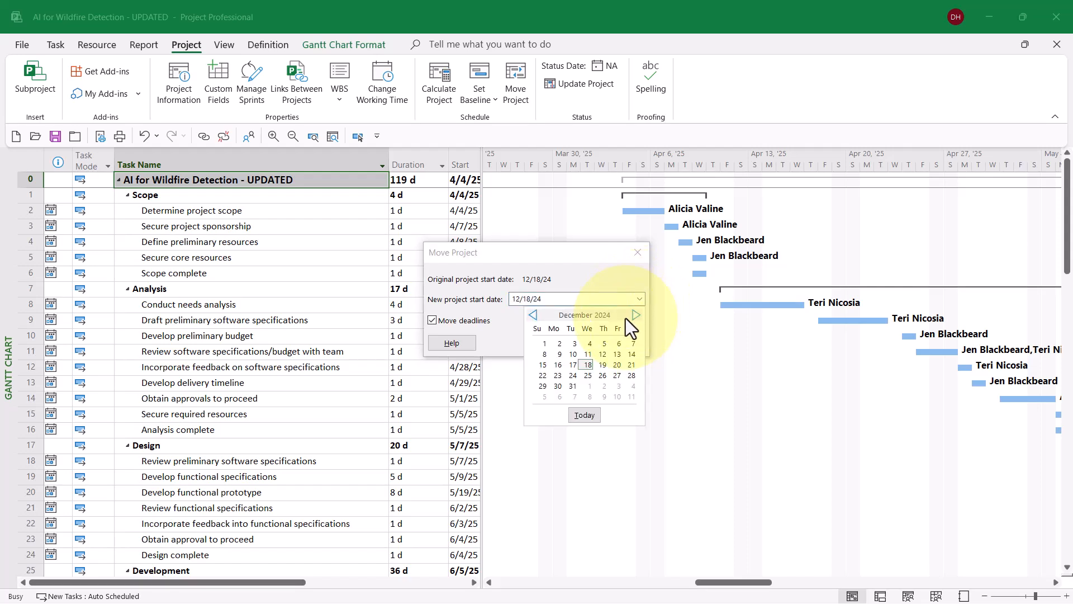
{"action": "left_click", "coordinate": [635, 315]}
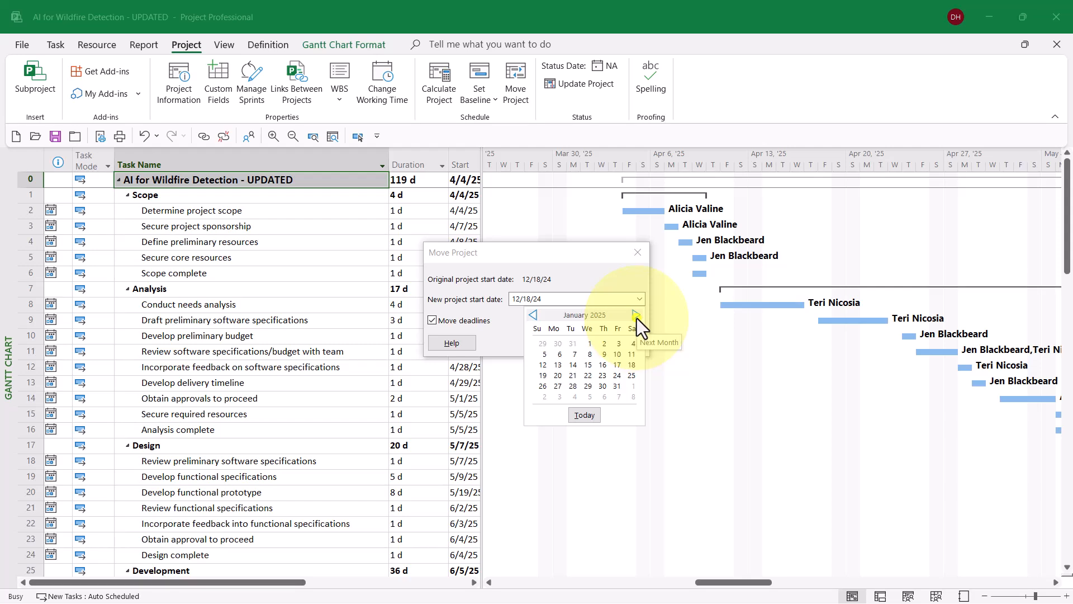
{"action": "left_click", "coordinate": [636, 315]}
{"action": "type", "text": "4/7/2025"}
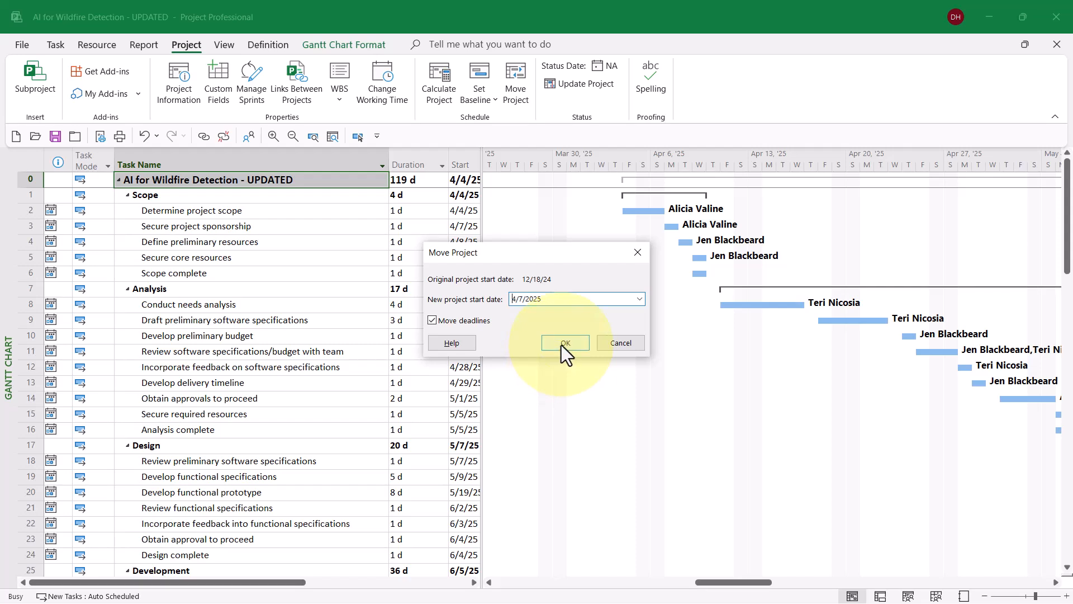
{"action": "left_click", "coordinate": [563, 342]}
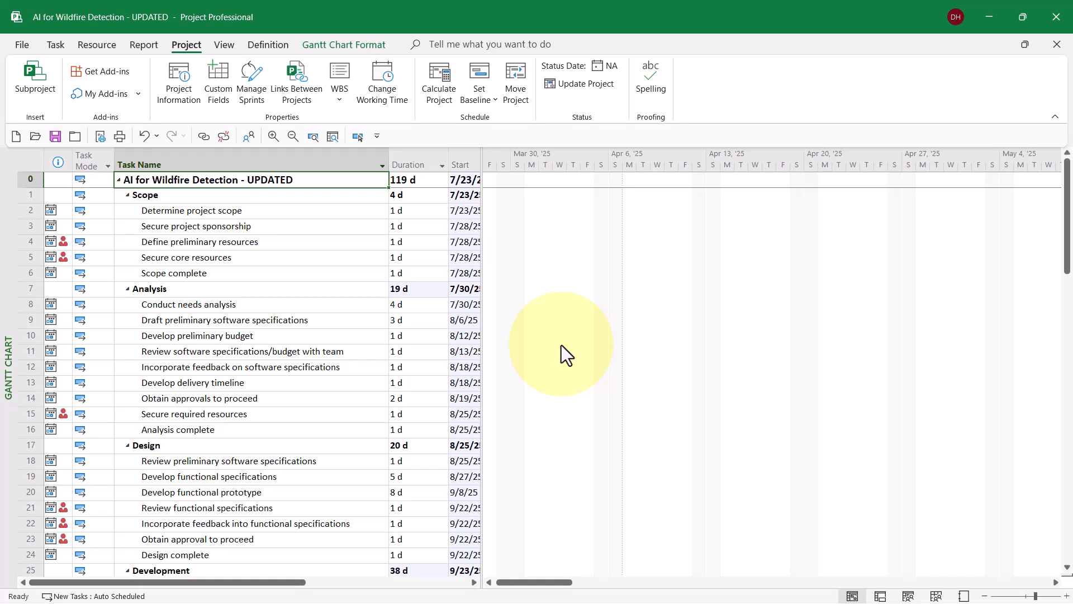
{"action": "mouse_move", "coordinate": [257, 261]}
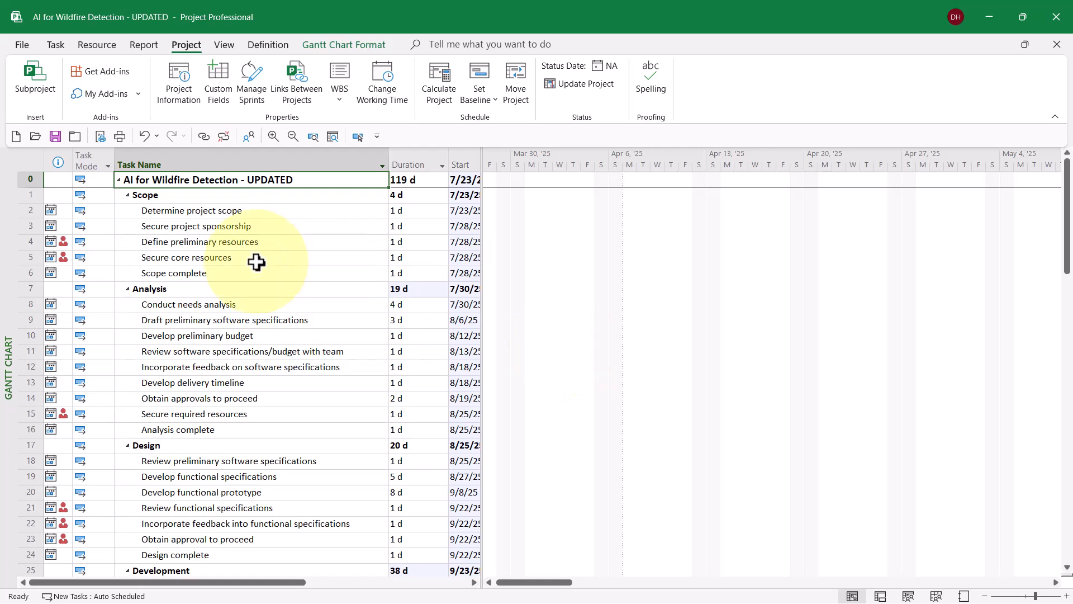
{"action": "mouse_move", "coordinate": [229, 245]}
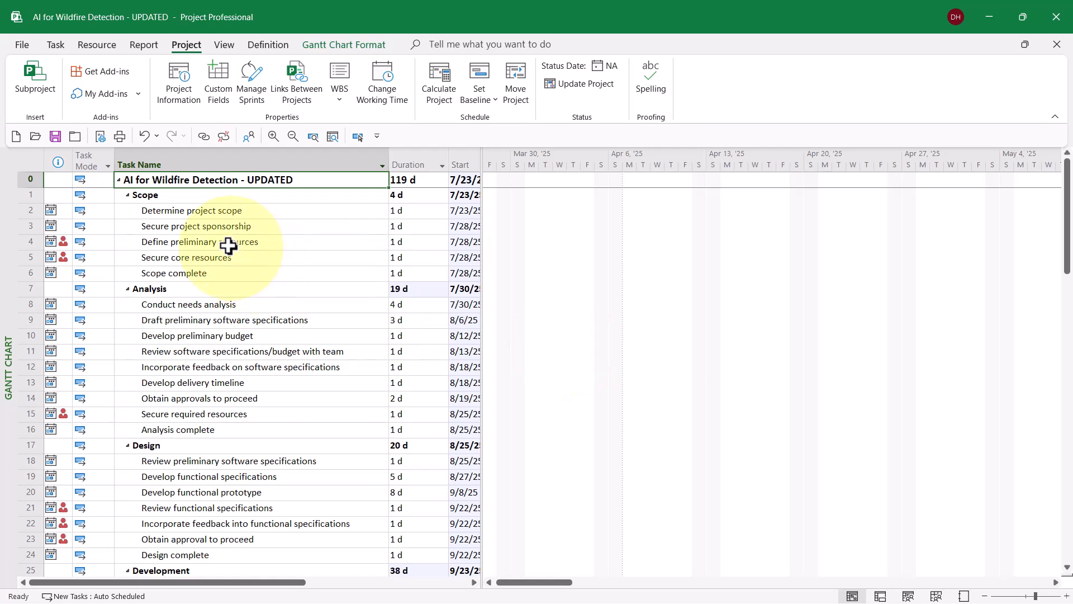
{"action": "mouse_move", "coordinate": [55, 210]}
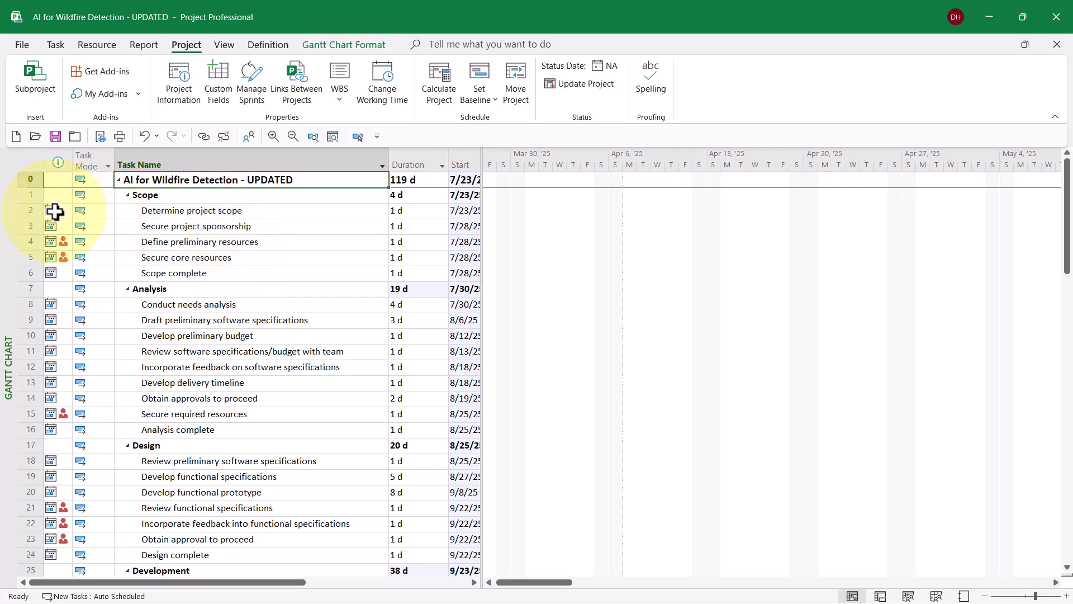
{"action": "mouse_move", "coordinate": [55, 226]}
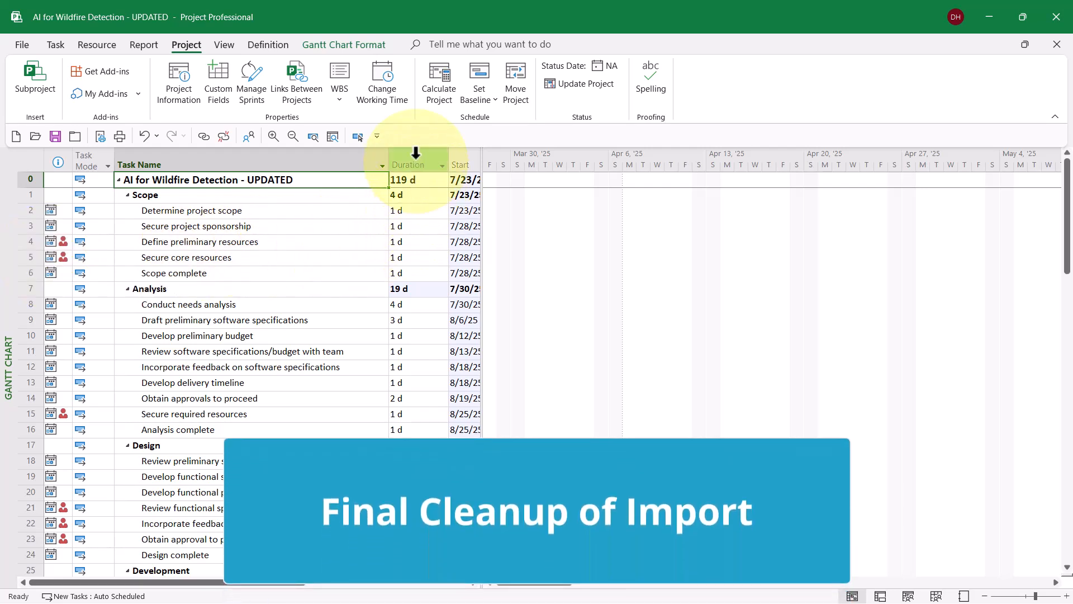
{"action": "mouse_move", "coordinate": [416, 164]}
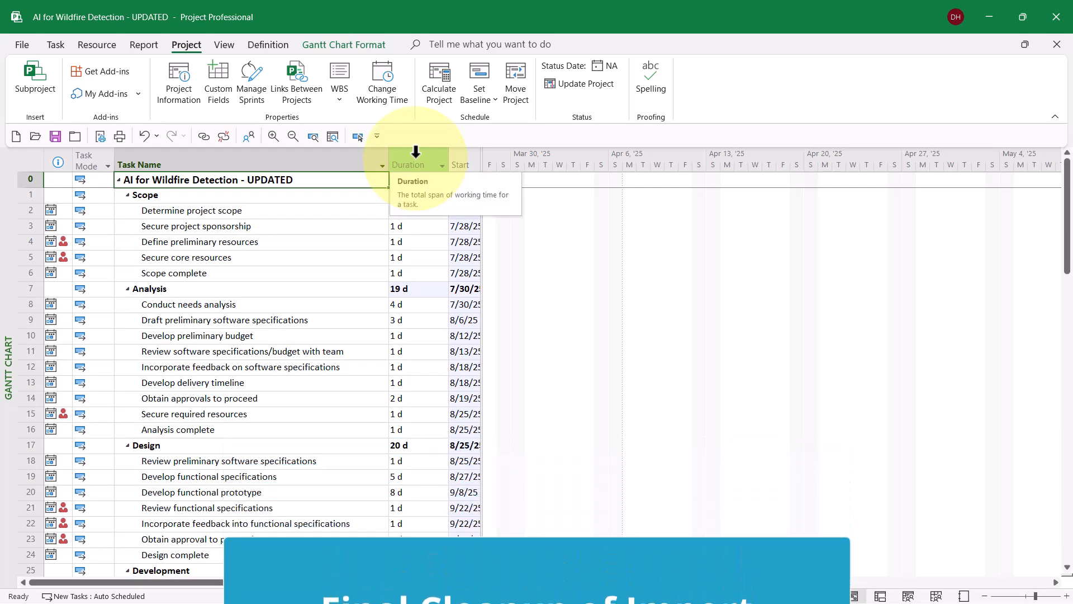
Insert a Constraint Type column beside Duration, revealing Finish No Earlier Than on imported tasks.
{"action": "right_click", "coordinate": [409, 165]}
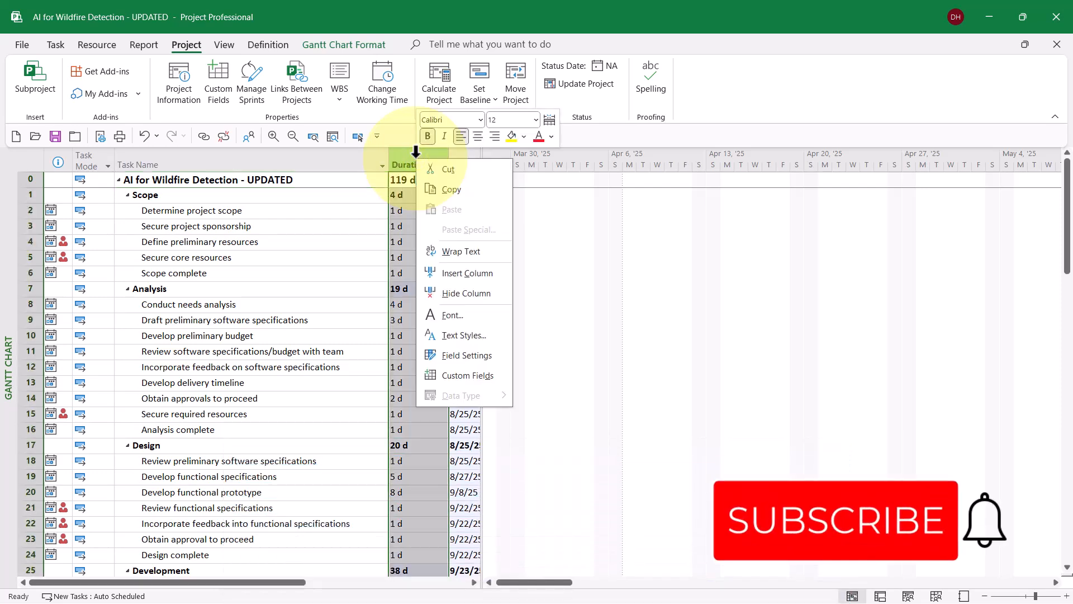
{"action": "mouse_move", "coordinate": [471, 279]}
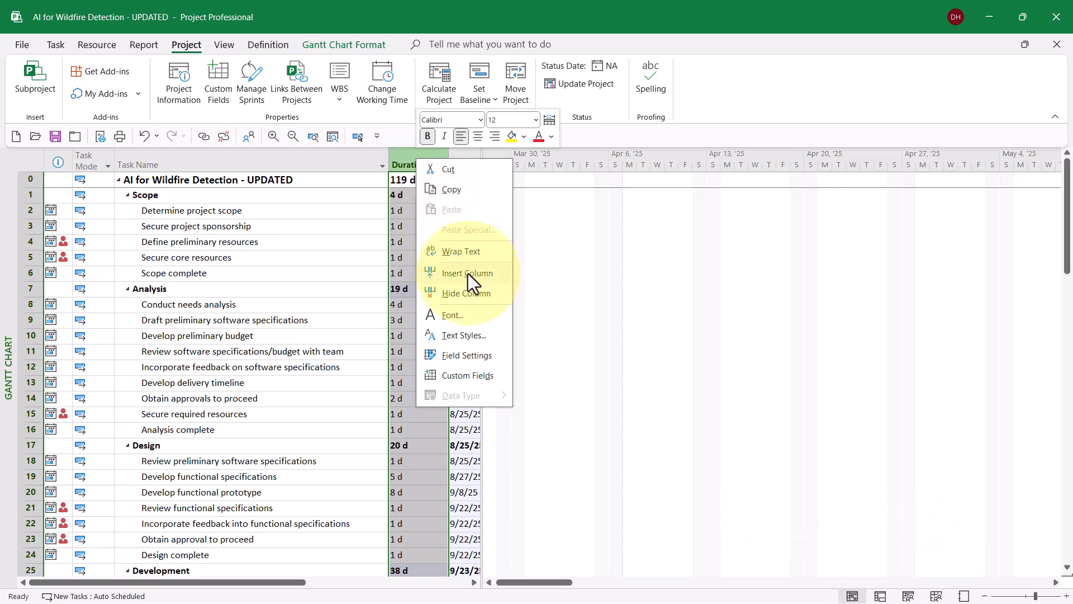
{"action": "left_click", "coordinate": [469, 273]}
{"action": "type", "text": "confirmed"}
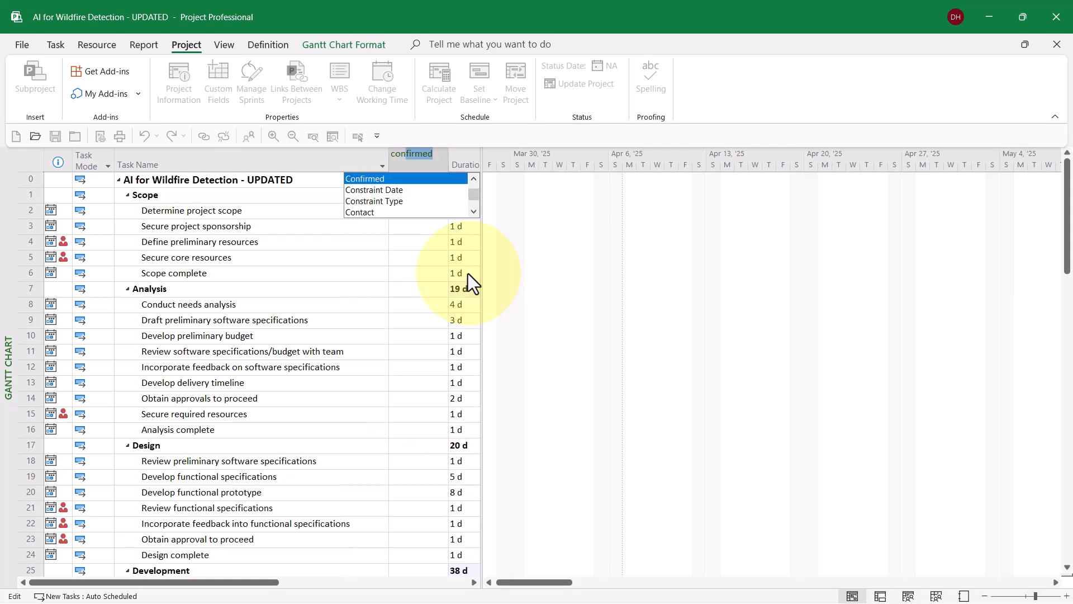
{"action": "mouse_move", "coordinate": [387, 216]}
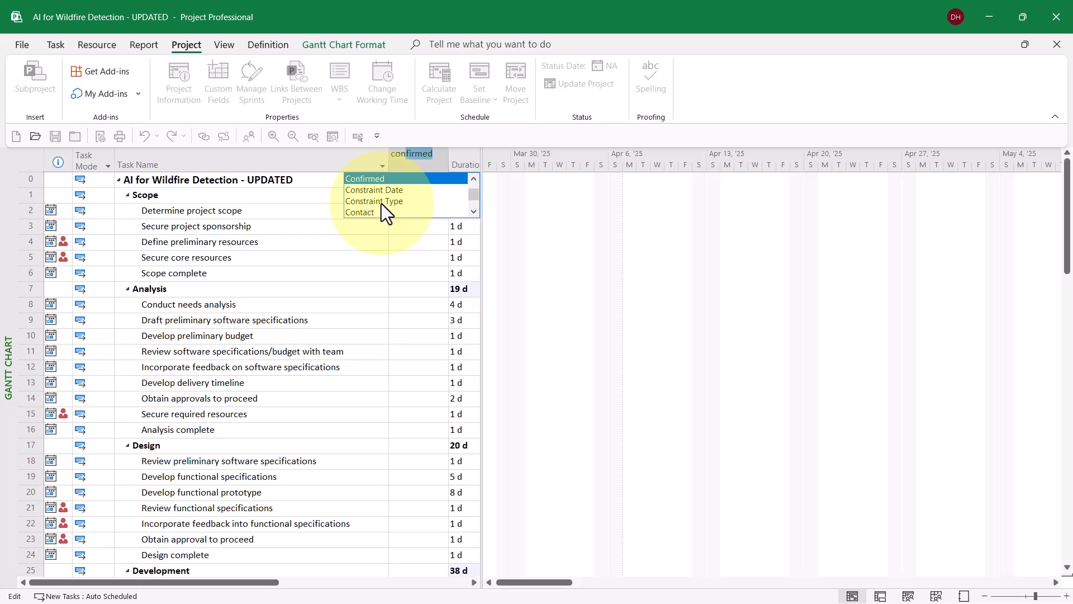
{"action": "left_click", "coordinate": [374, 201]}
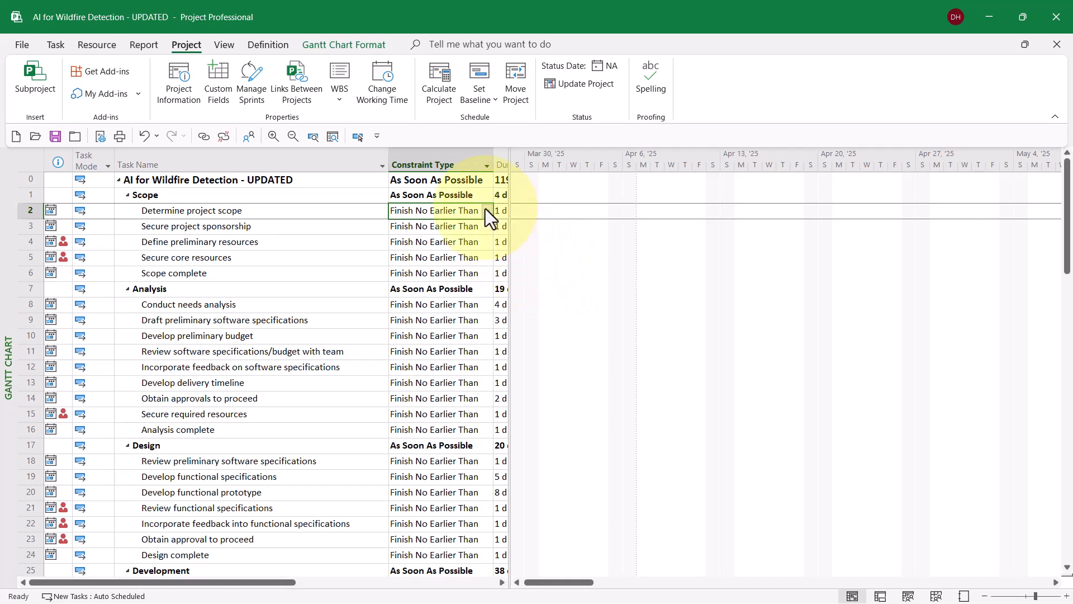
Set Determine project scope's constraint type to As Soon As Possible.
{"action": "left_click", "coordinate": [486, 210]}
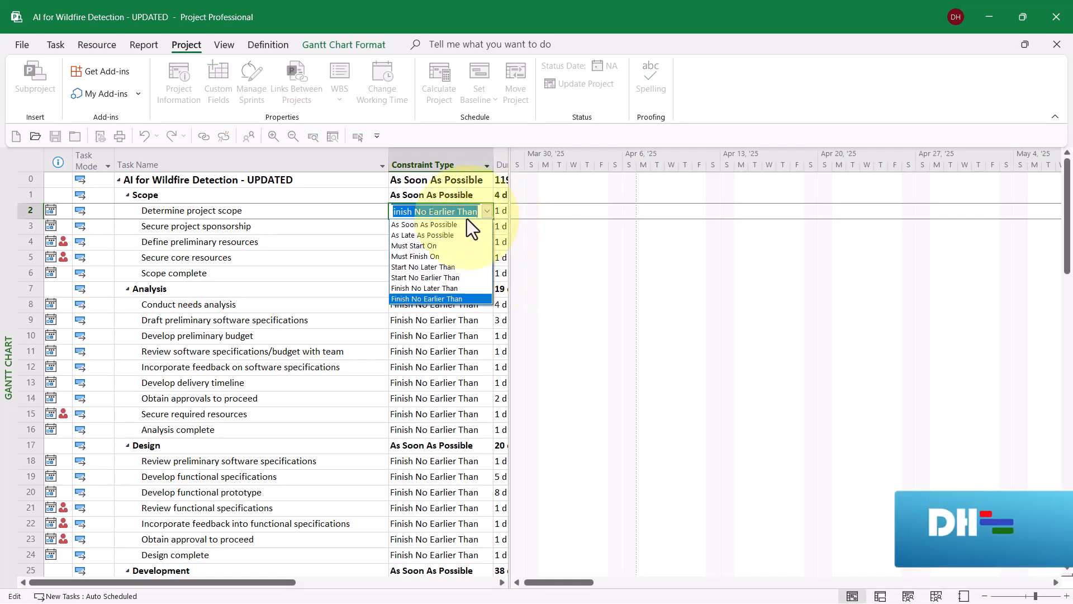
{"action": "mouse_move", "coordinate": [425, 223]}
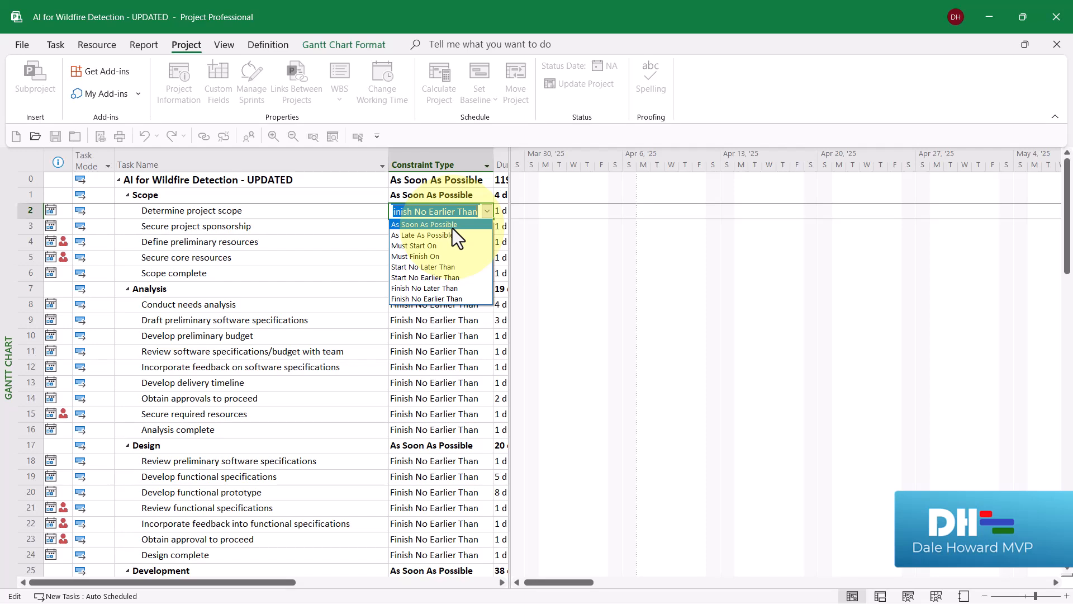
{"action": "left_click", "coordinate": [425, 225]}
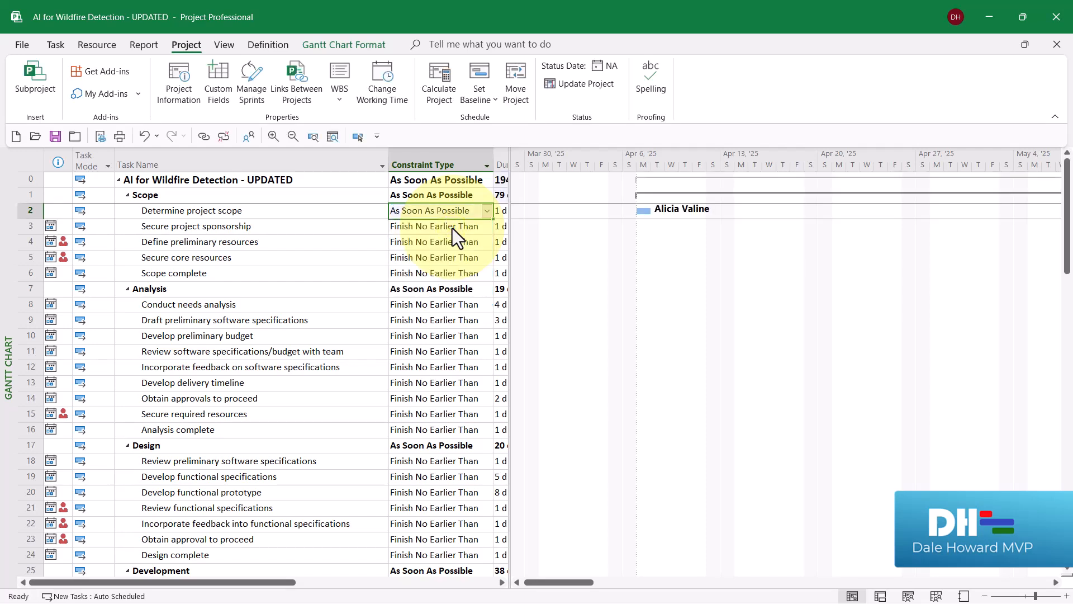
{"action": "mouse_move", "coordinate": [599, 255]}
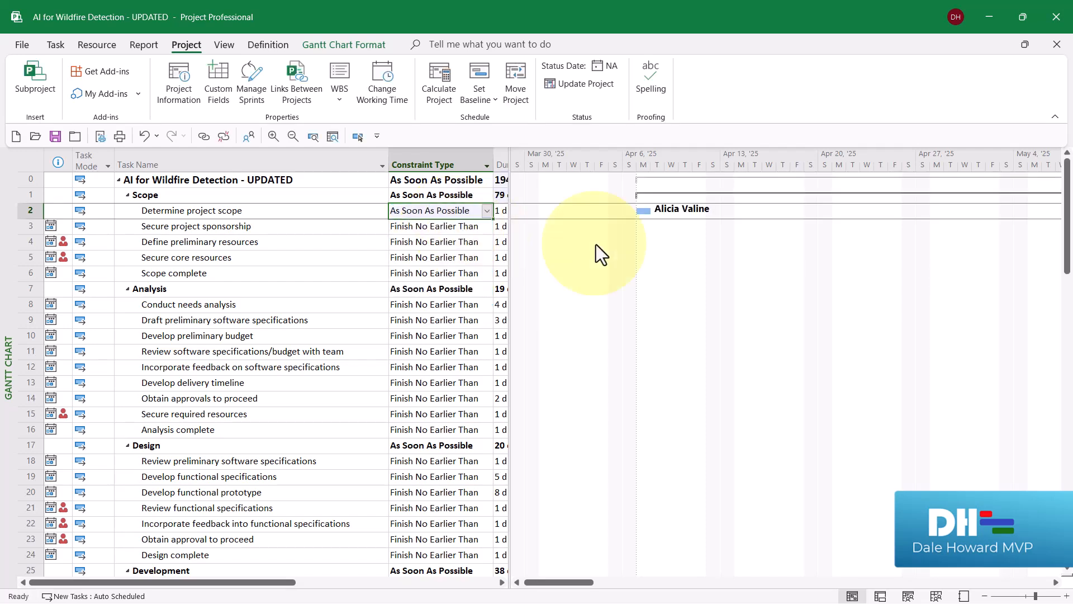
{"action": "mouse_move", "coordinate": [648, 235]}
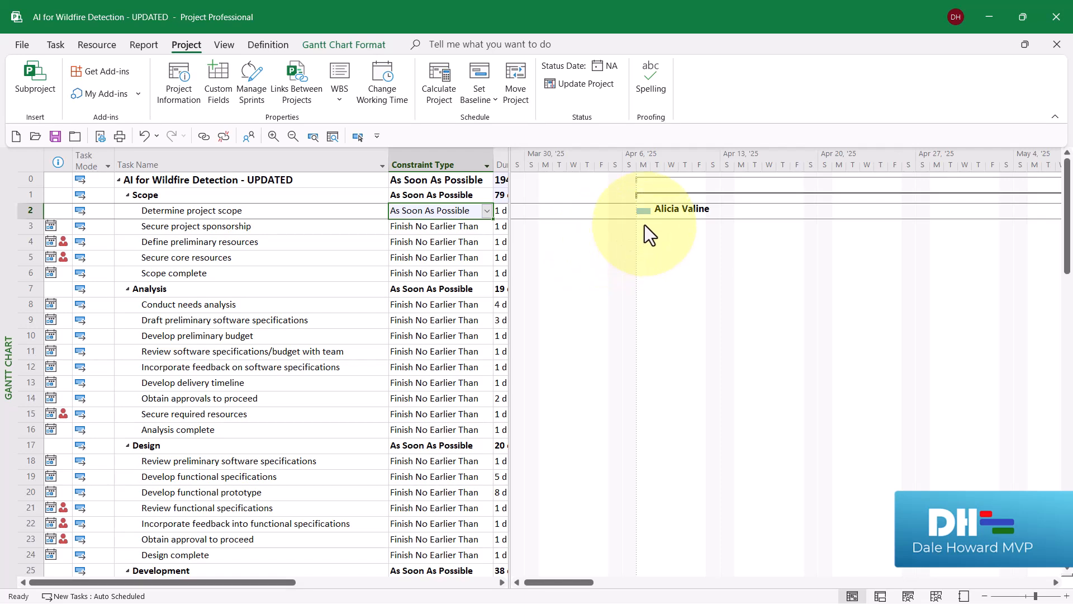
{"action": "mouse_move", "coordinate": [664, 236]}
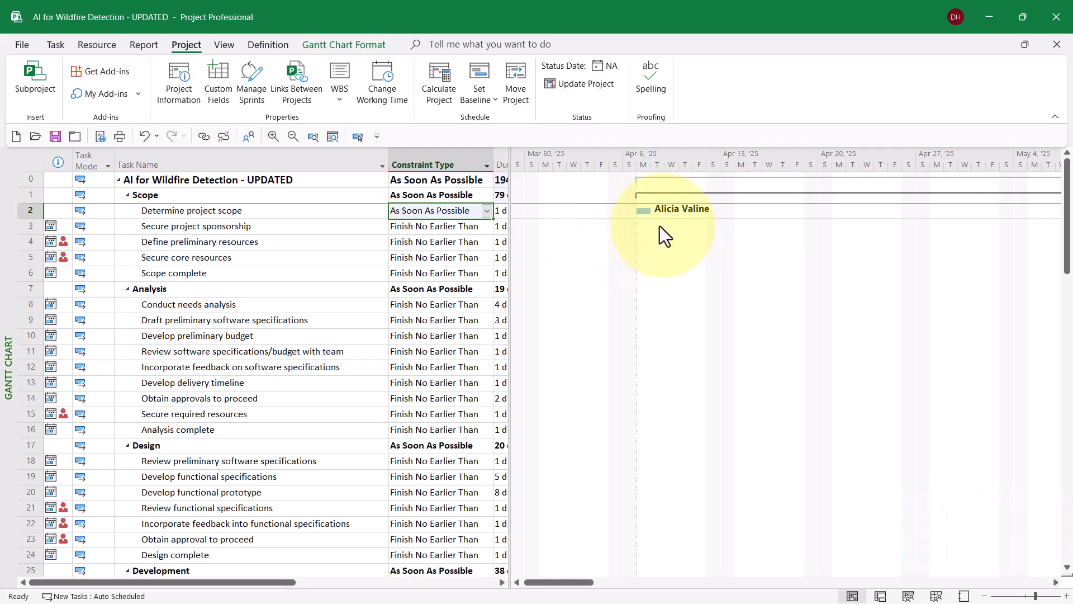
{"action": "mouse_move", "coordinate": [677, 236]}
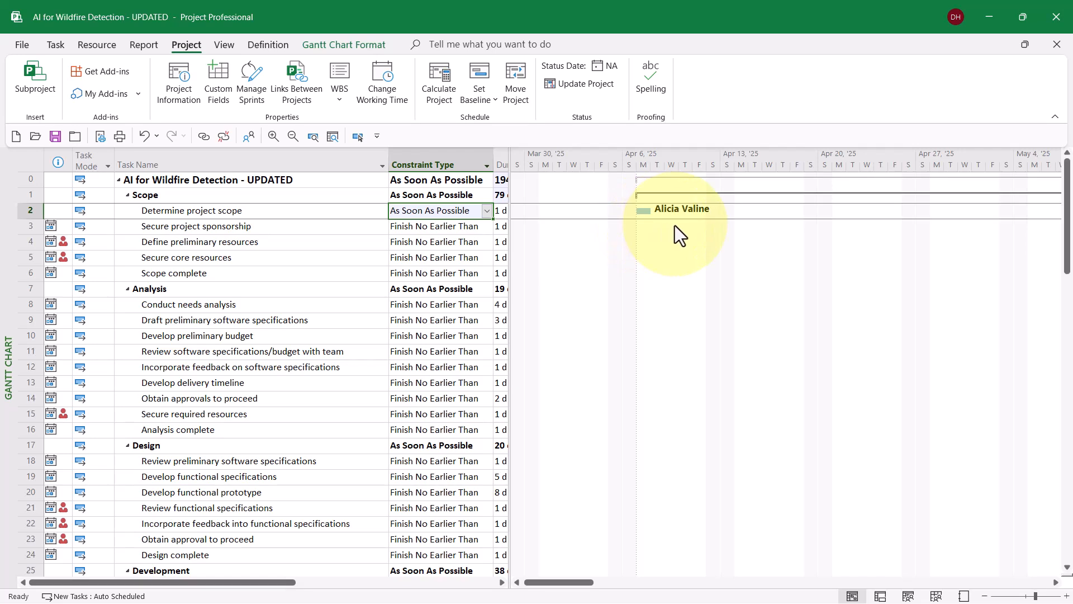
{"action": "mouse_move", "coordinate": [479, 226]}
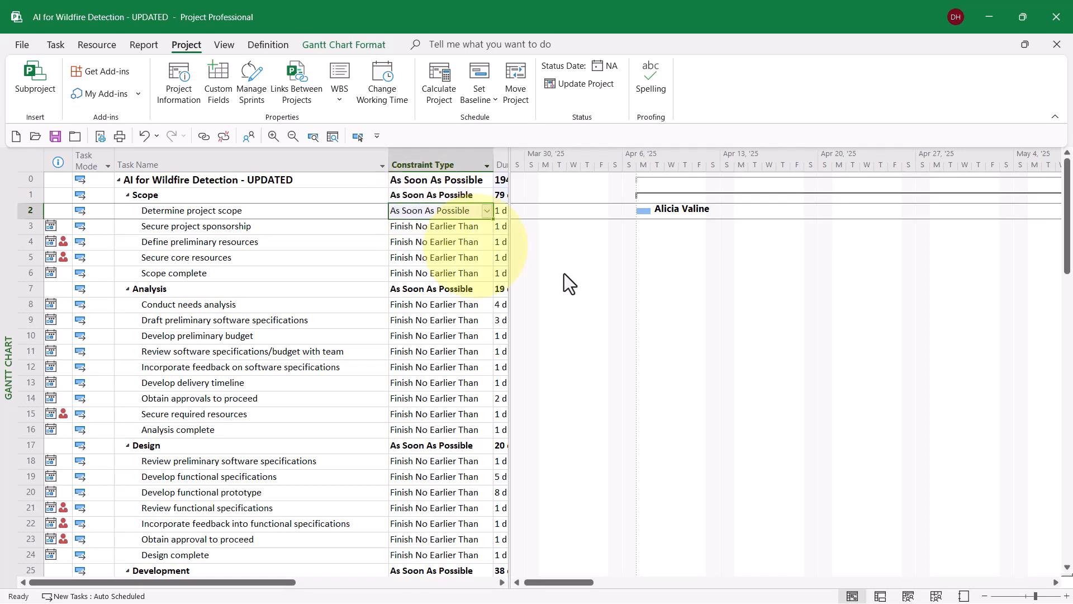
{"action": "mouse_move", "coordinate": [662, 294]}
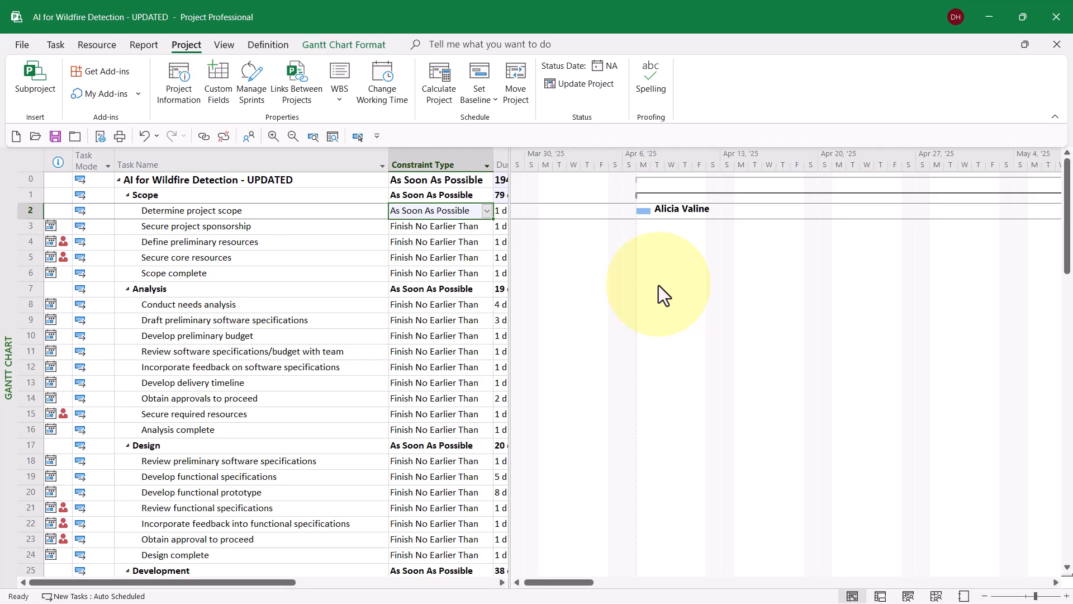
Fill As Soon As Possible down to every task through Project complete so all bars start 4/7/25.
{"action": "key", "text": "ctrl+shift+down"}
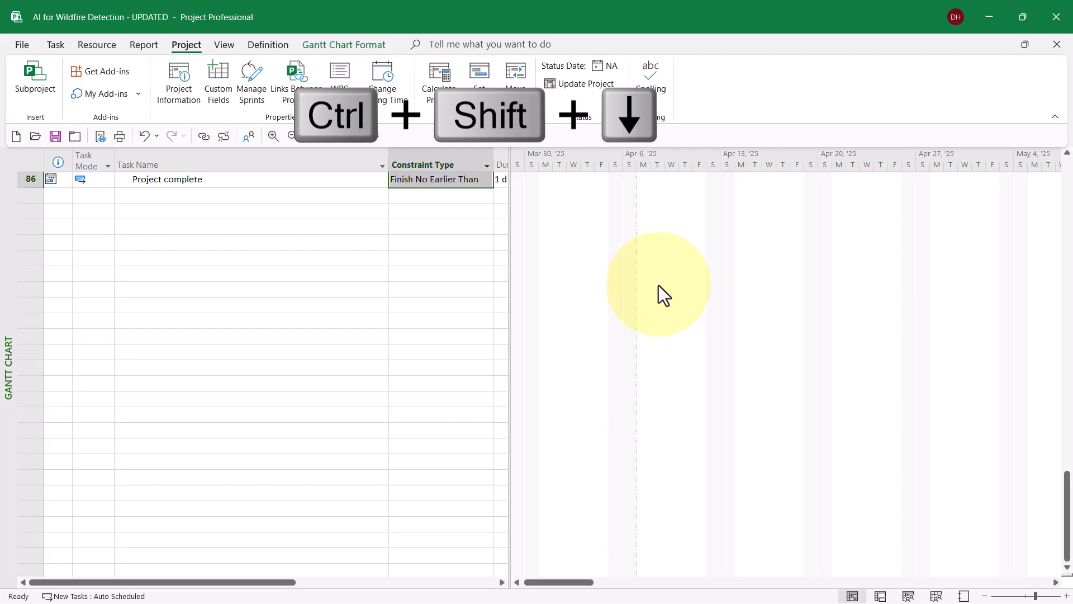
{"action": "key", "text": "ctrl+shift+down"}
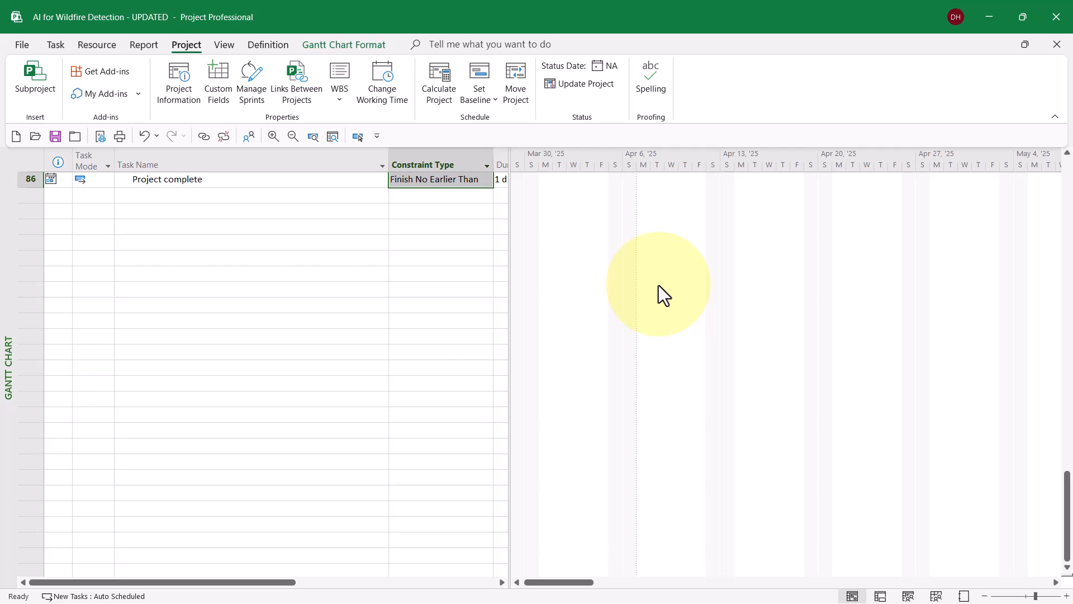
{"action": "key", "text": "ctrl+d"}
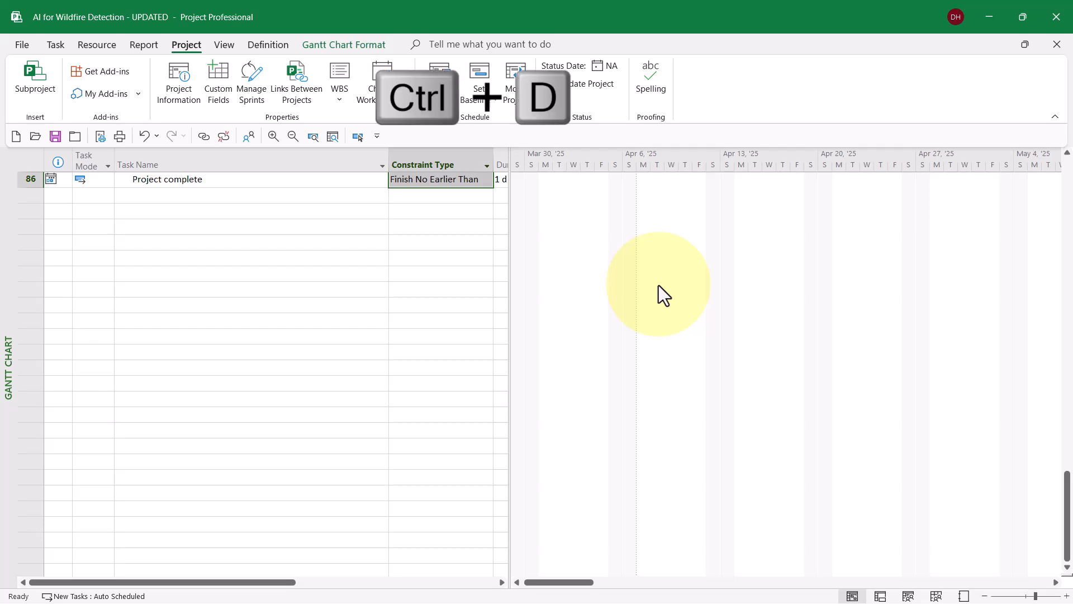
{"action": "key", "text": "ctrl+d"}
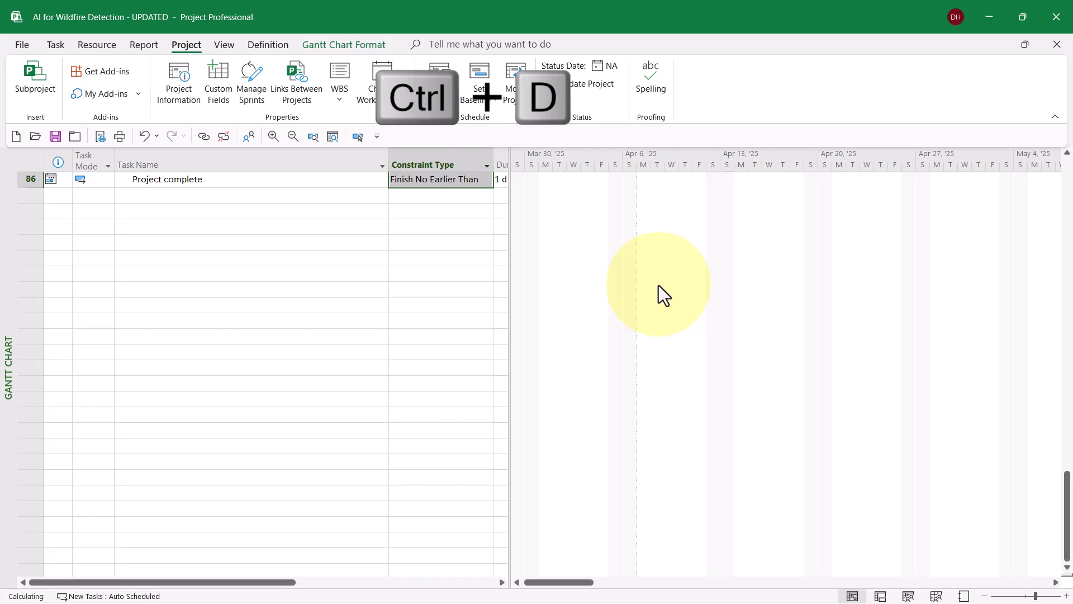
{"action": "key", "text": "ctrl+d"}
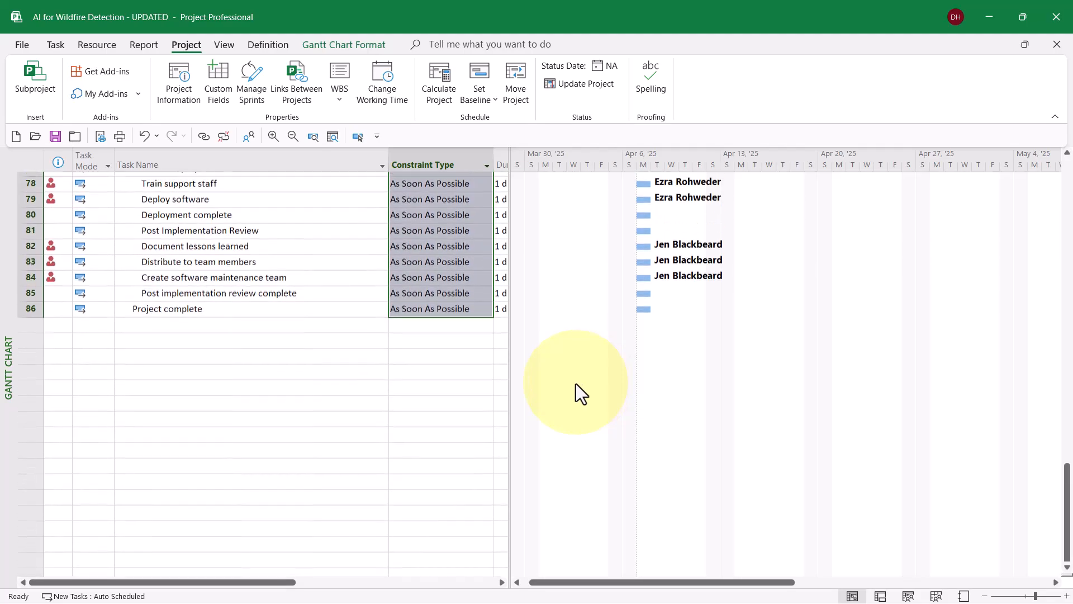
{"action": "scroll", "scroll_direction": "up", "scroll_amount": 3}
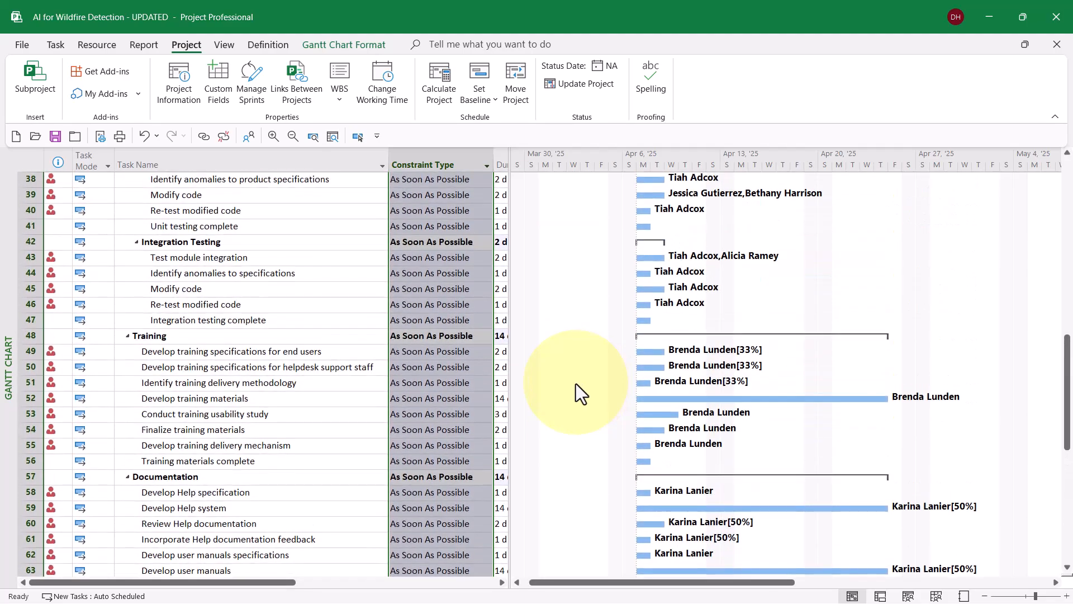
{"action": "scroll", "scroll_direction": "up", "scroll_amount": 3}
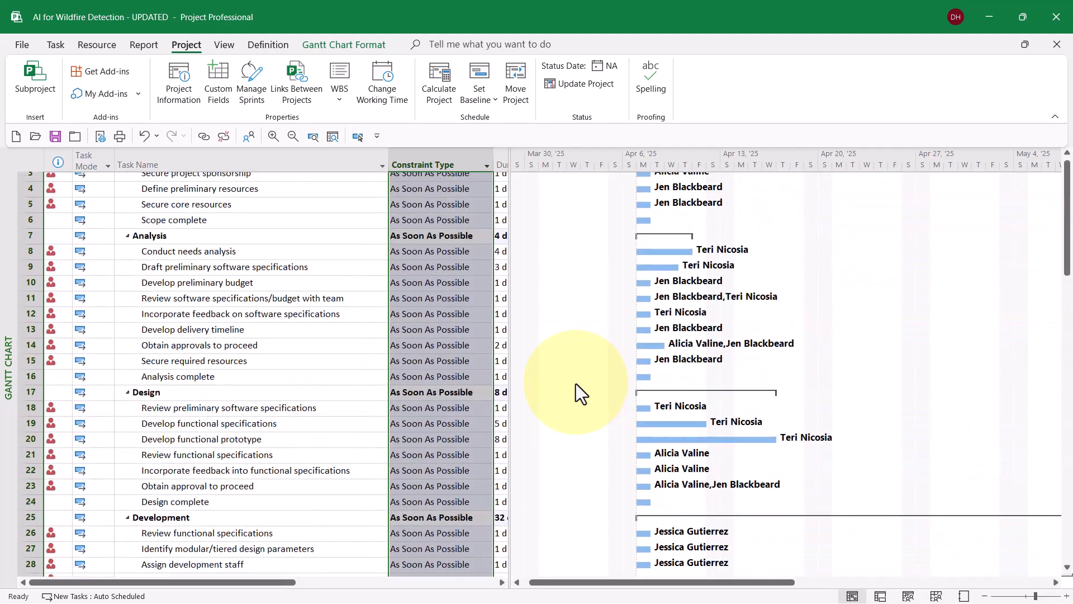
{"action": "mouse_move", "coordinate": [281, 230]}
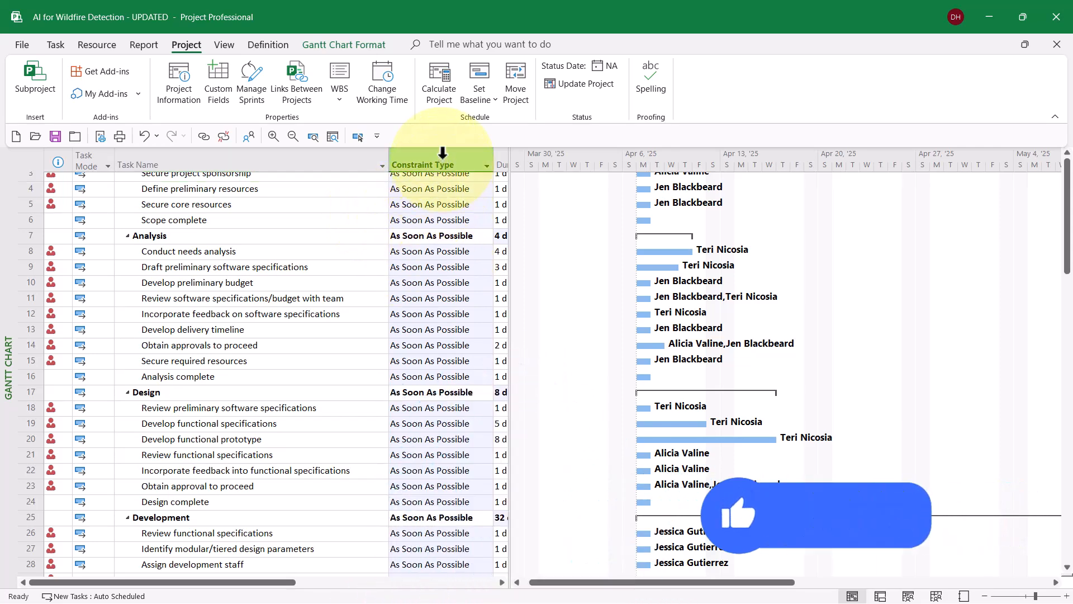
Hide the Constraint Type column so Duration and Start sit beside the task names.
{"action": "right_click", "coordinate": [422, 165]}
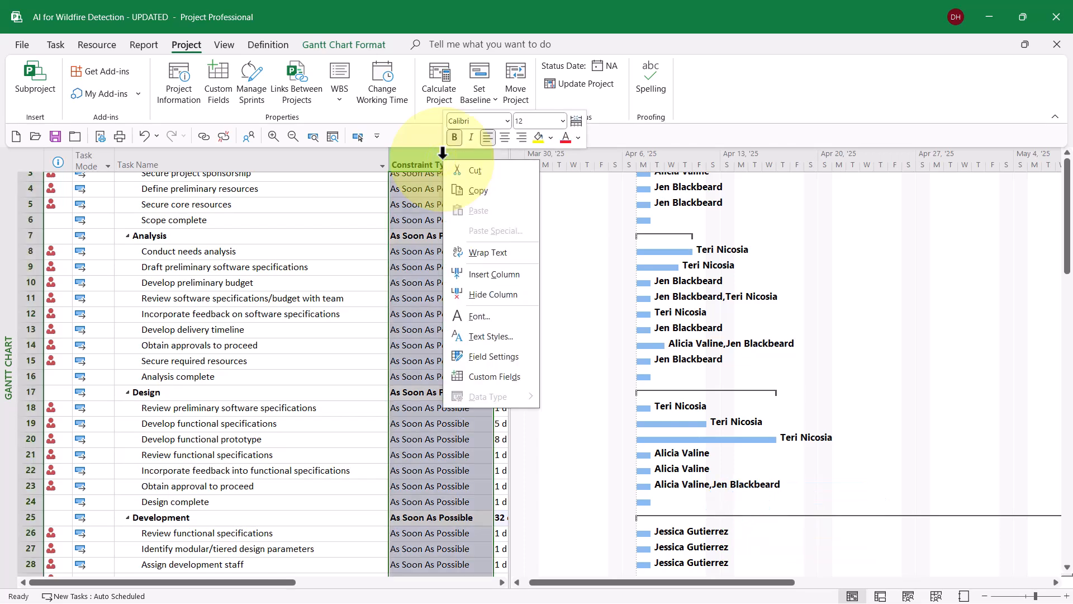
{"action": "mouse_move", "coordinate": [487, 294]}
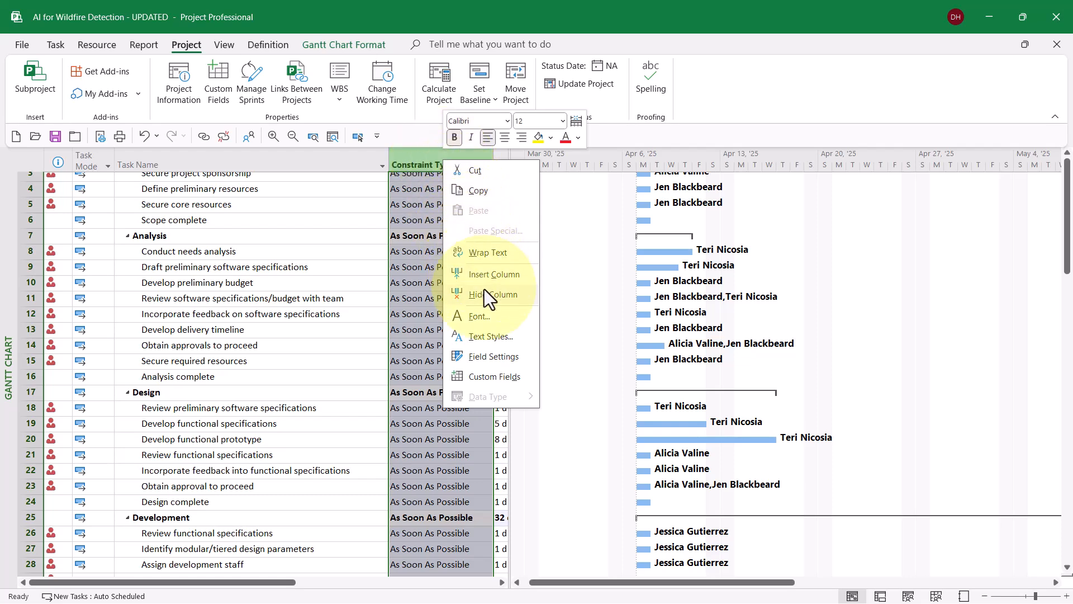
{"action": "left_click", "coordinate": [486, 294]}
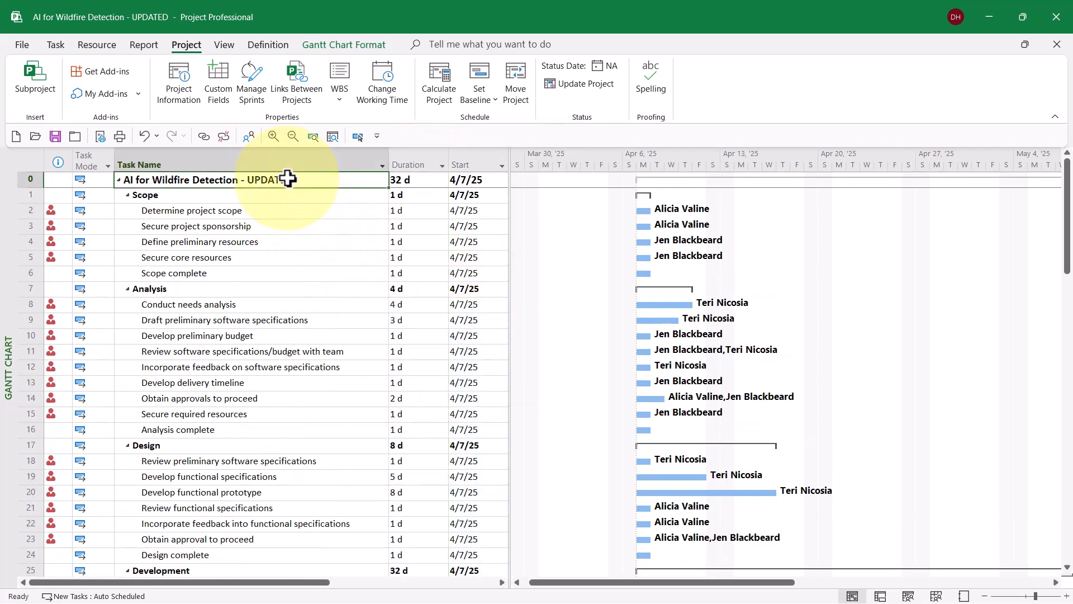
{"action": "mouse_move", "coordinate": [288, 248]}
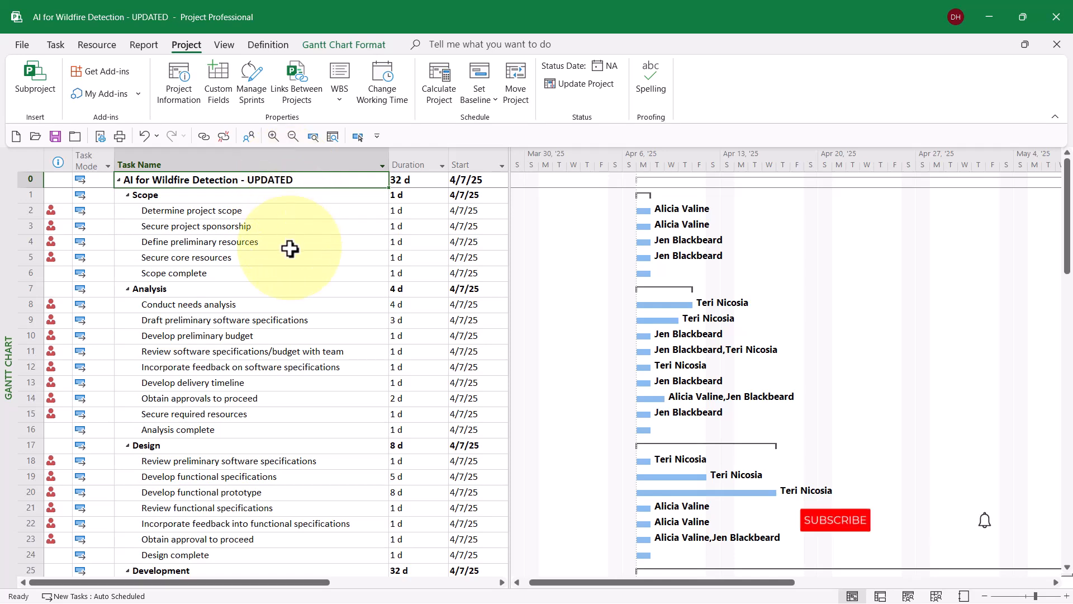
{"action": "mouse_move", "coordinate": [848, 555]}
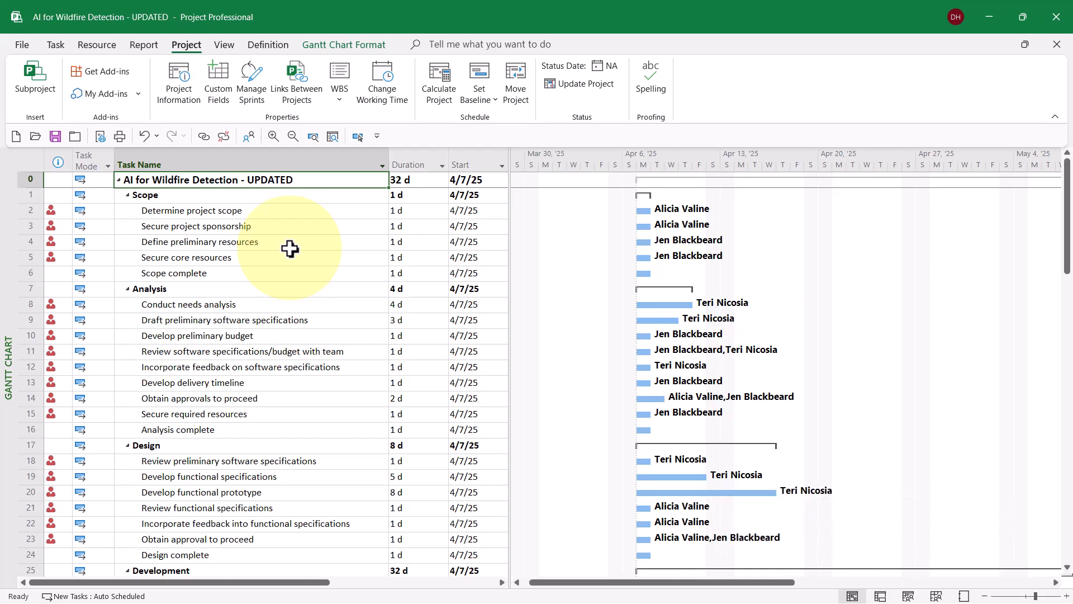
{"action": "mouse_move", "coordinate": [254, 215]}
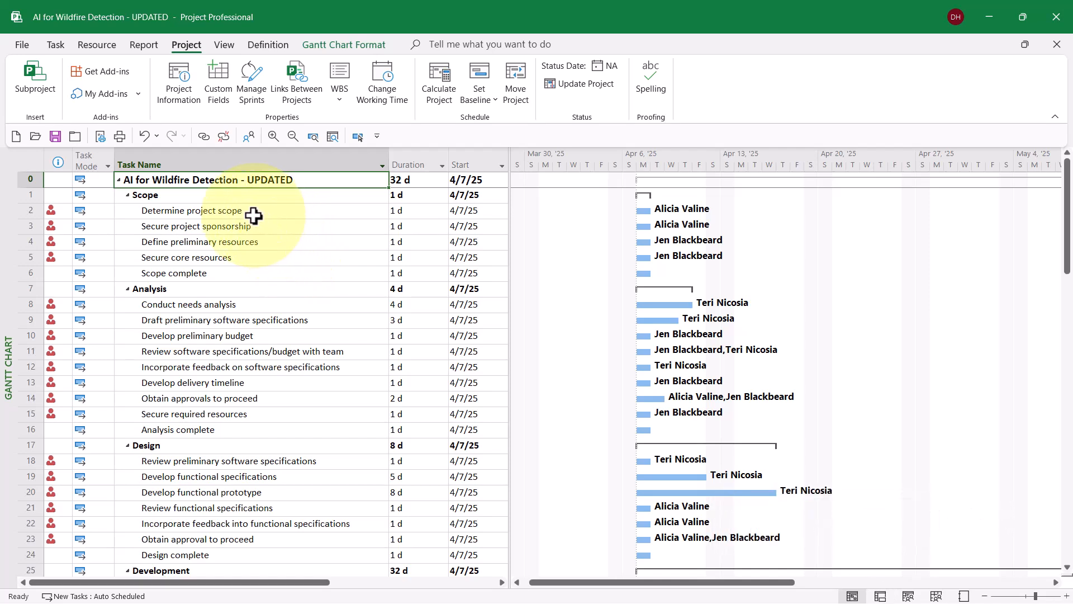
Link Scope subtasks 2–6 and Analysis subtasks 8–16 in sequence, giving 5 d and 15 d spans.
{"action": "left_click", "coordinate": [191, 210]}
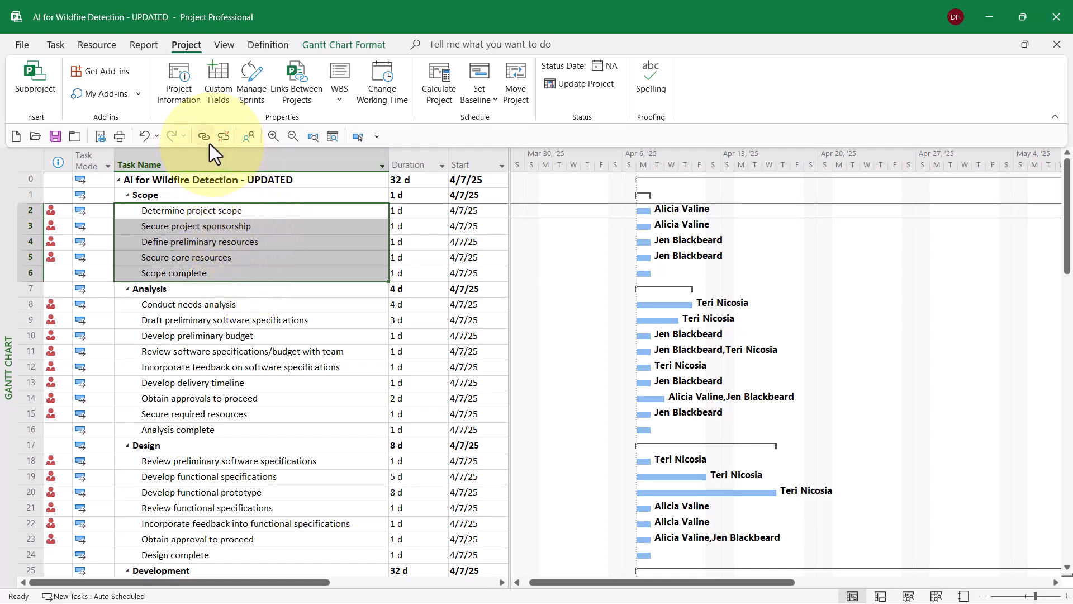
{"action": "left_click", "coordinate": [202, 135]}
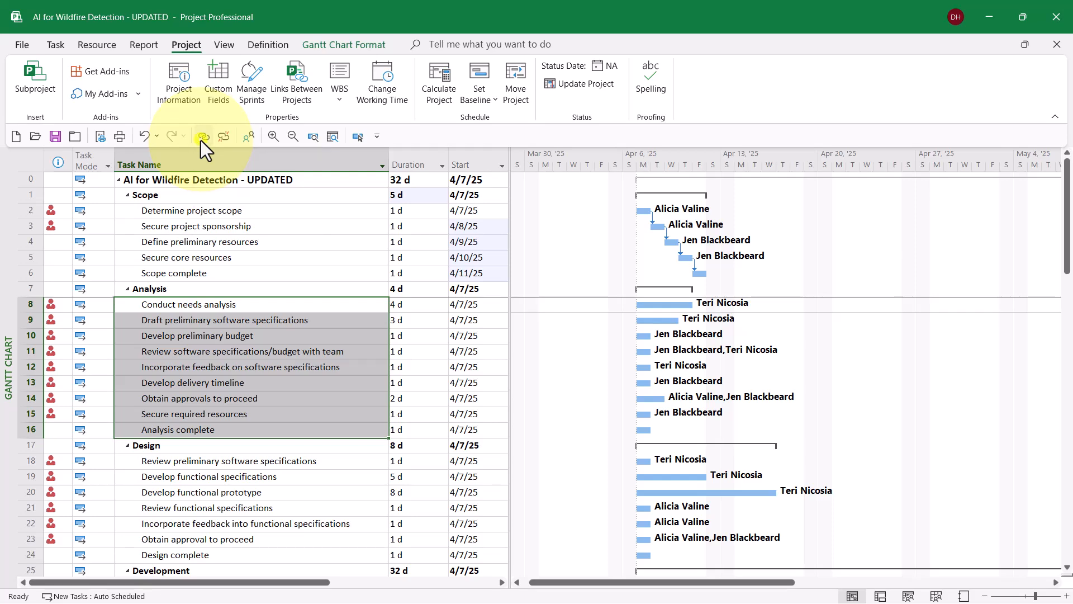
{"action": "left_click", "coordinate": [203, 135]}
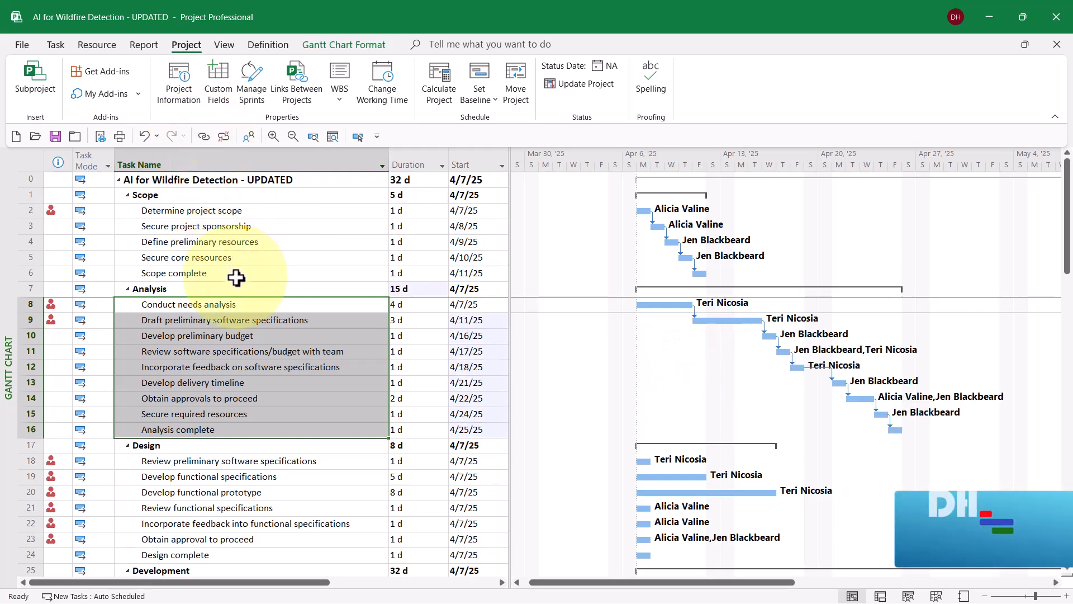
{"action": "left_click", "coordinate": [173, 272]}
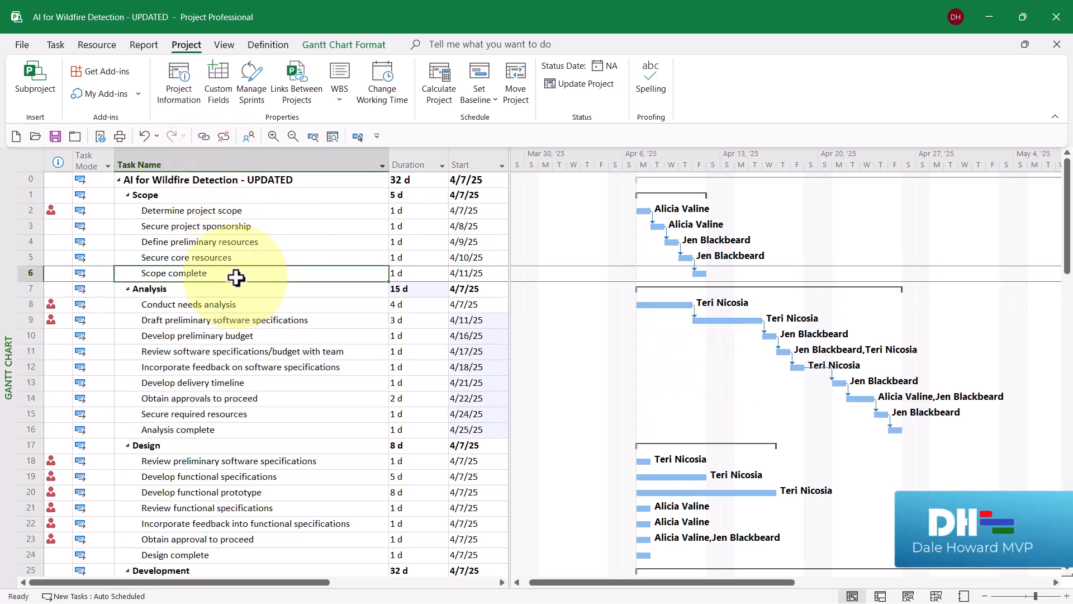
{"action": "mouse_move", "coordinate": [236, 306]}
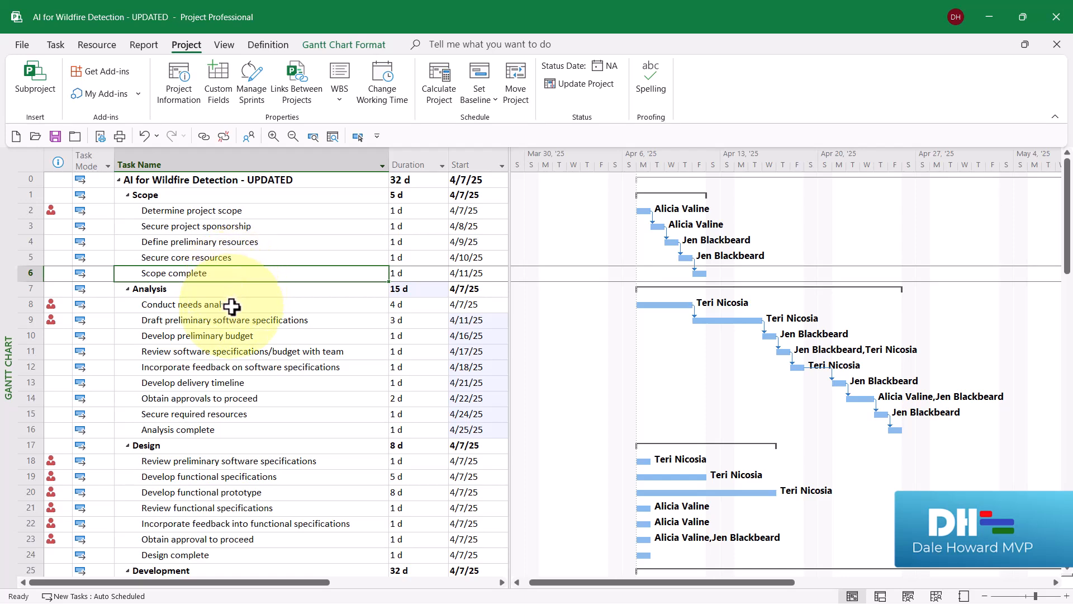